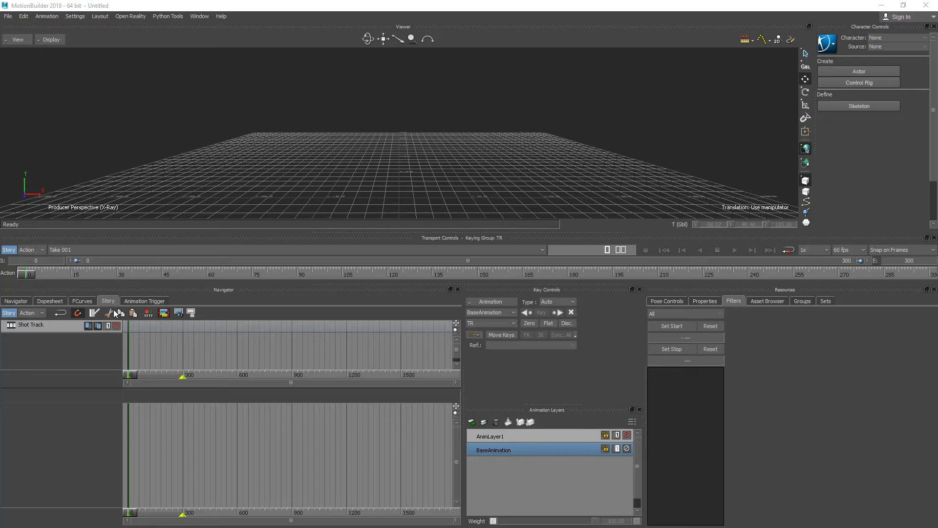
Look through the Dopesheet and FCurves editors, then return to the Story timeline.
left_click(16, 301)
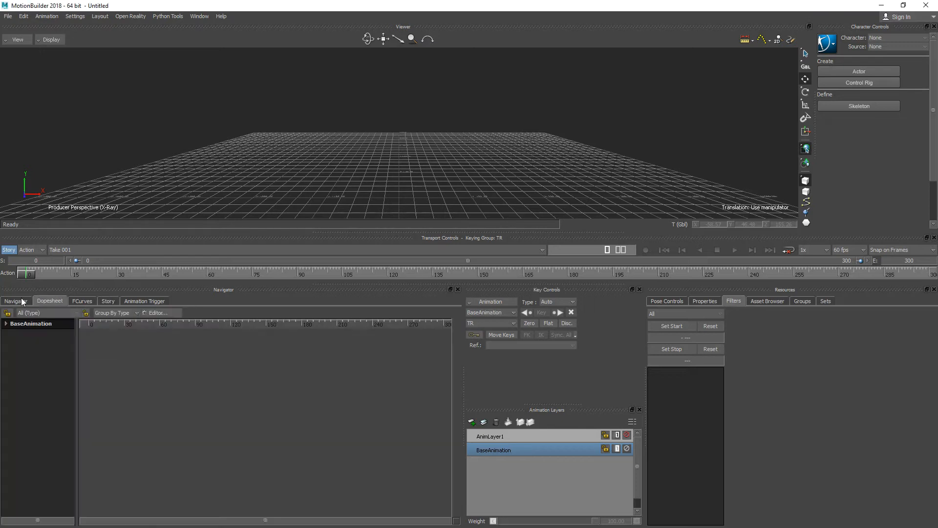
left_click(81, 301)
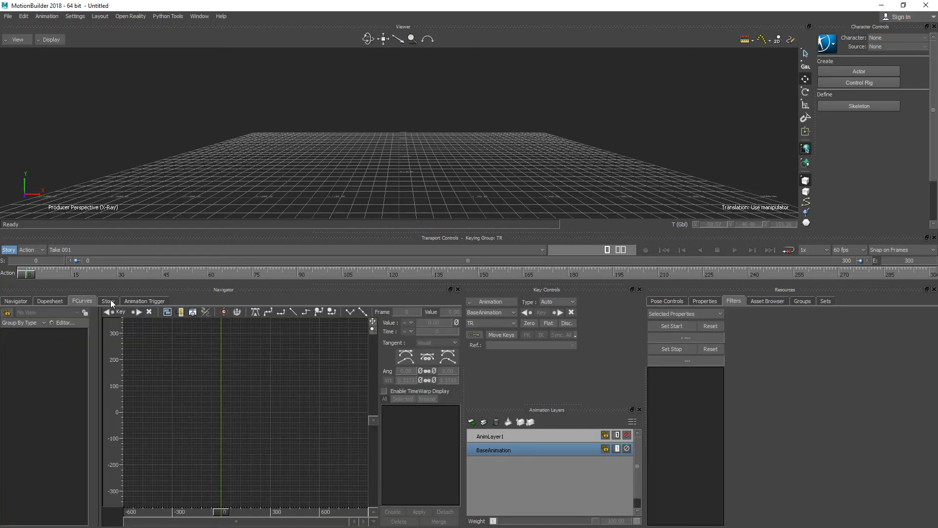
left_click(16, 300)
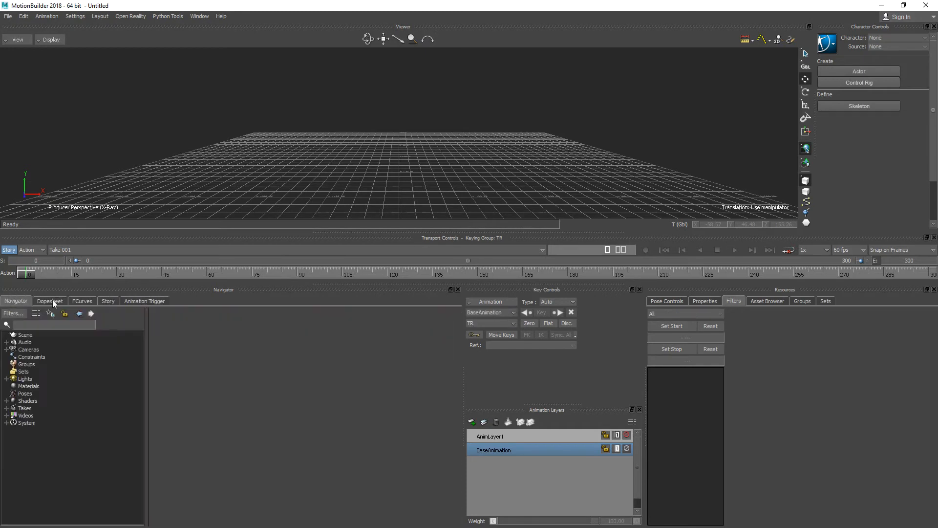
left_click(109, 300)
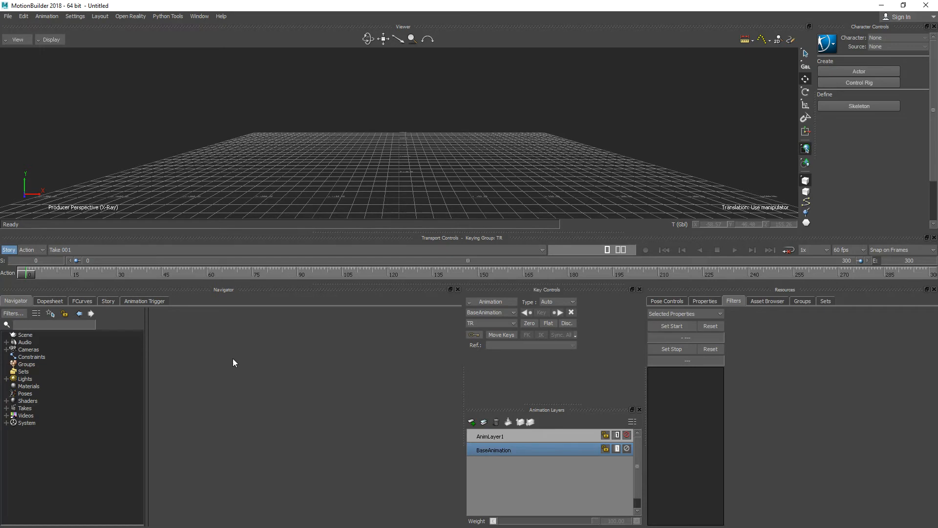
left_click(108, 301)
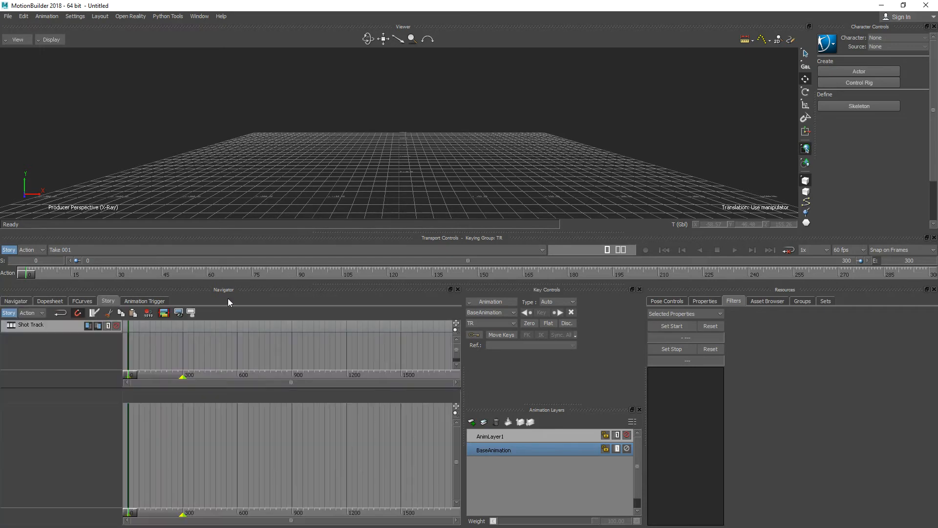
mouse_move(135, 335)
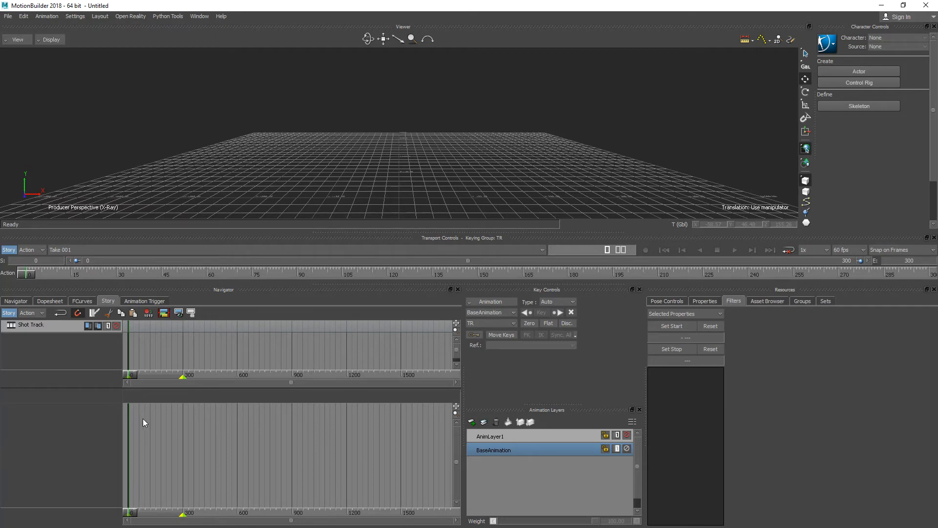
mouse_move(634, 348)
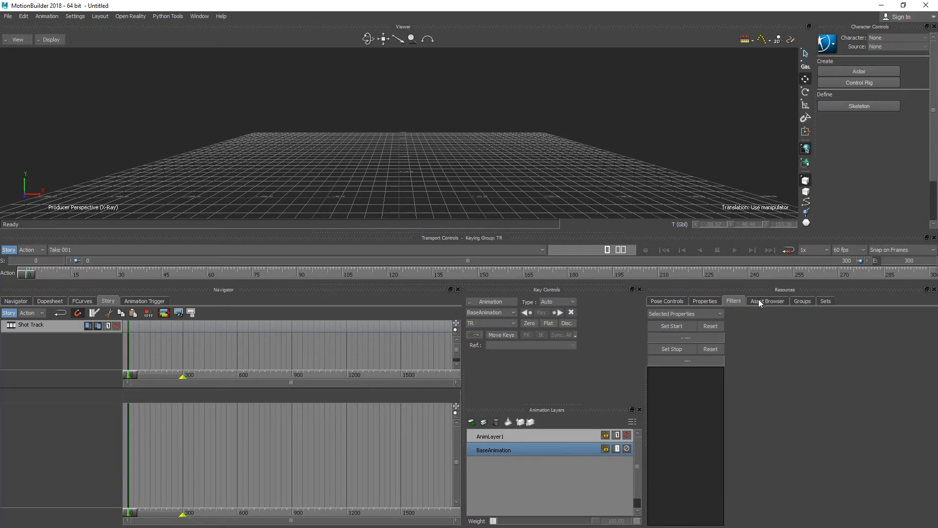
Load mia_rigged from the Tutorials folder of the Asset Browser into the scene.
left_click(768, 301)
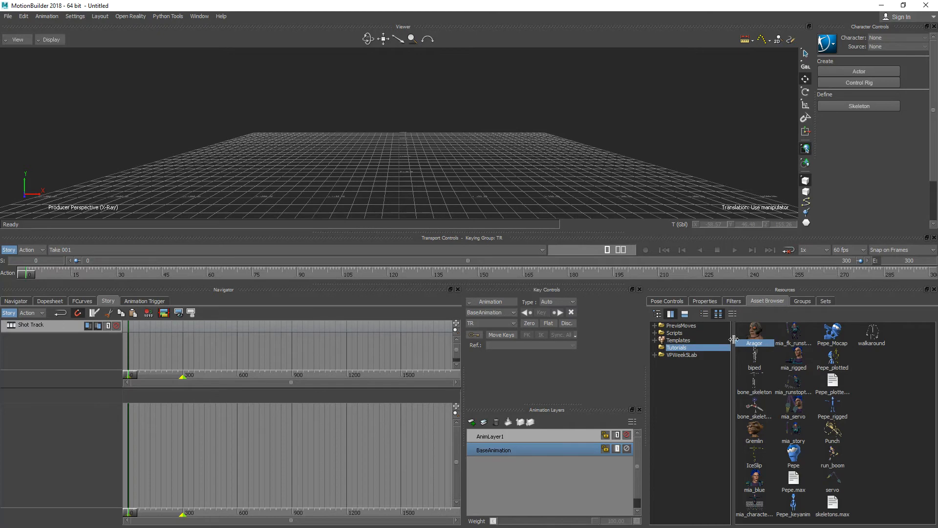
mouse_move(746, 390)
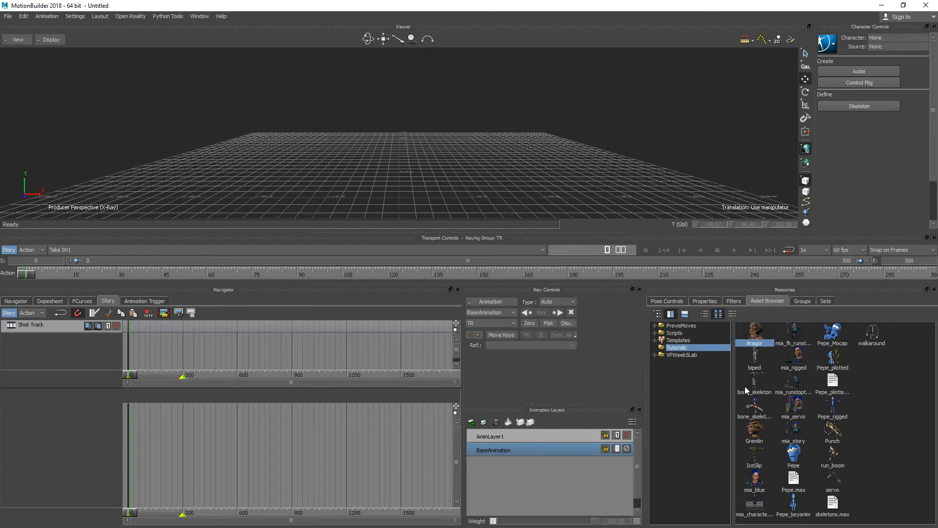
mouse_move(755, 333)
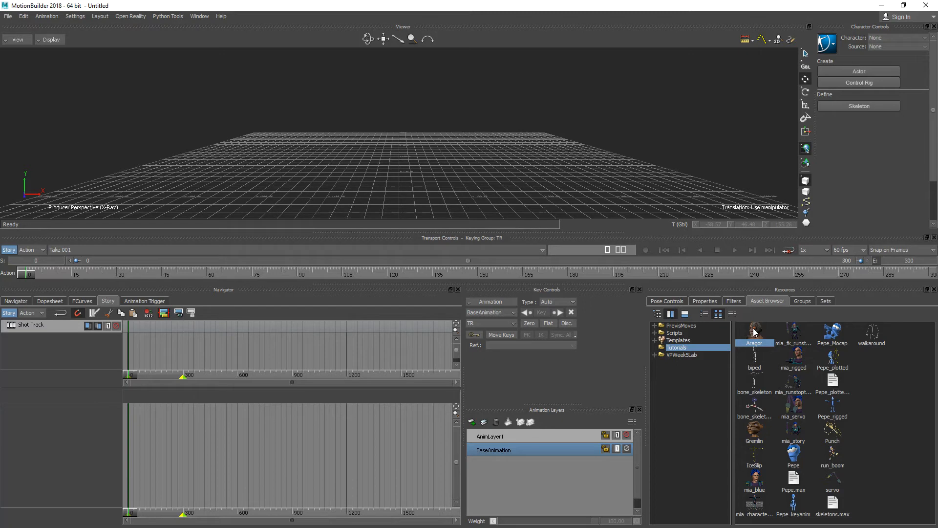
mouse_move(840, 354)
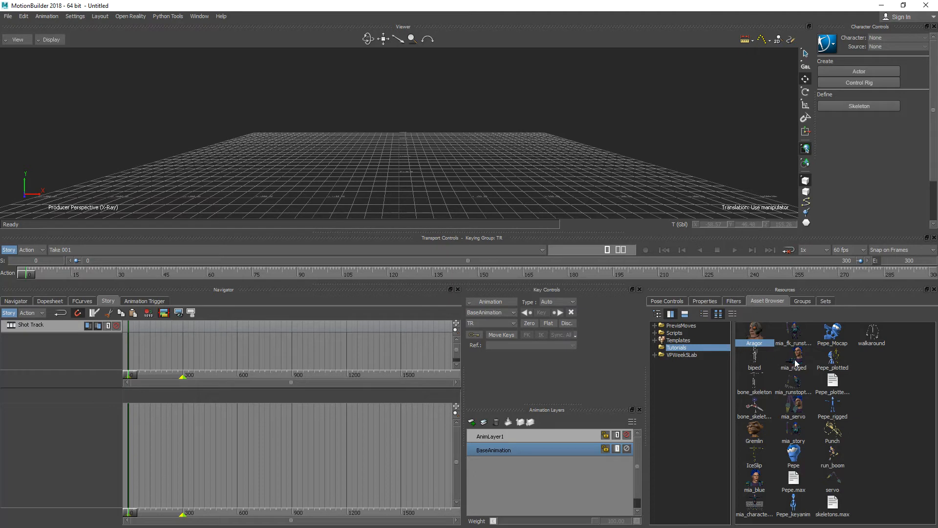
left_click(792, 367)
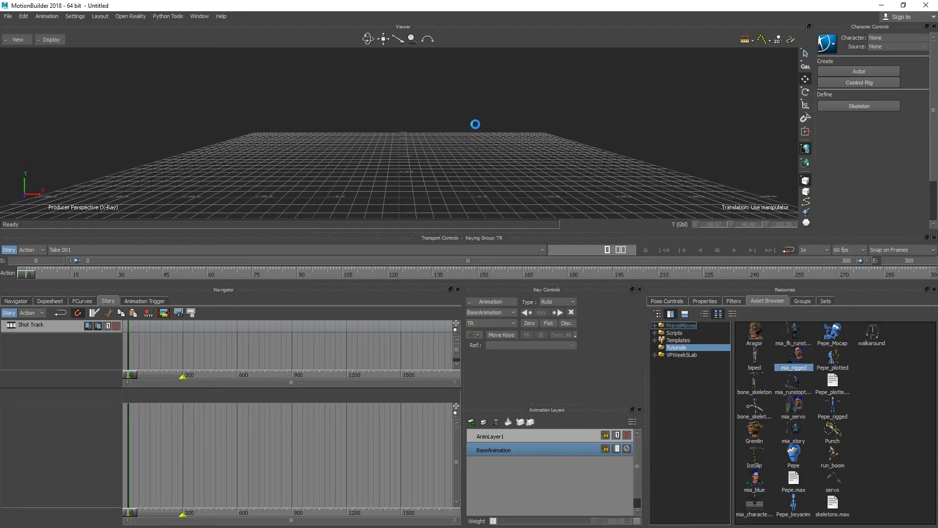
double_click(794, 362)
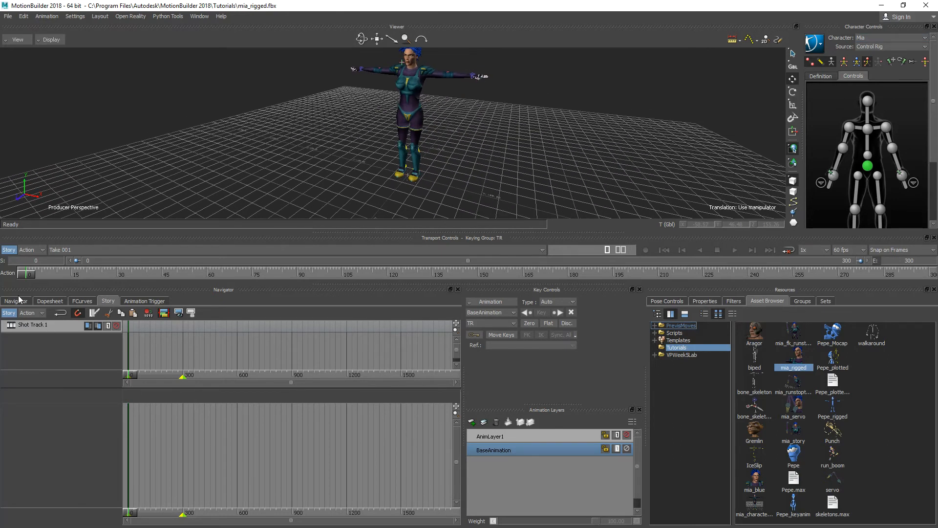
left_click(16, 300)
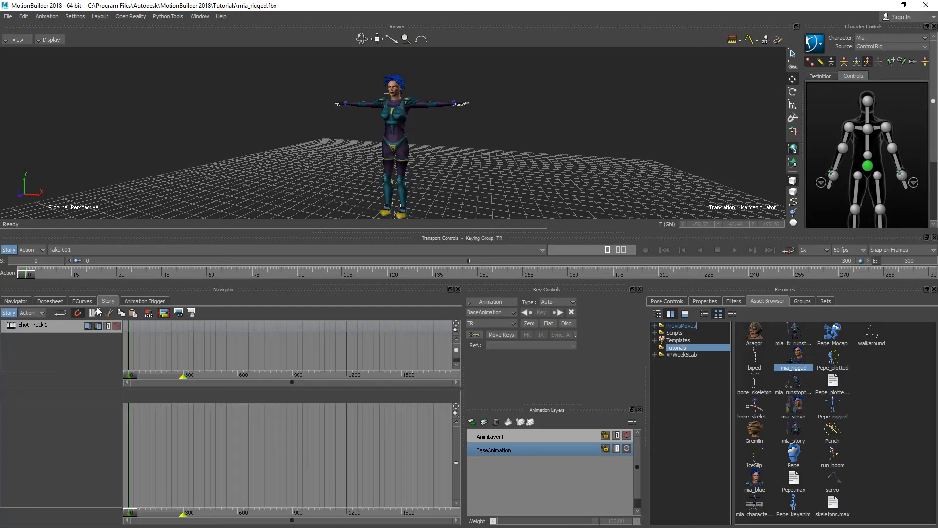
mouse_move(49, 416)
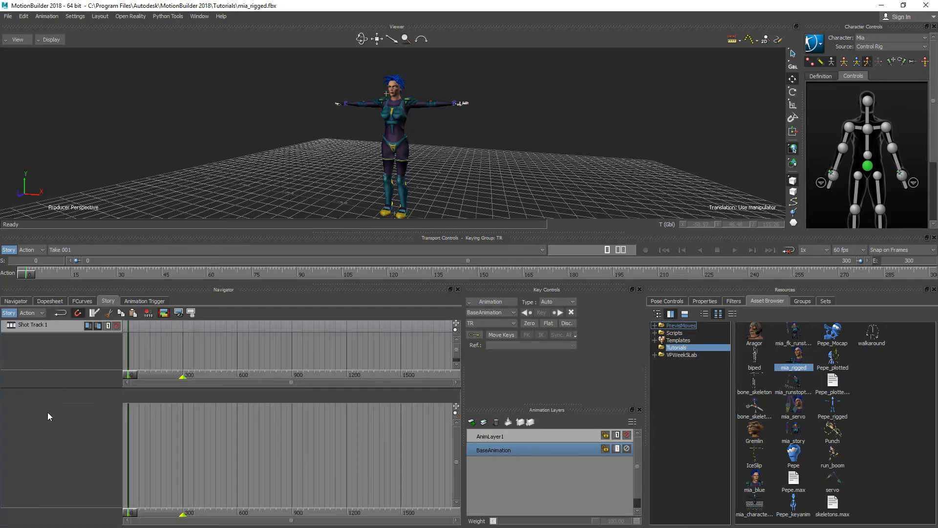
mouse_move(70, 424)
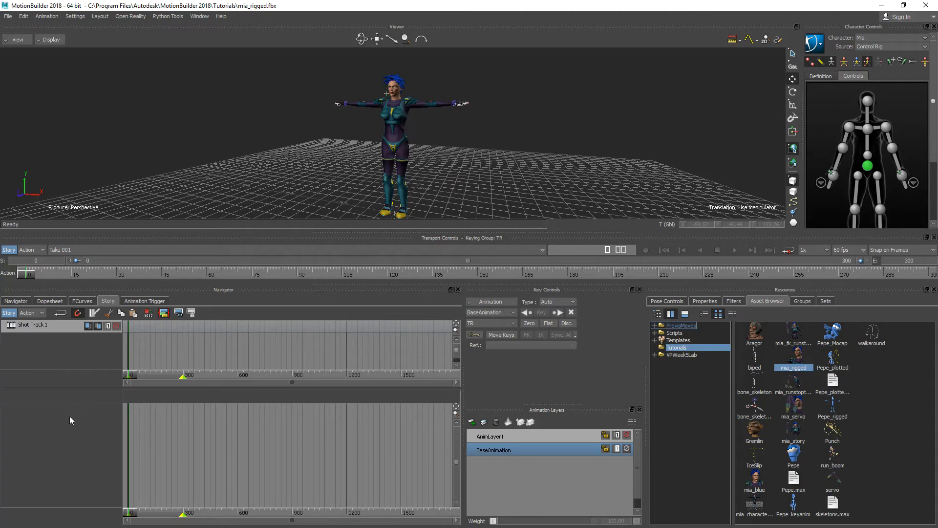
mouse_move(138, 351)
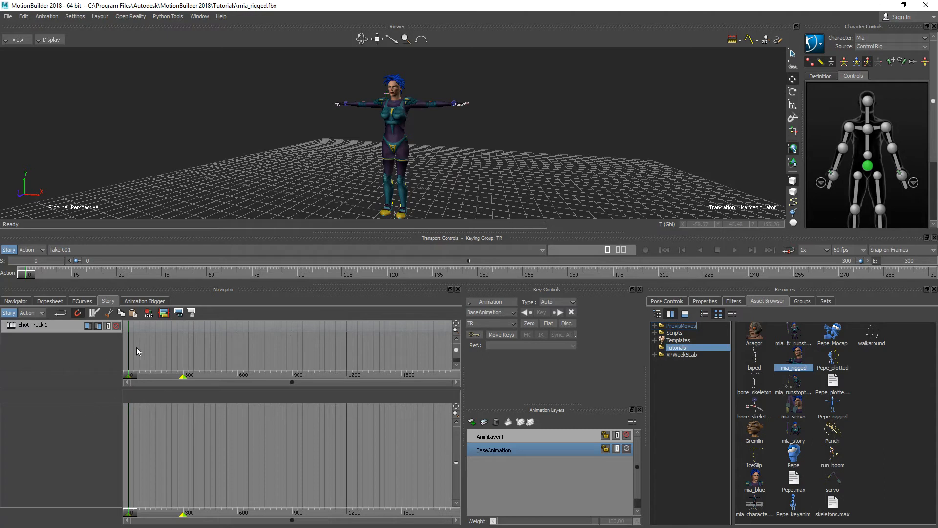
mouse_move(182, 352)
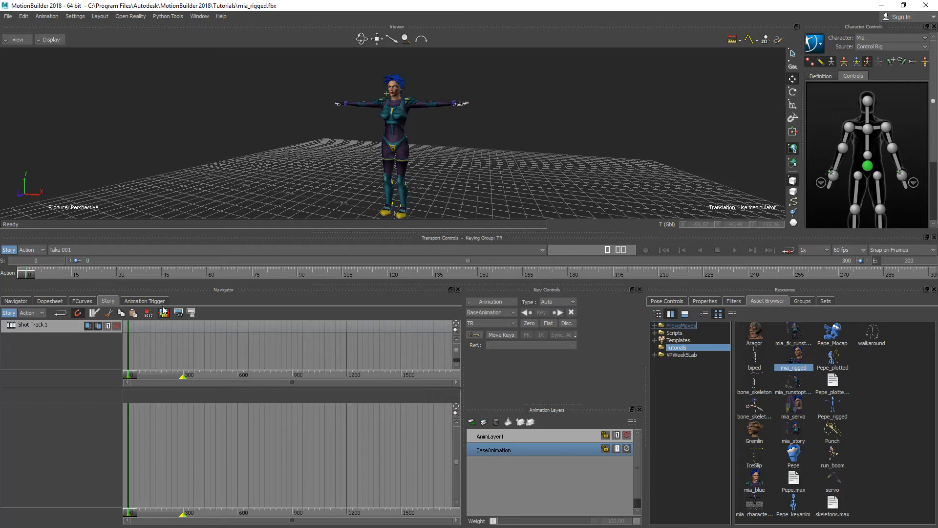
mouse_move(303, 167)
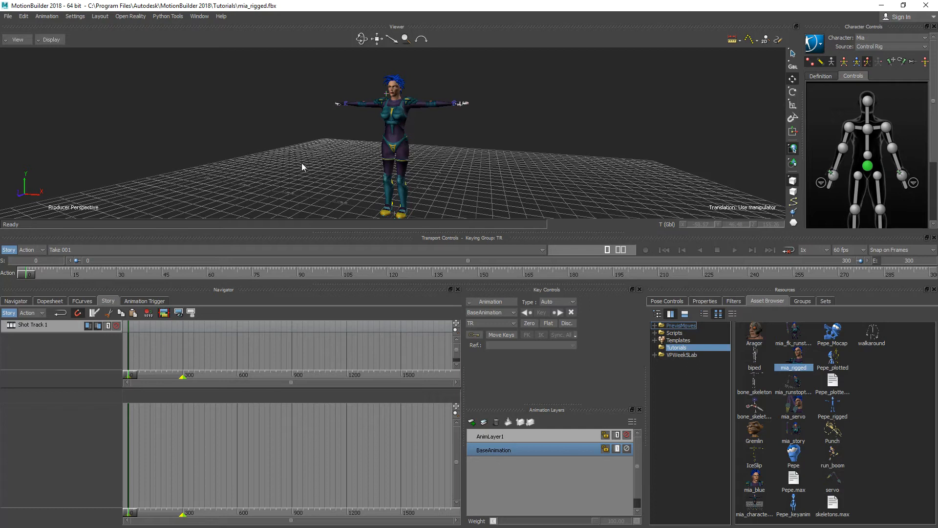
mouse_move(177, 407)
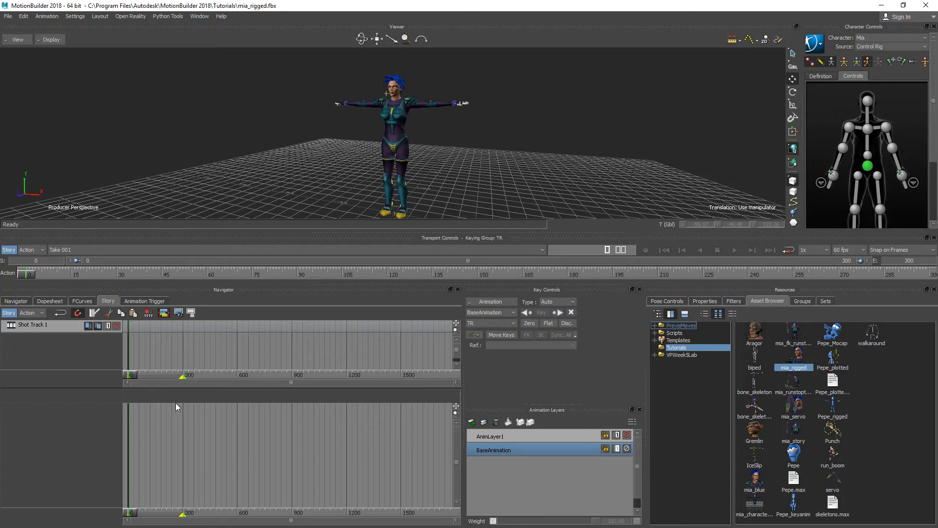
mouse_move(199, 352)
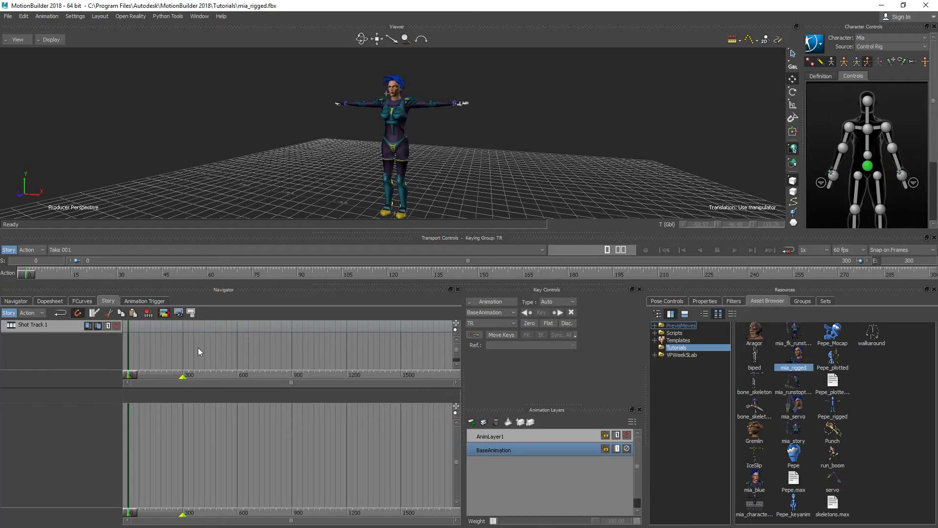
mouse_move(114, 383)
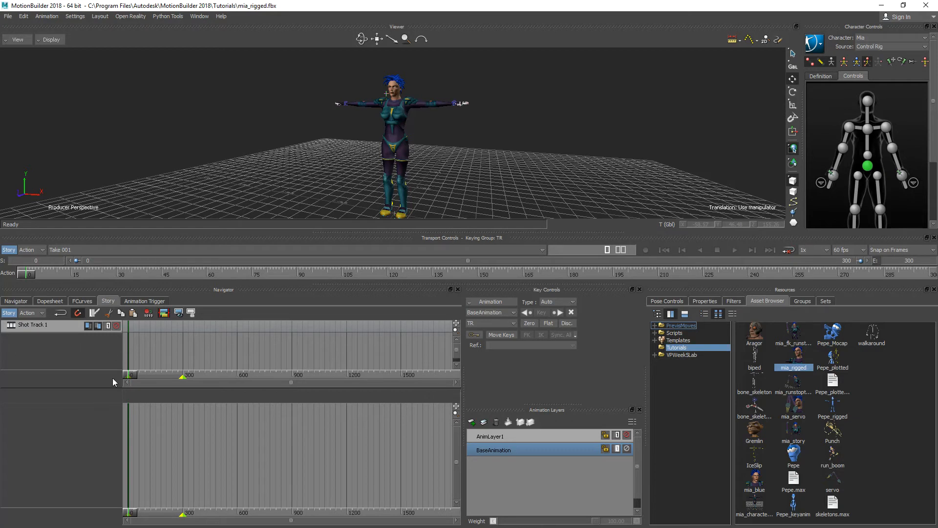
mouse_move(202, 273)
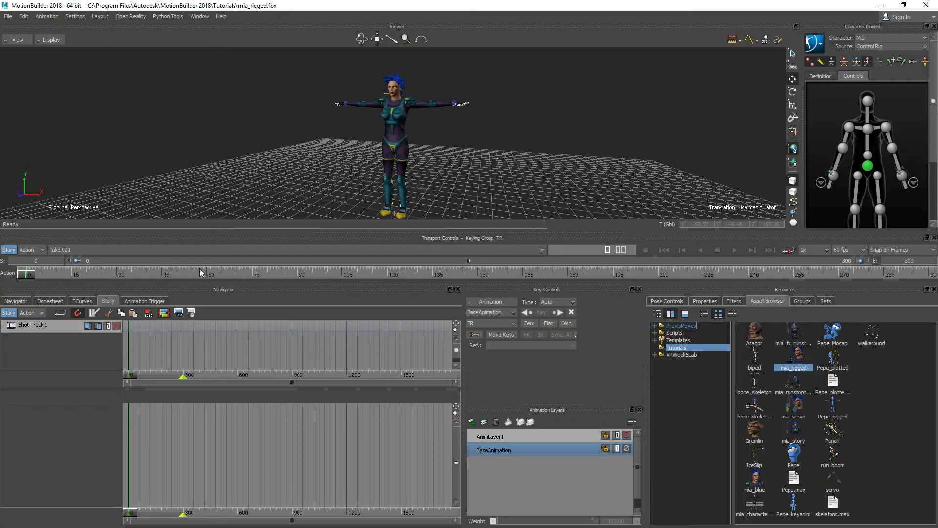
mouse_move(64, 437)
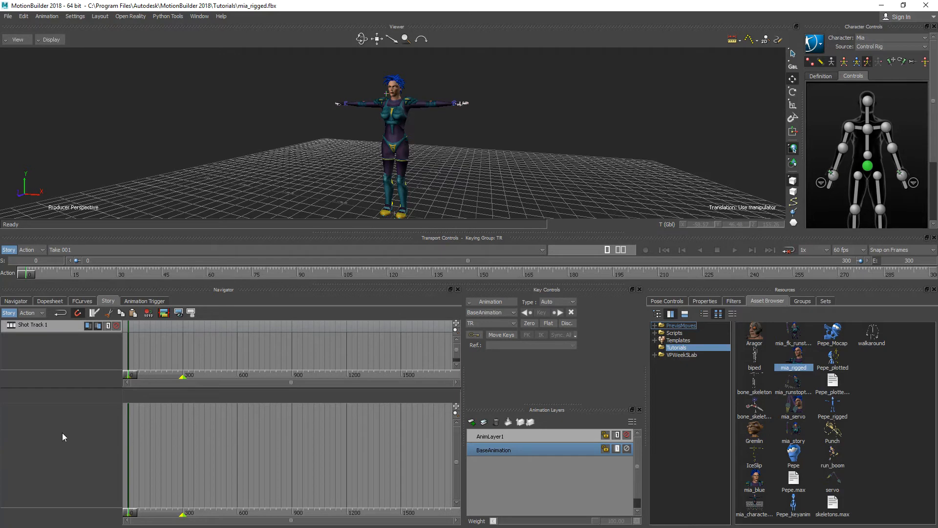
mouse_move(93, 424)
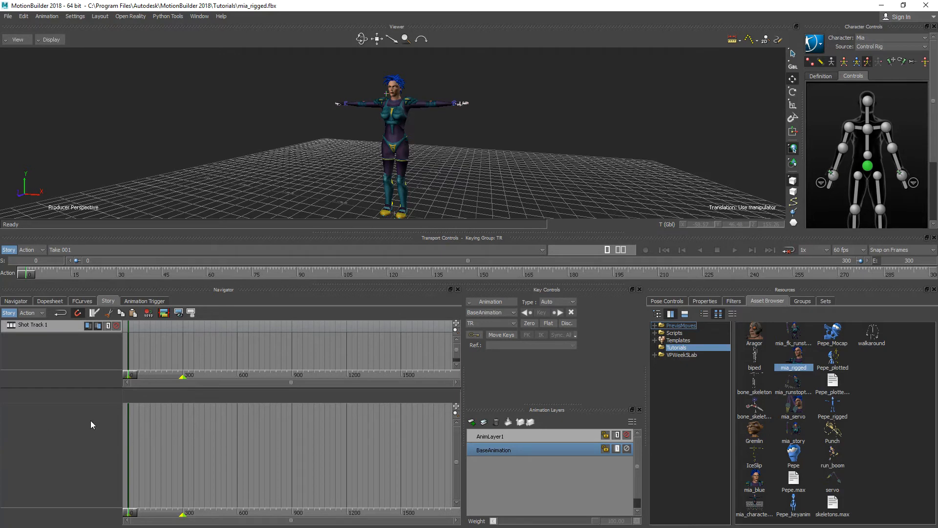
mouse_move(96, 426)
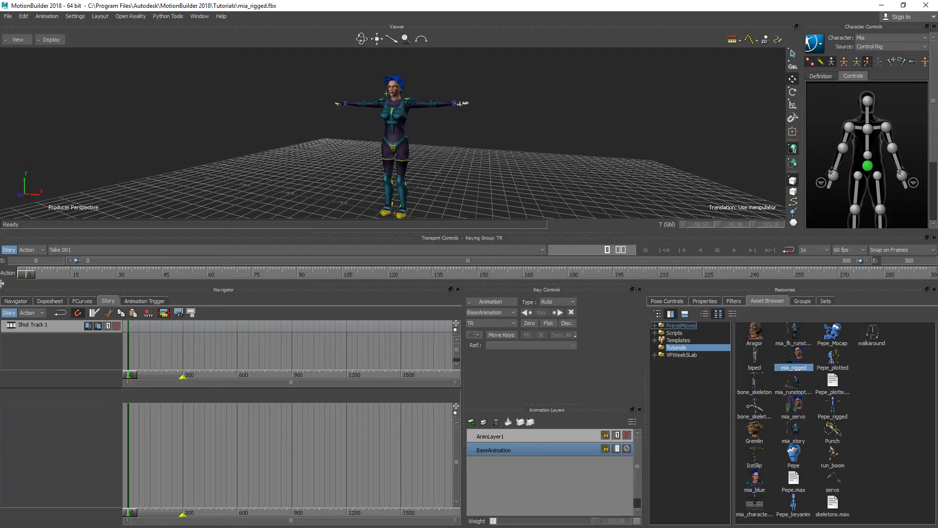
mouse_move(90, 419)
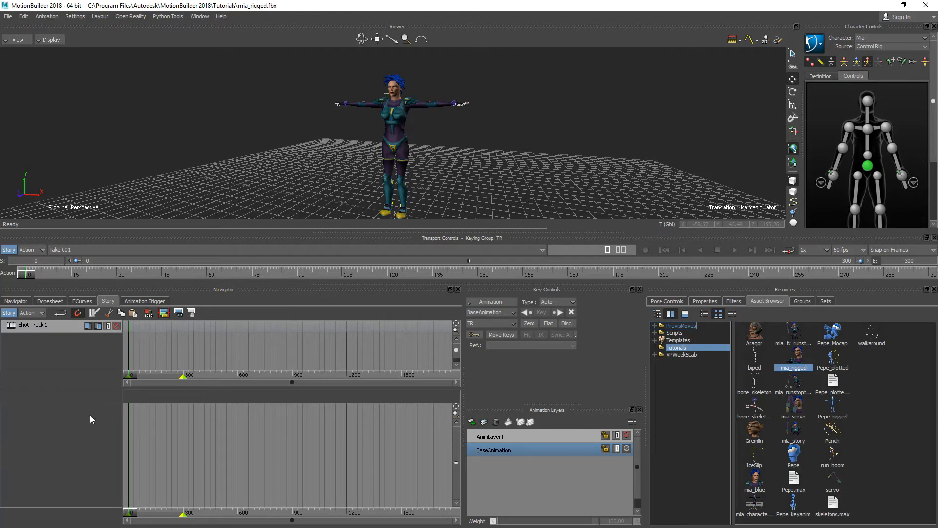
Add a character animation track in Story and assign Mia as its character.
right_click(90, 419)
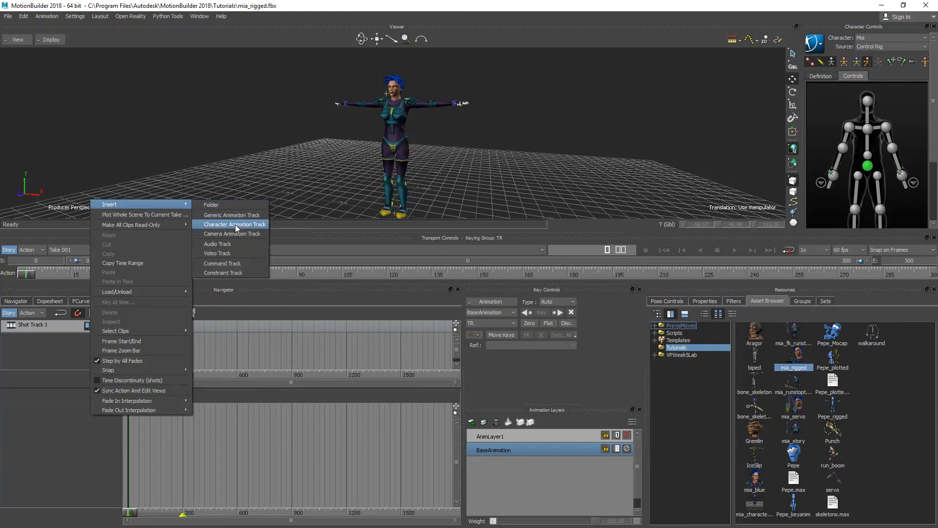
left_click(230, 223)
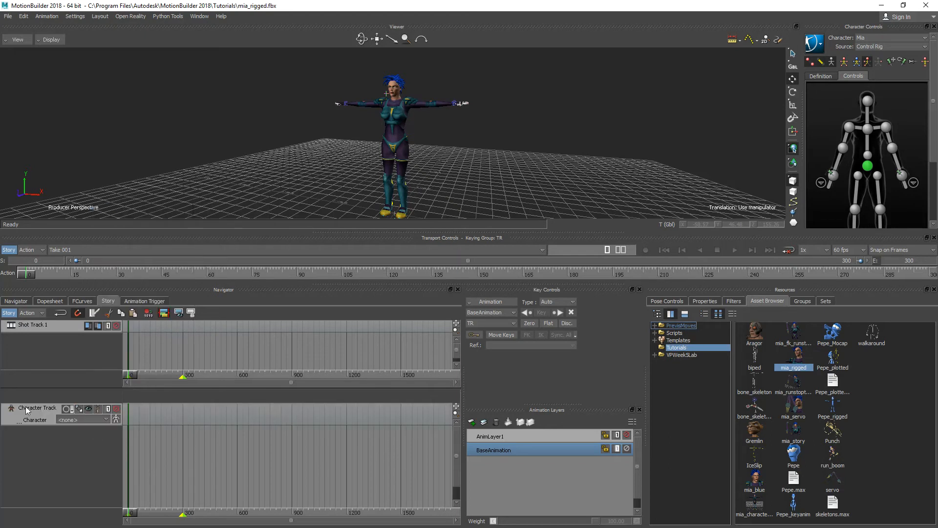
mouse_move(11, 416)
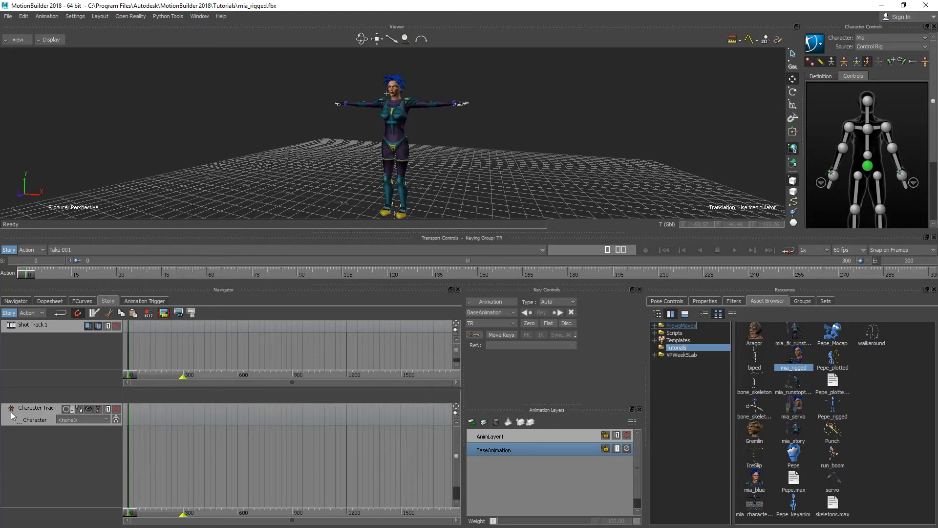
mouse_move(45, 417)
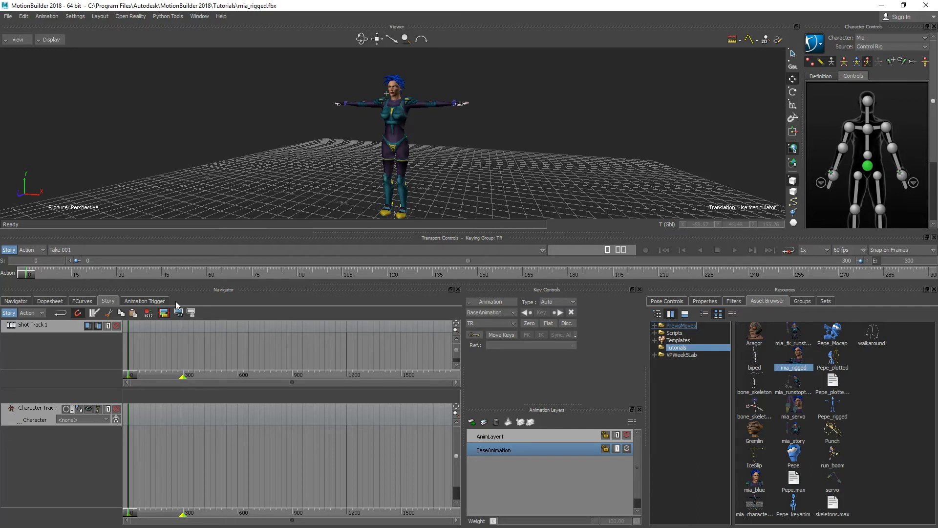
left_click(83, 419)
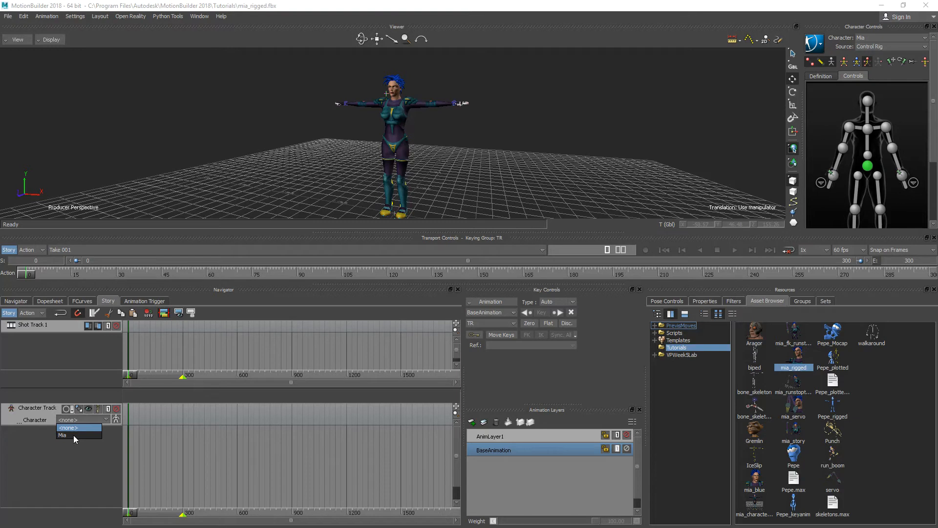
left_click(62, 435)
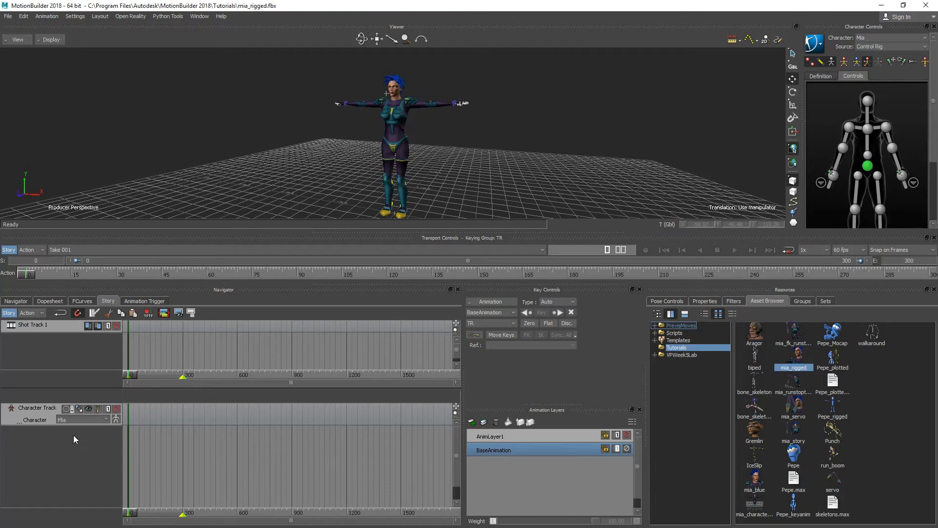
mouse_move(441, 419)
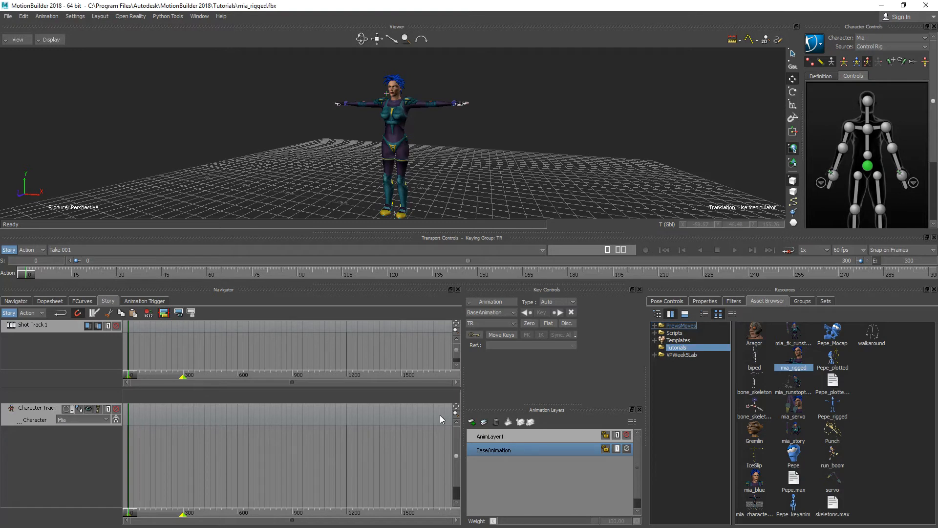
mouse_move(430, 421)
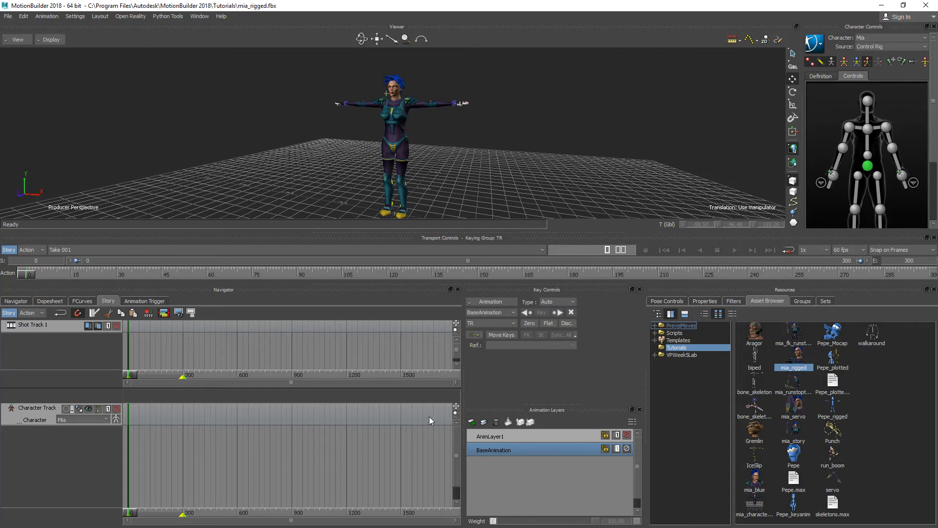
mouse_move(660, 361)
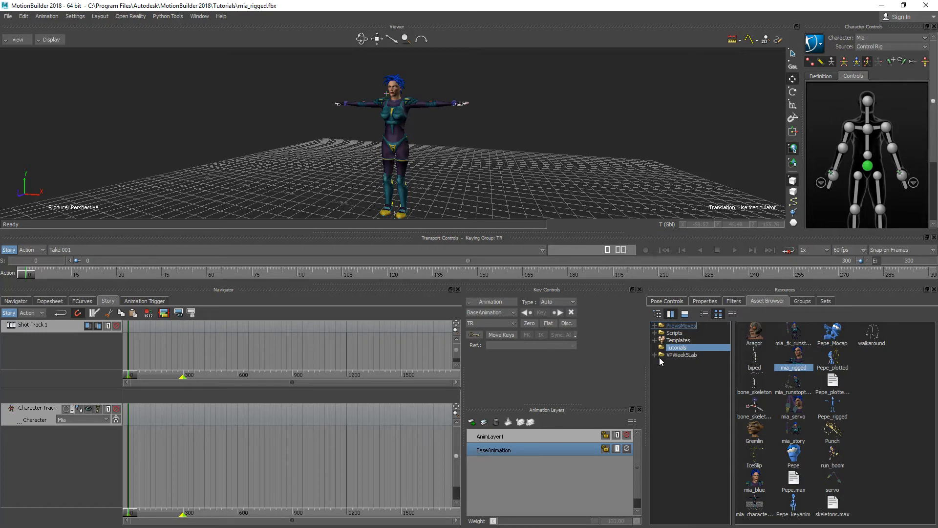
Show the VRWeek4Lab folder's files and highlight the Climb_Plot asset.
left_click(680, 355)
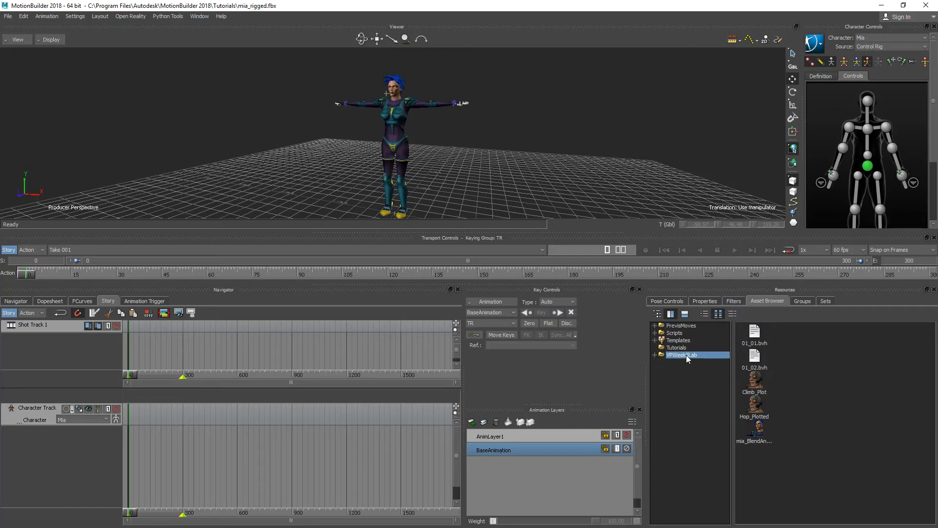
mouse_move(754, 424)
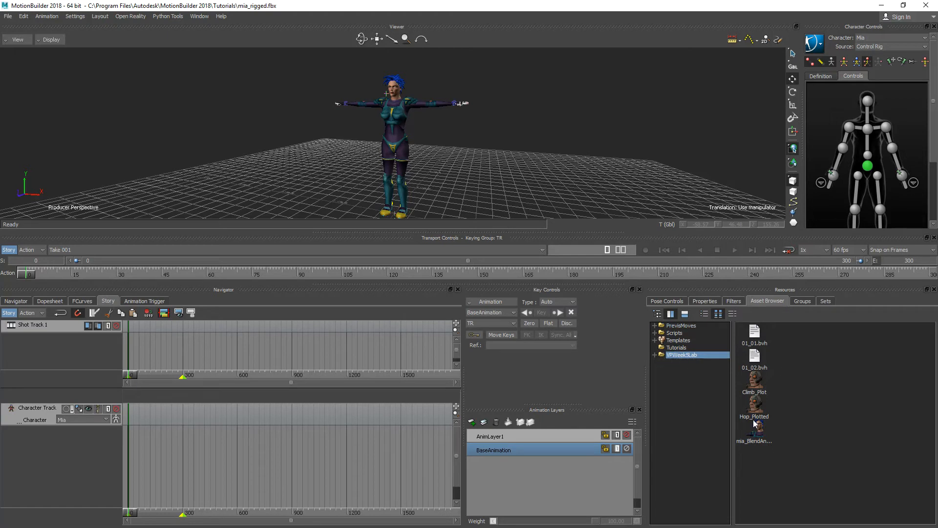
mouse_move(764, 389)
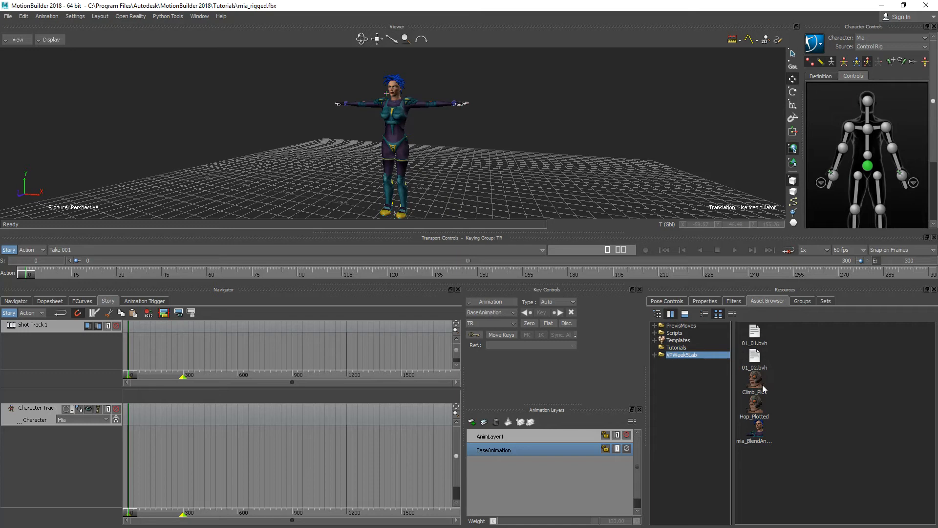
mouse_move(746, 405)
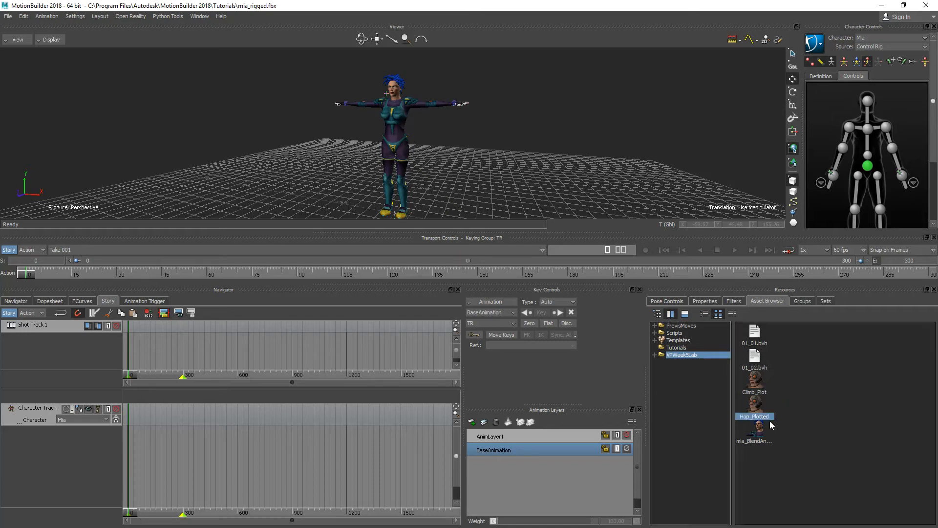
left_click(754, 392)
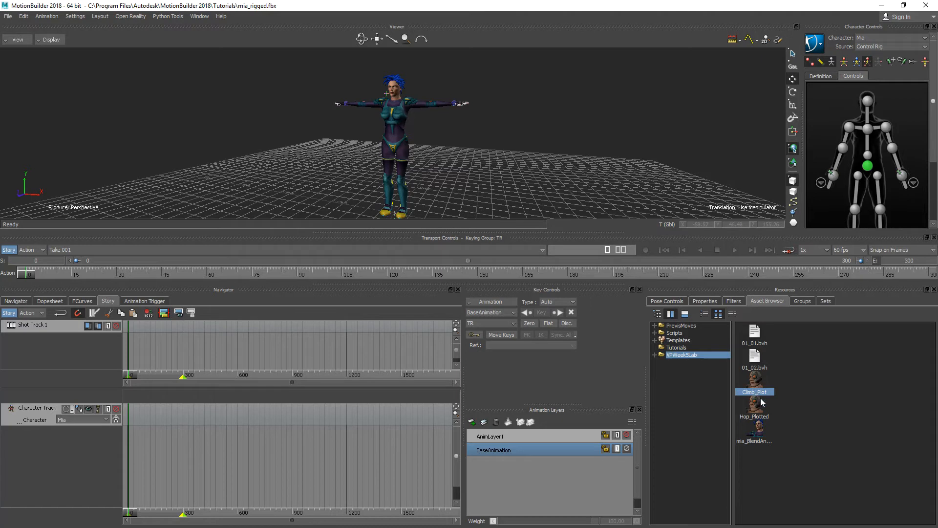
mouse_move(797, 382)
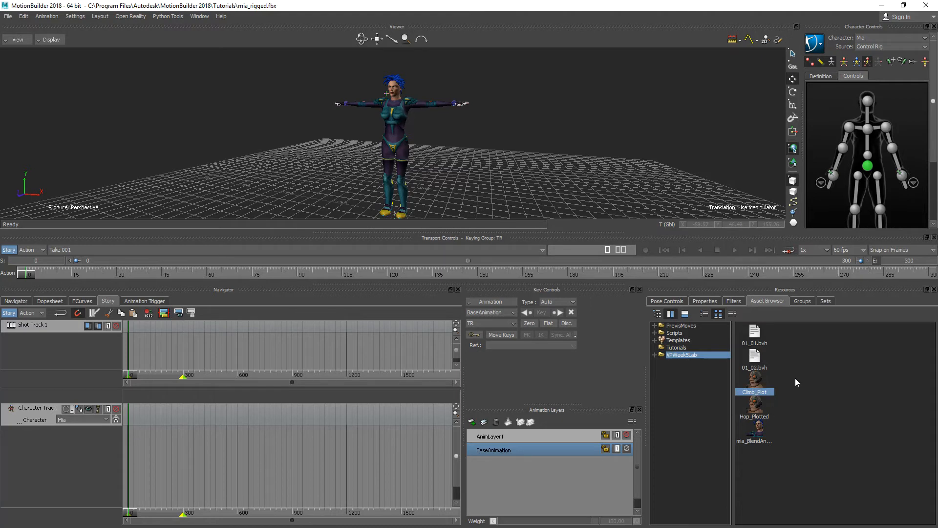
mouse_move(772, 405)
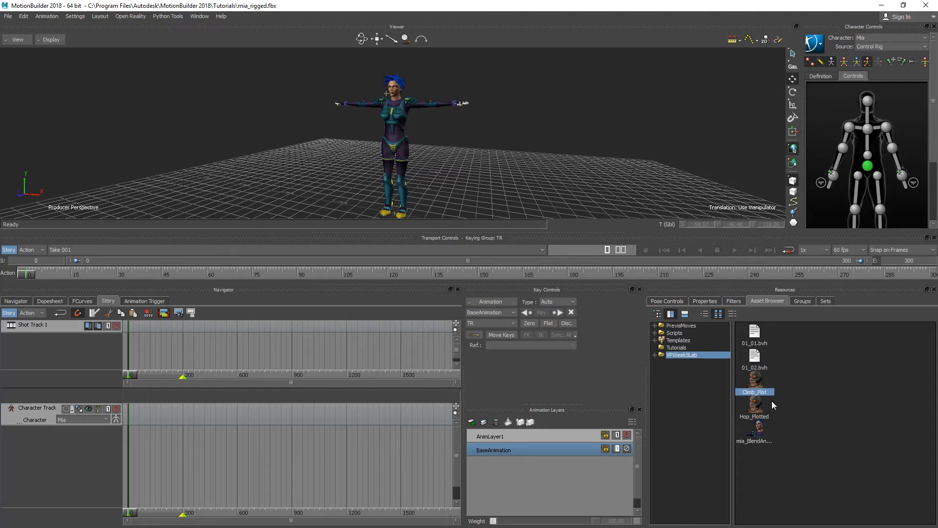
mouse_move(808, 397)
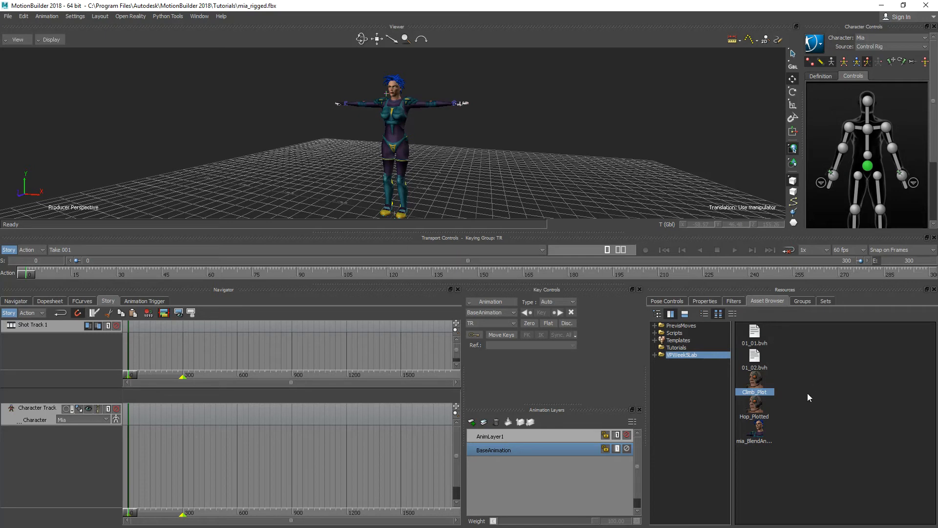
mouse_move(739, 373)
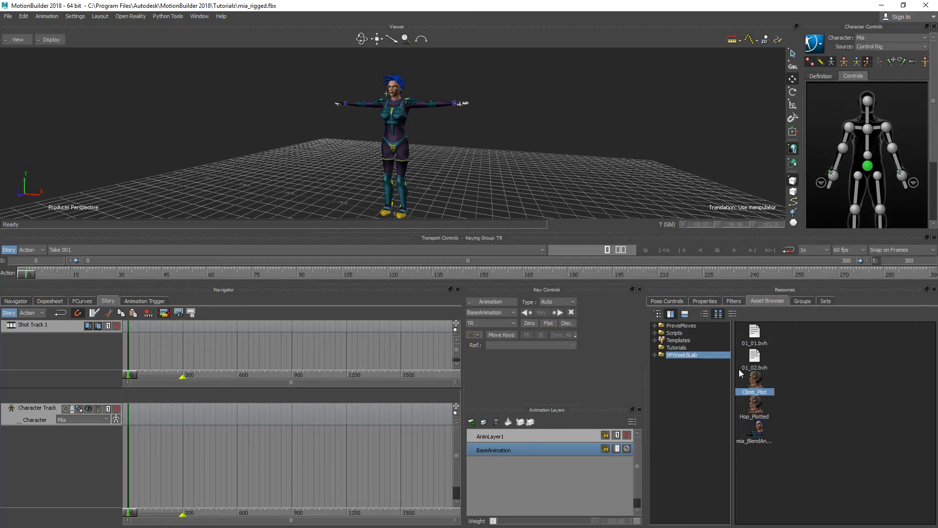
mouse_move(519, 296)
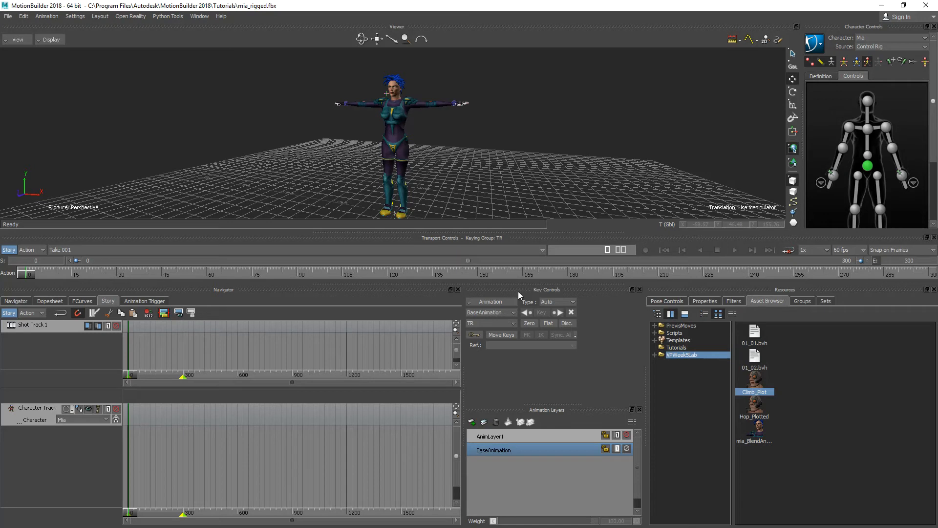
mouse_move(550, 346)
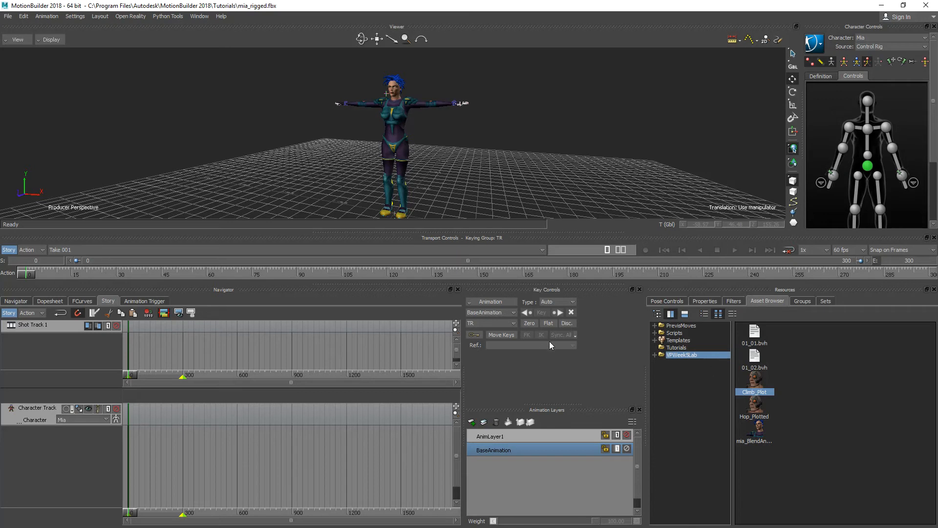
mouse_move(726, 335)
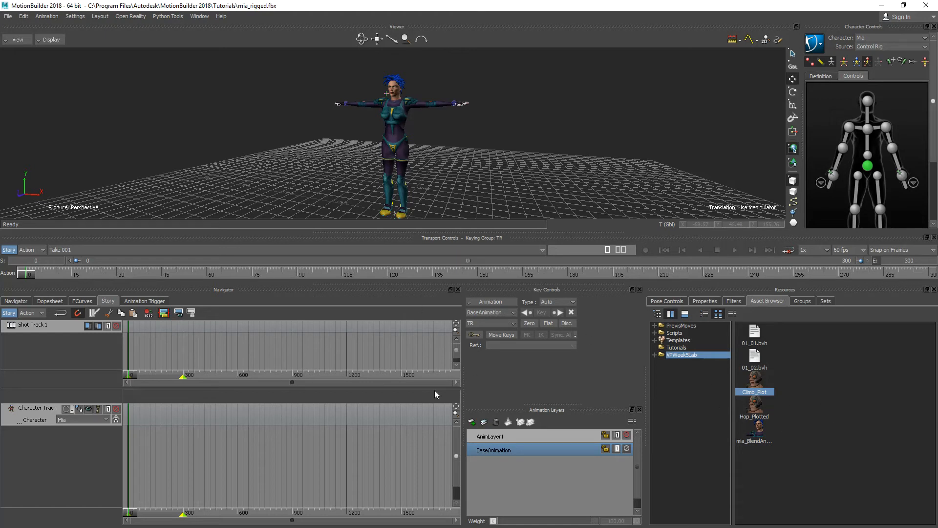
mouse_move(549, 451)
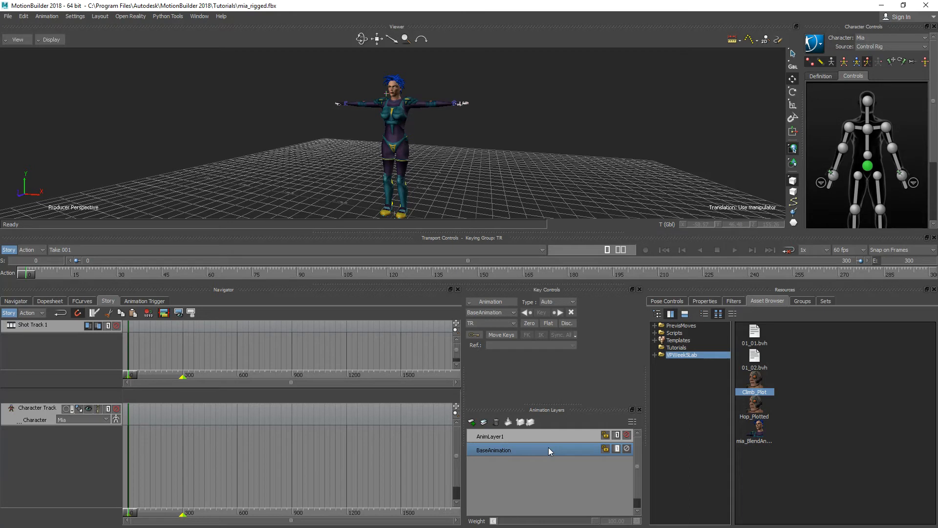
mouse_move(697, 434)
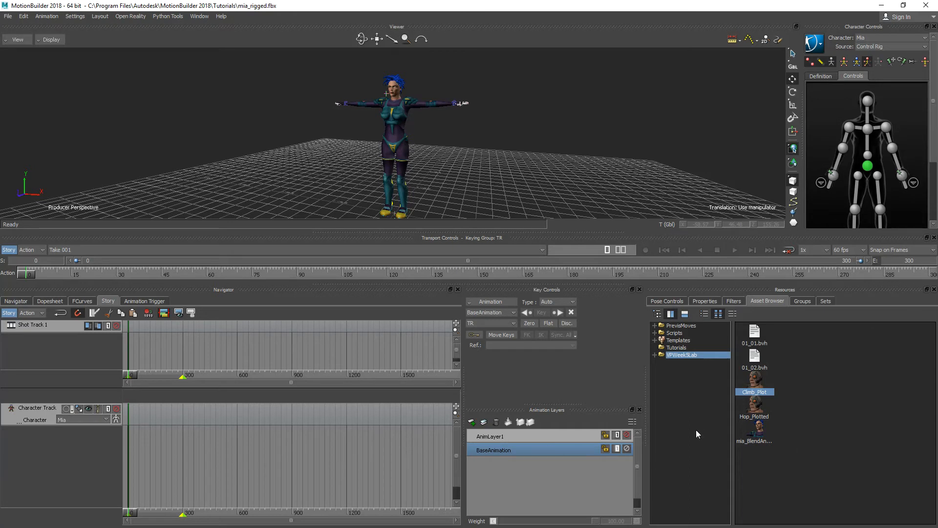
mouse_move(777, 413)
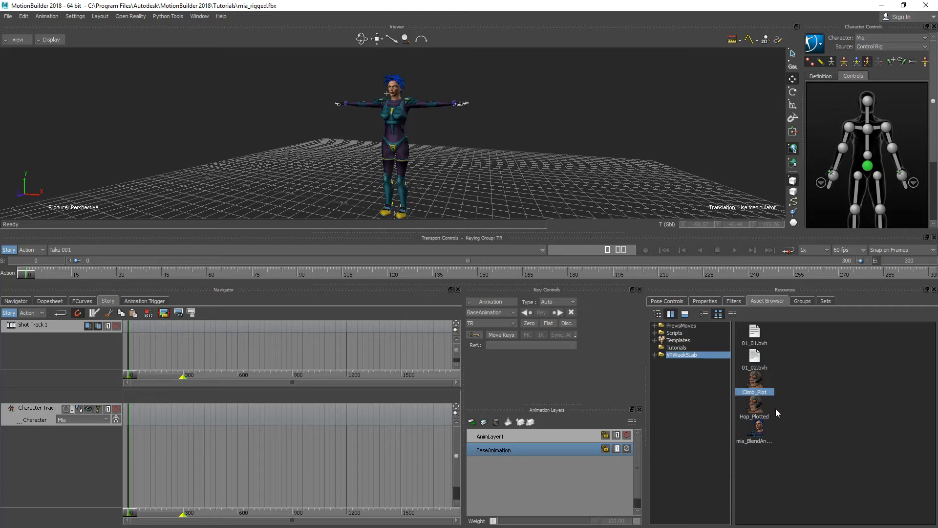
Drag Hop_Plotted onto Mia's character track as the first clip.
left_click(754, 416)
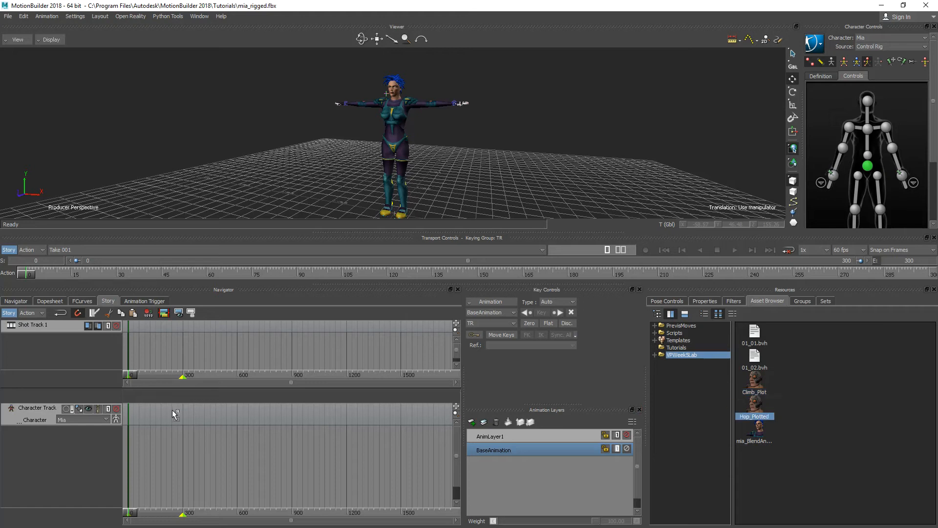
left_click_drag(753, 416, 239, 416)
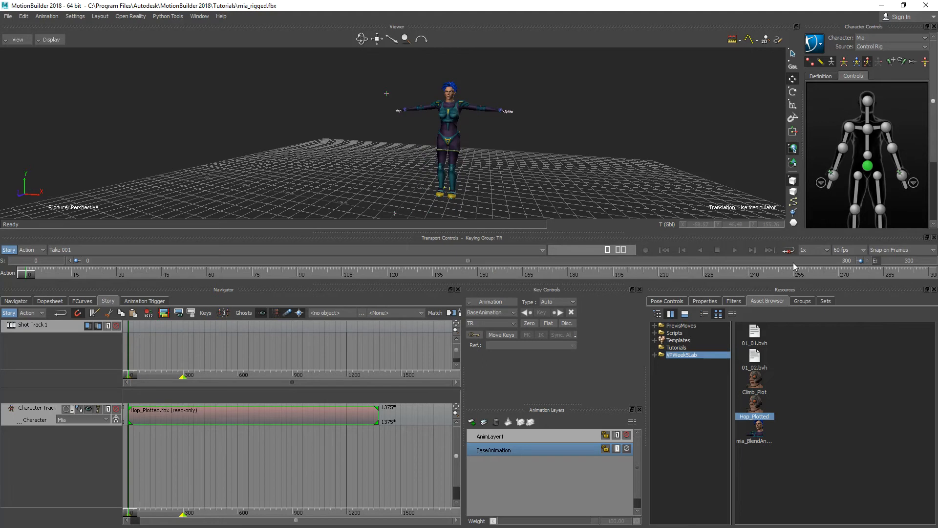
mouse_move(344, 299)
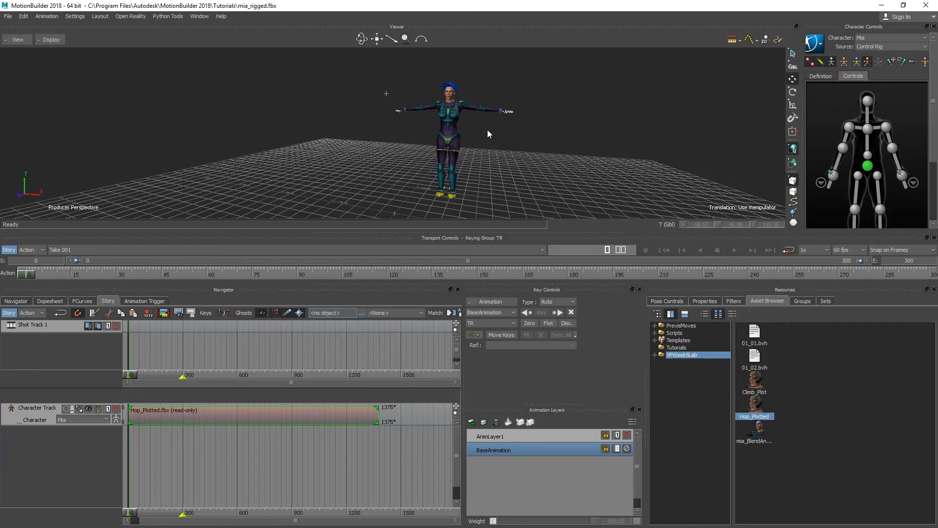
mouse_move(764, 414)
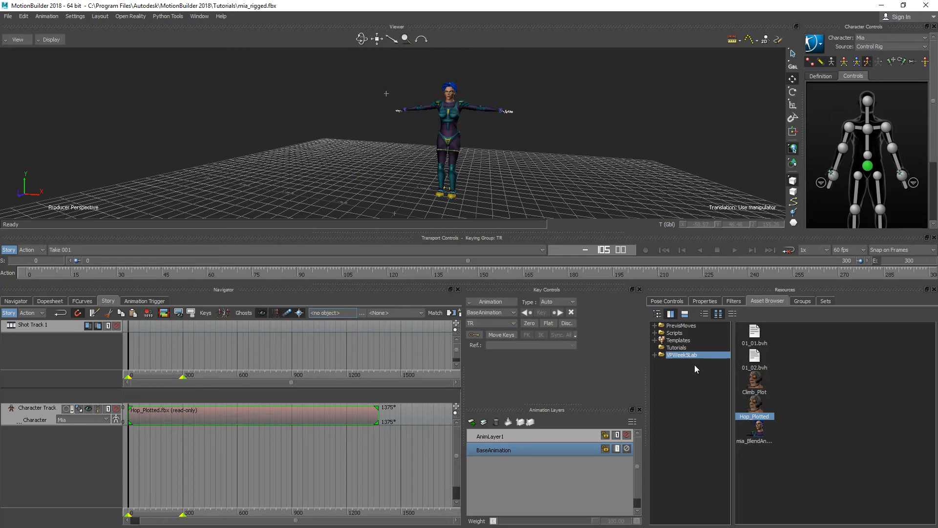
Drag Climb_Plot onto the track after the hop clip and grab it to overlap the hop's end.
left_click(754, 392)
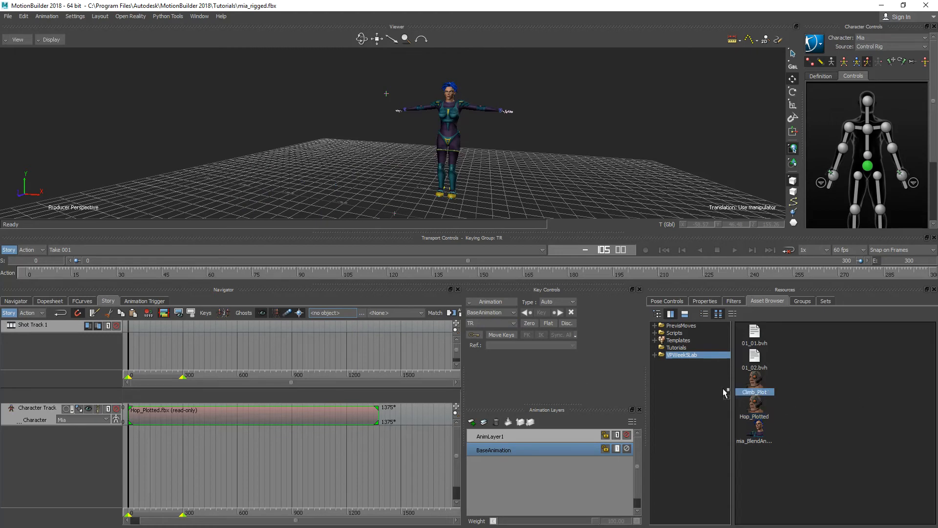
left_click_drag(754, 383, 431, 414)
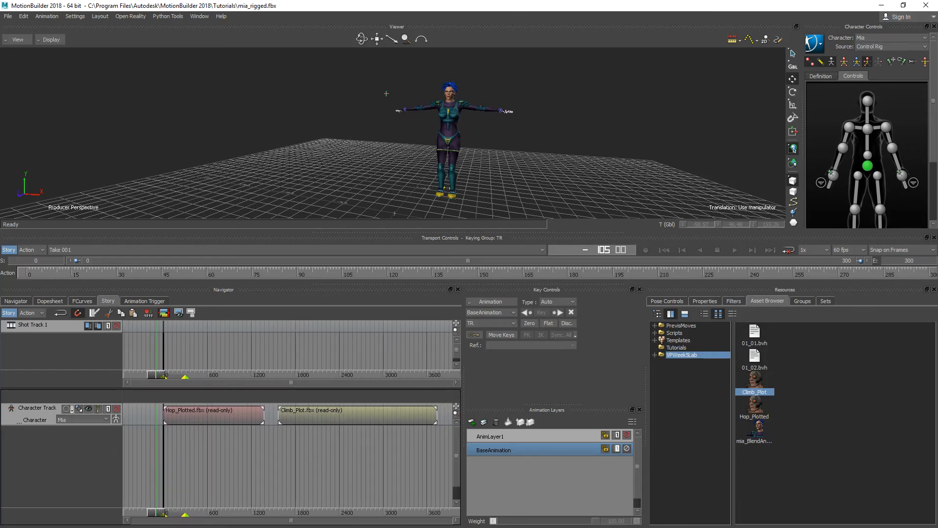
left_click(359, 414)
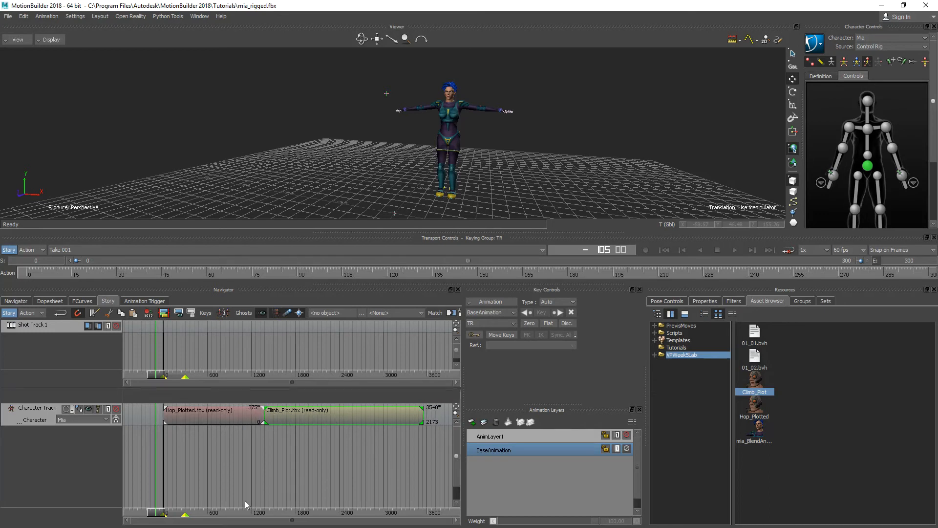
mouse_move(140, 389)
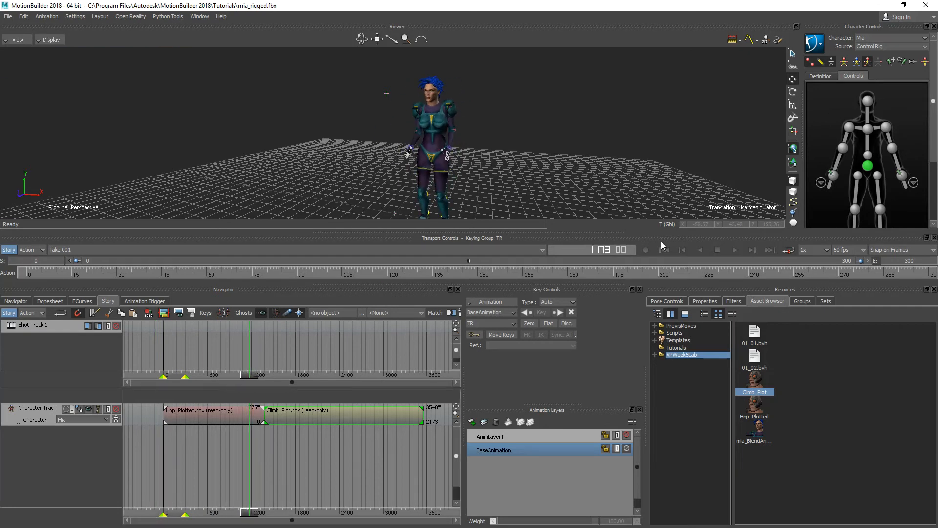
Rewind to the start and play back the blended hop-to-climb animation.
left_click(734, 250)
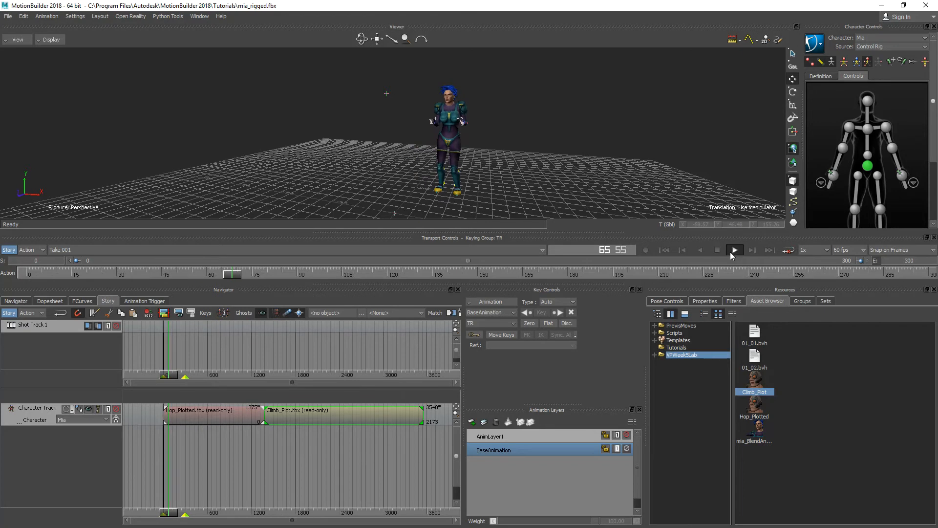
left_click(735, 250)
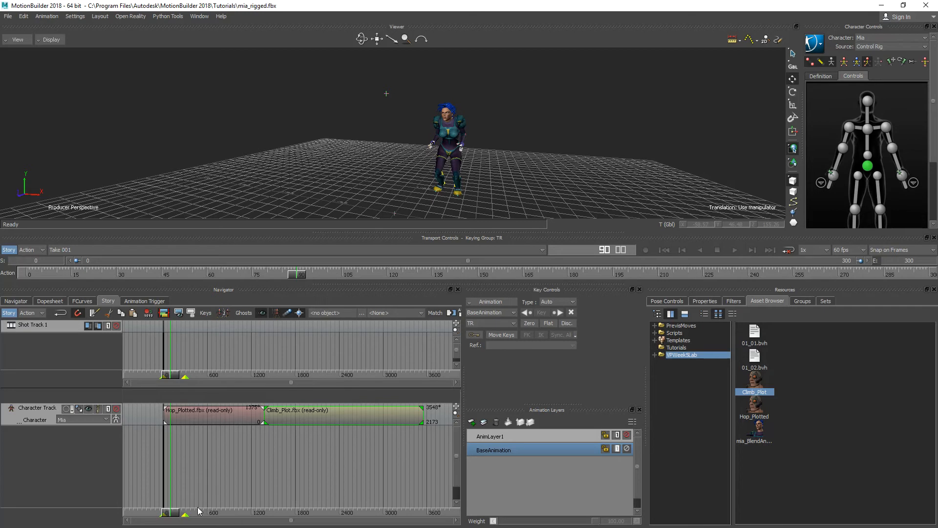
mouse_move(425, 452)
type("3557")
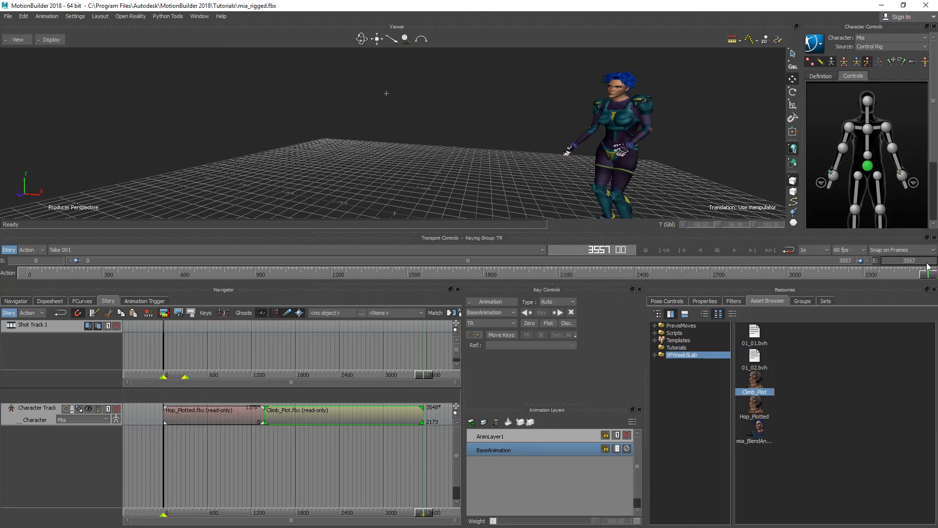
mouse_move(900, 287)
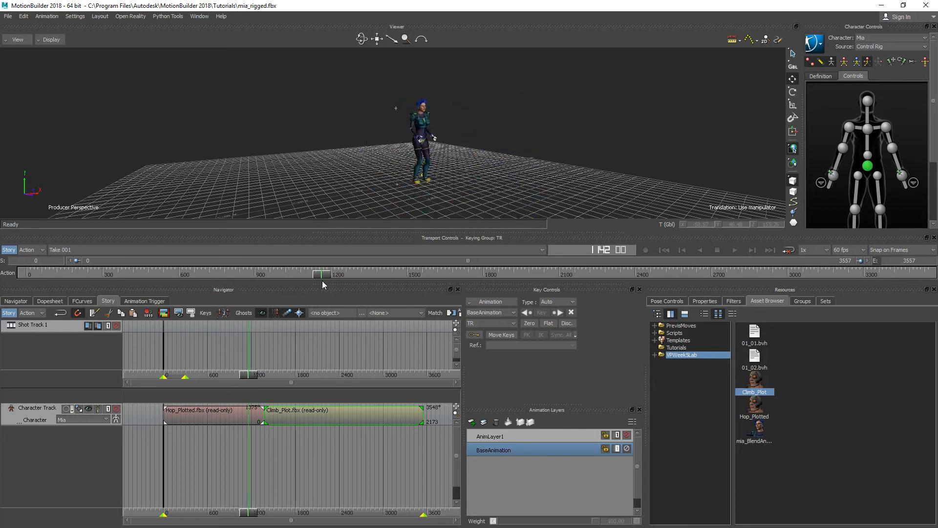
Scrub through the hop-to-climb transition and on into the climb animation.
left_click_drag(320, 274, 344, 273)
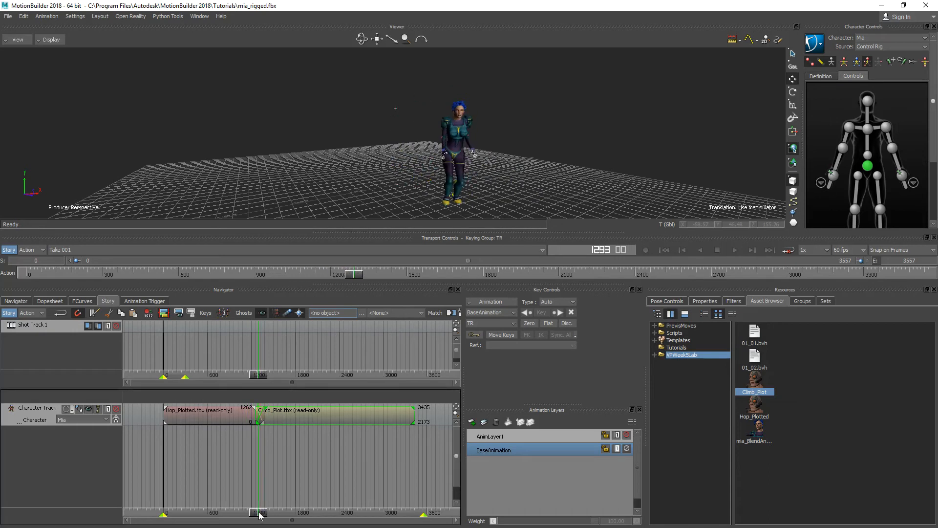
left_click_drag(257, 512, 261, 512)
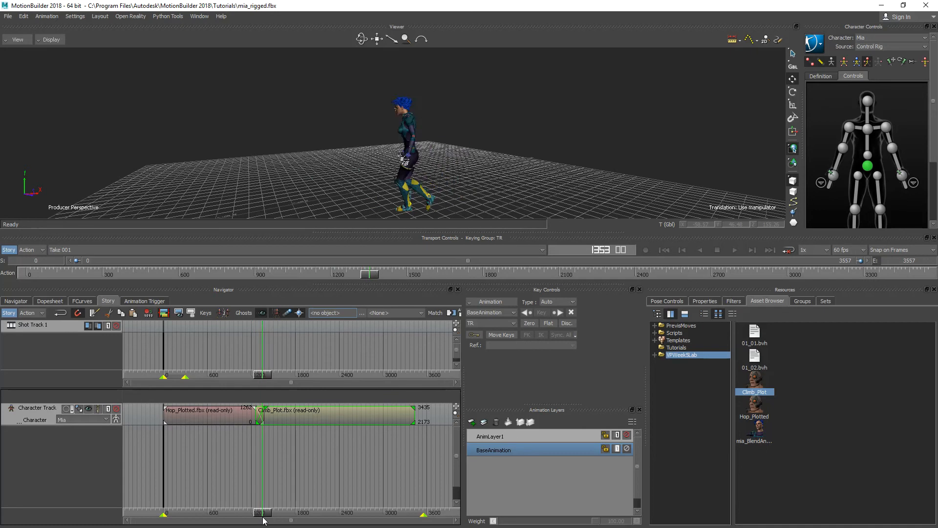
left_click_drag(259, 514, 250, 514)
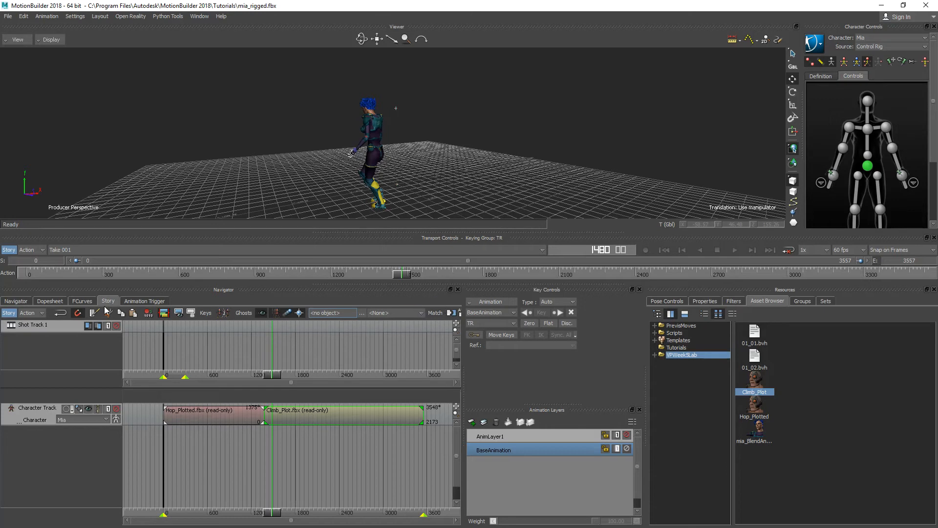
mouse_move(443, 326)
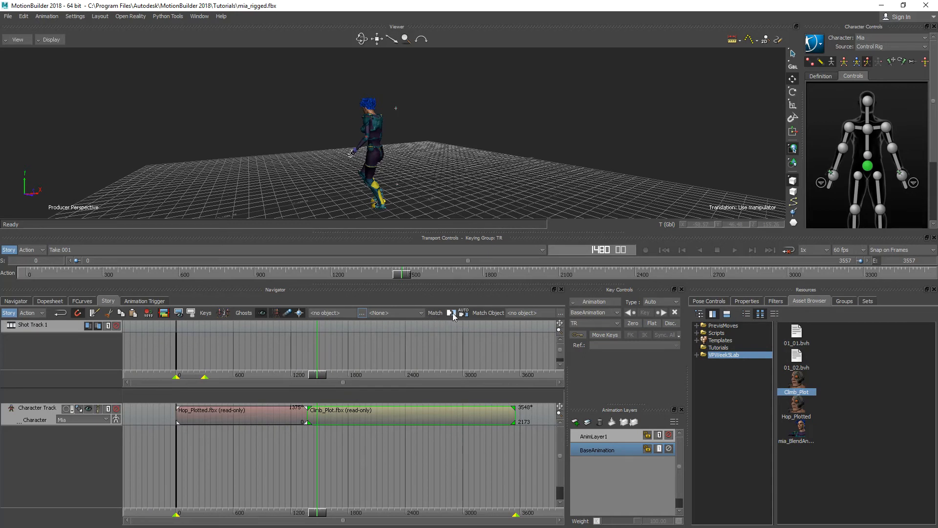
mouse_move(451, 315)
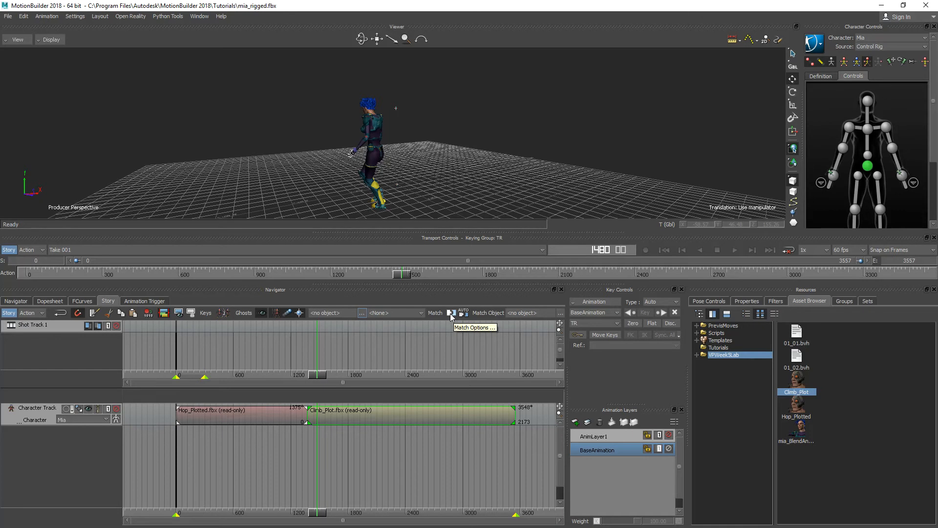
left_click(451, 313)
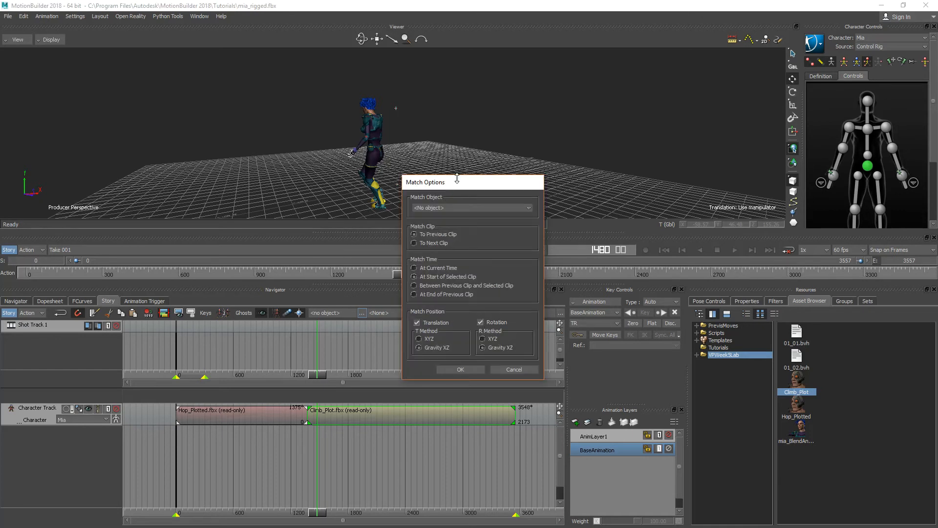
left_click_drag(424, 182, 468, 162)
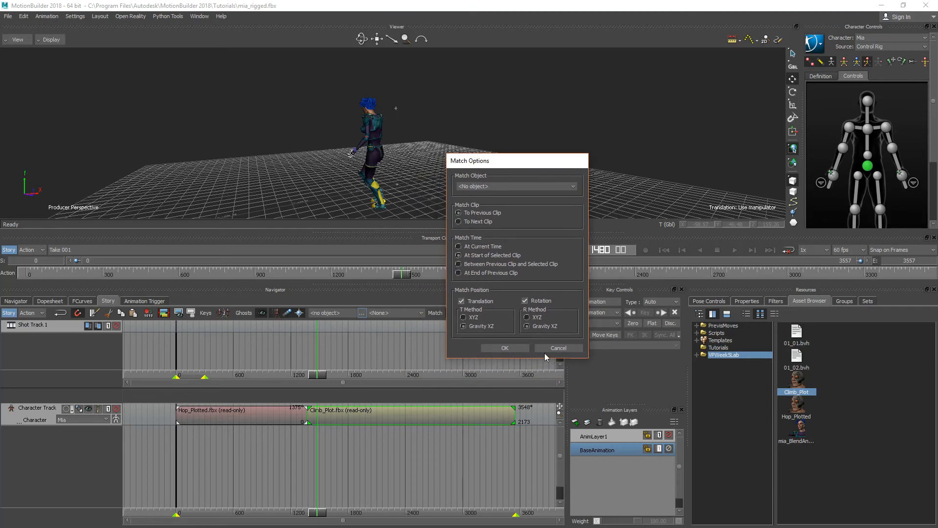
left_click(557, 347)
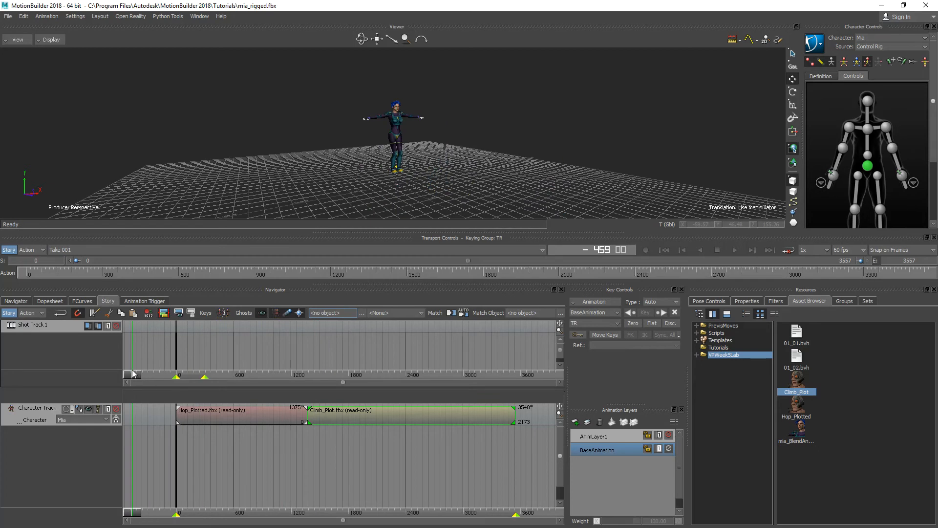
Set the character track's Character to <none>, unassigning Mia.
left_click(80, 418)
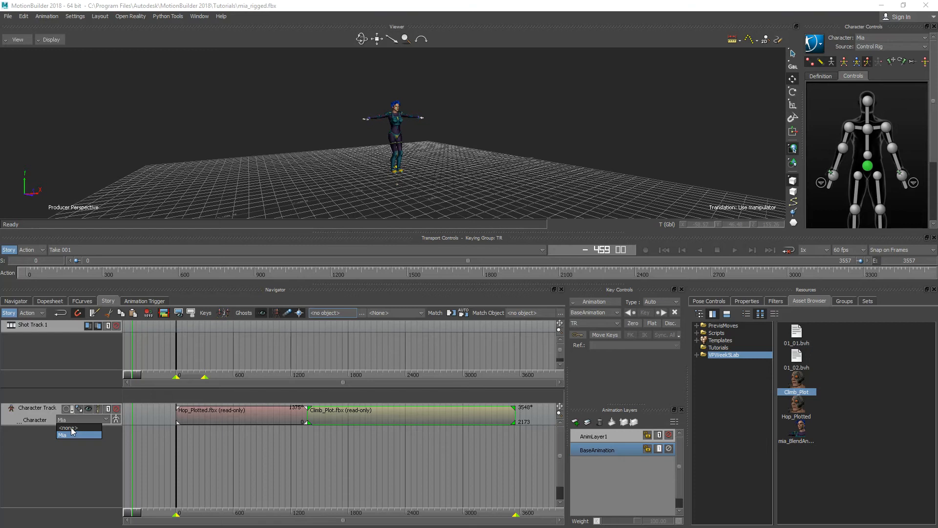
left_click(64, 427)
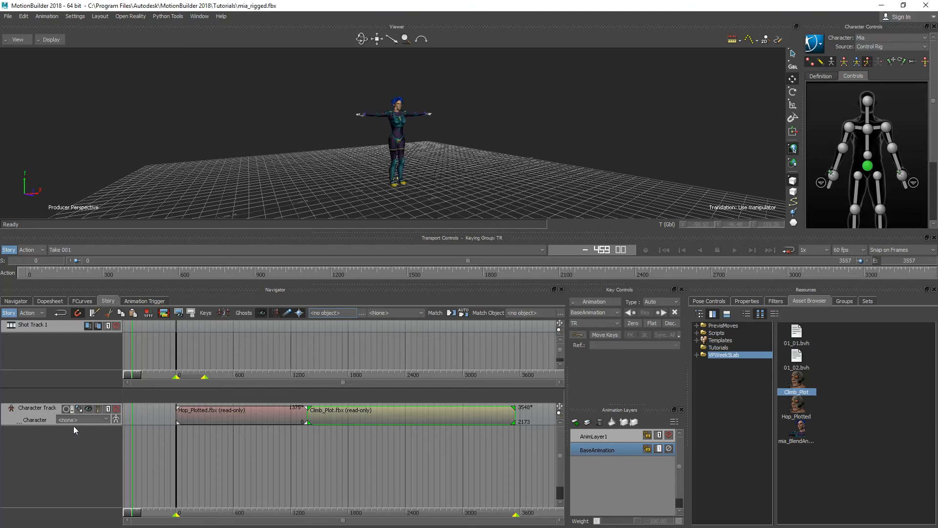
mouse_move(429, 131)
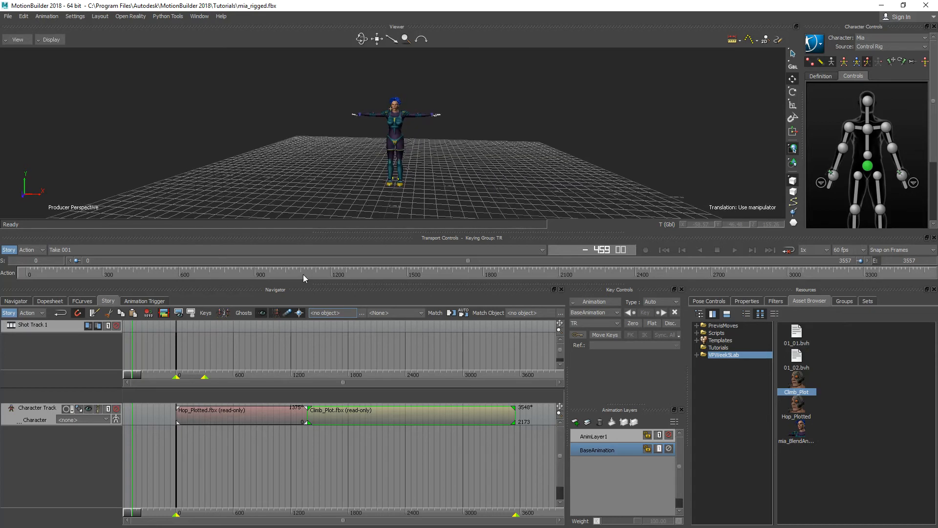
mouse_move(672, 254)
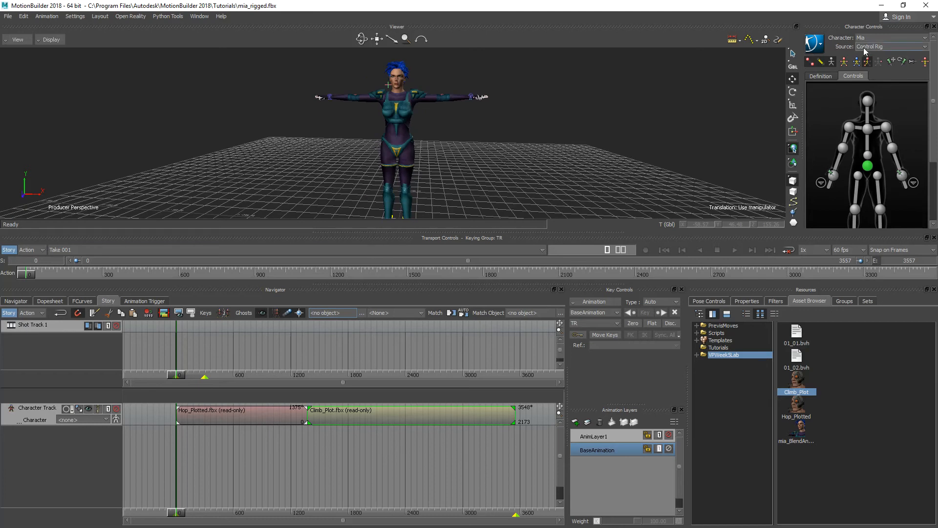
mouse_move(890, 51)
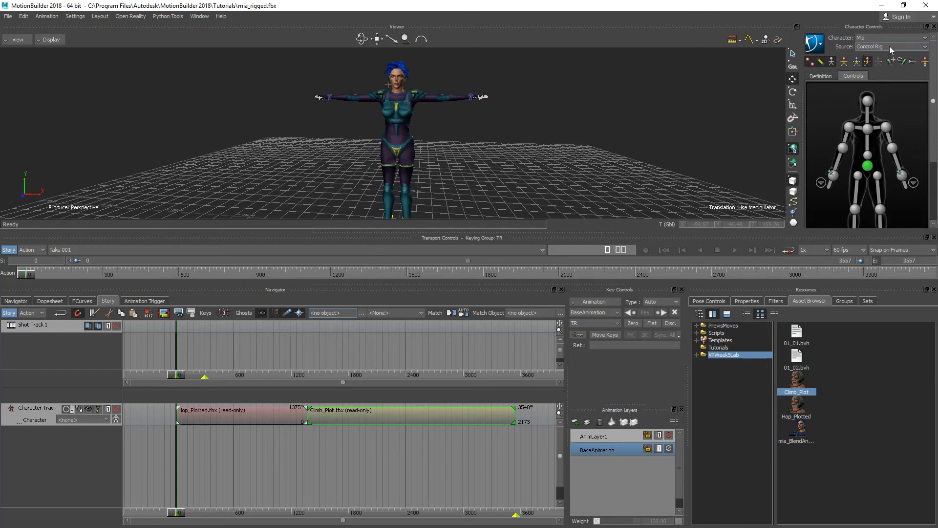
mouse_move(831, 174)
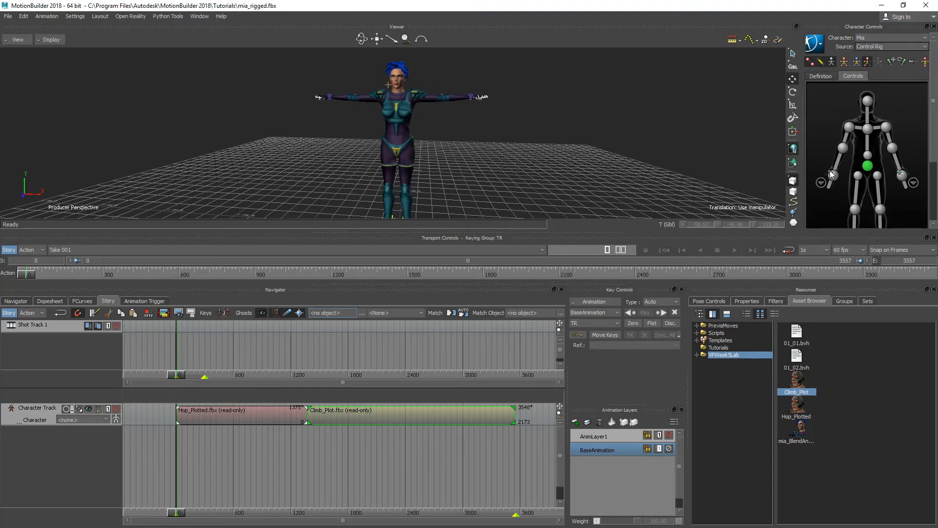
Select Mia's shoulder, hips, left ankle and finally right ankle effectors.
left_click(841, 147)
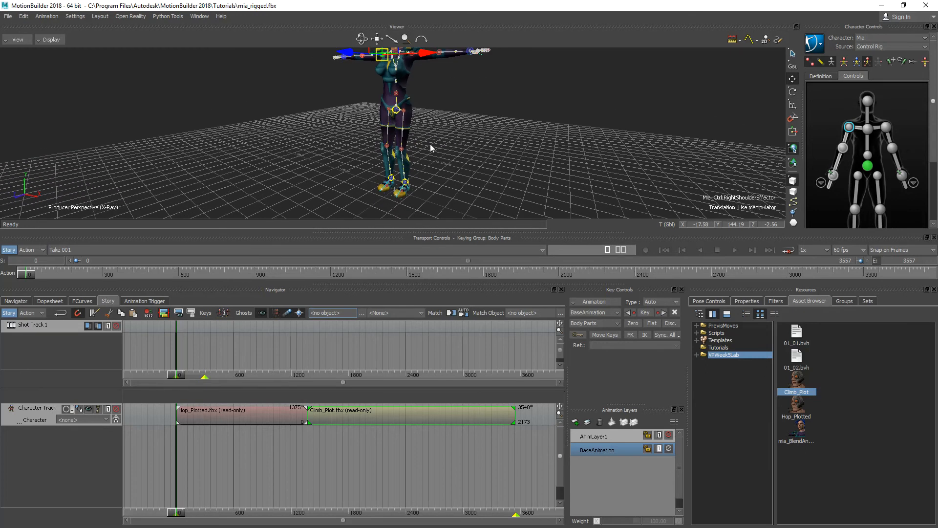
left_click(396, 109)
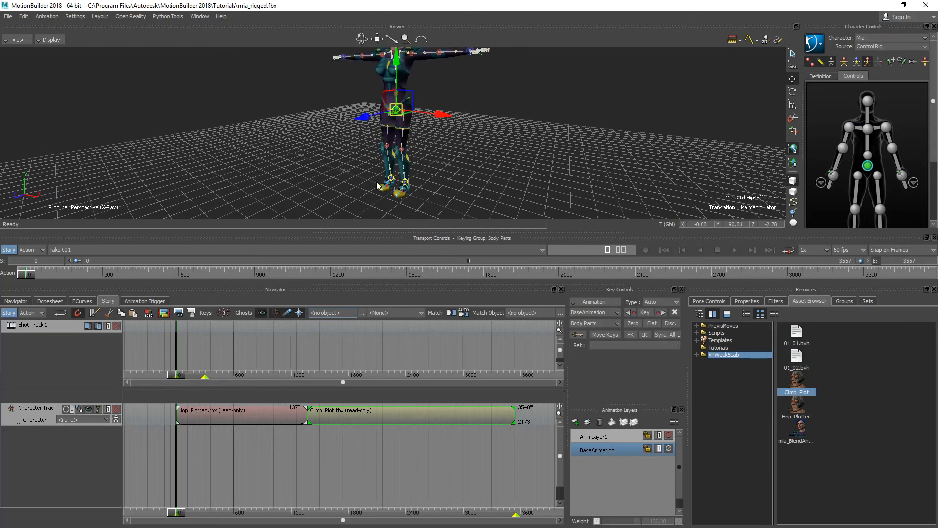
left_click(398, 162)
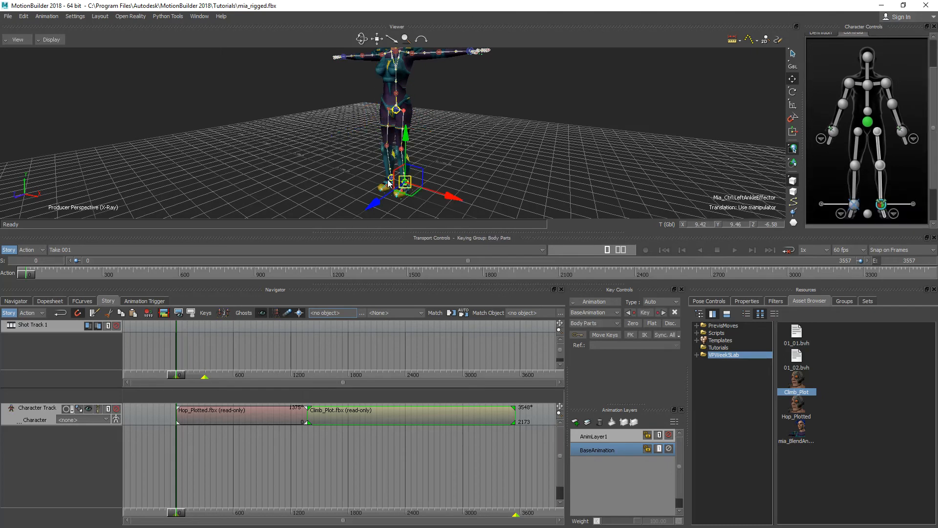
left_click(398, 186)
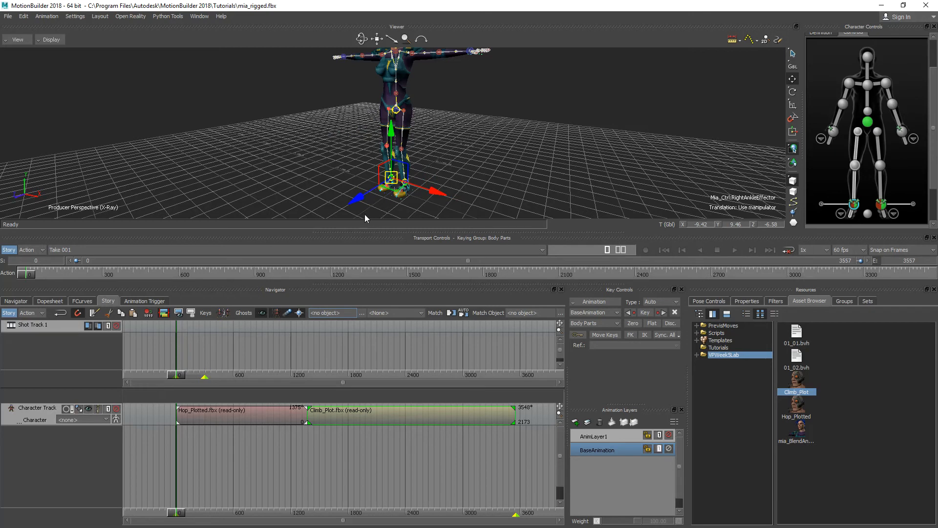
mouse_move(457, 291)
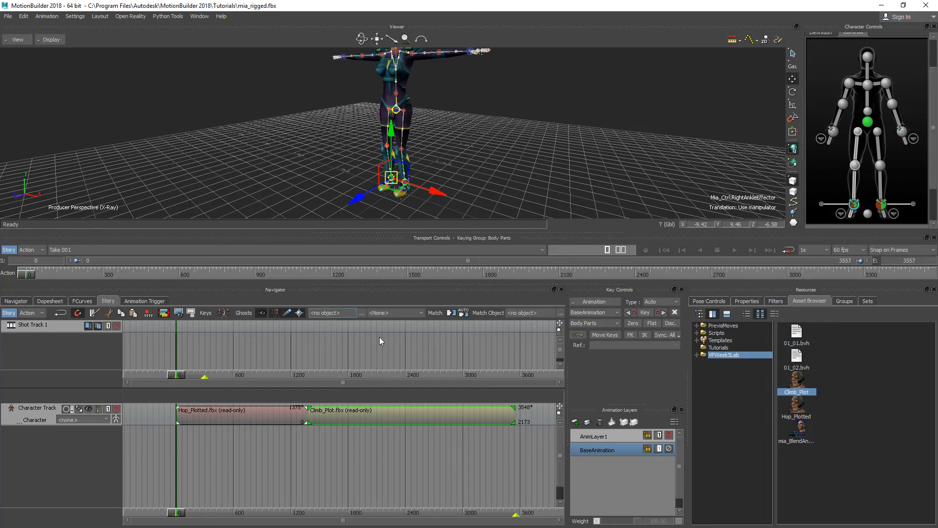
mouse_move(87, 422)
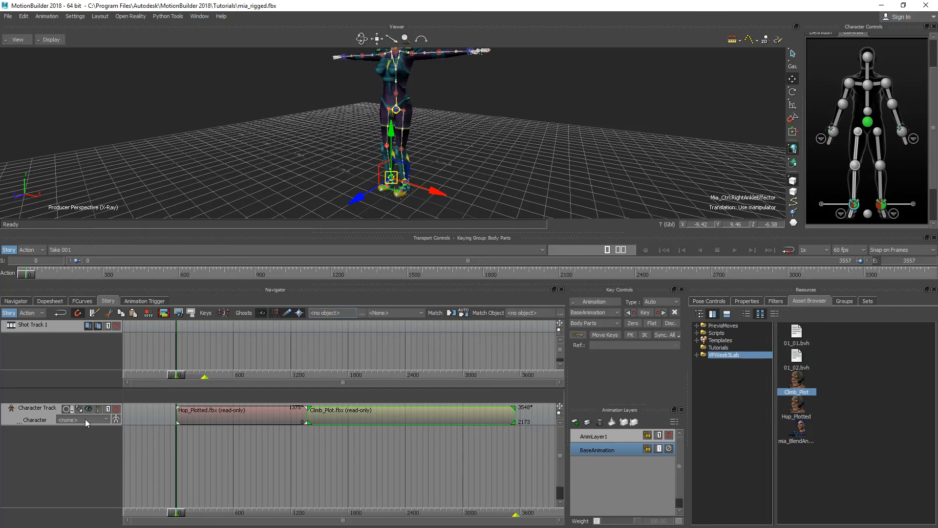
mouse_move(70, 437)
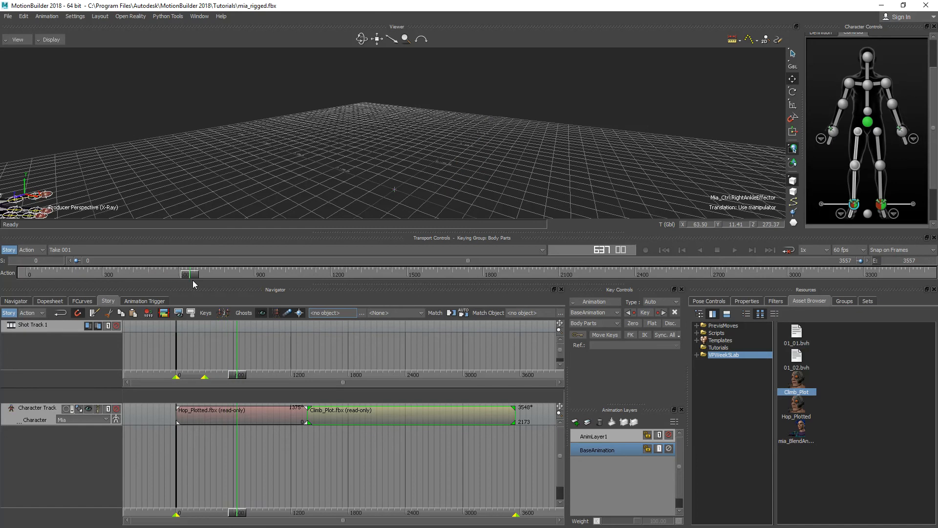
Scrub the Story timeline to the hop-to-climb clip transition near frame 1300.
left_click_drag(181, 274, 200, 274)
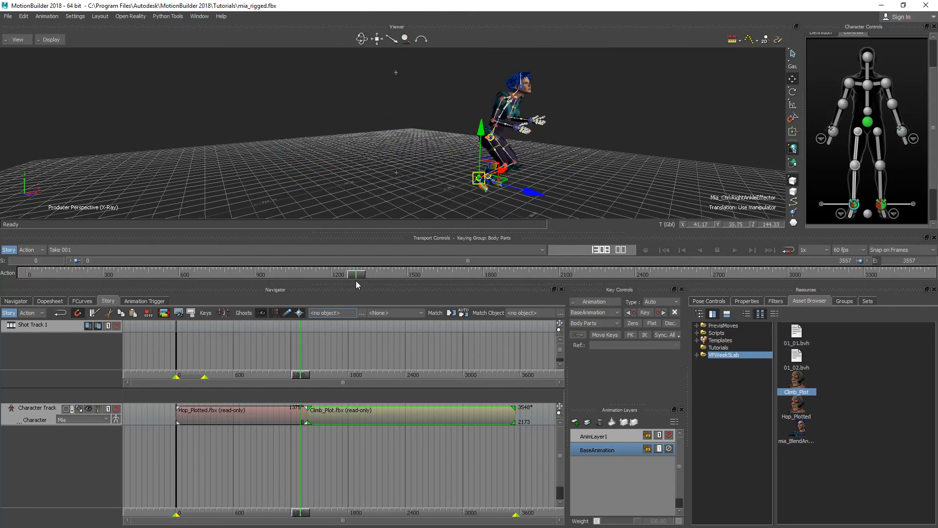
left_click_drag(356, 274, 376, 274)
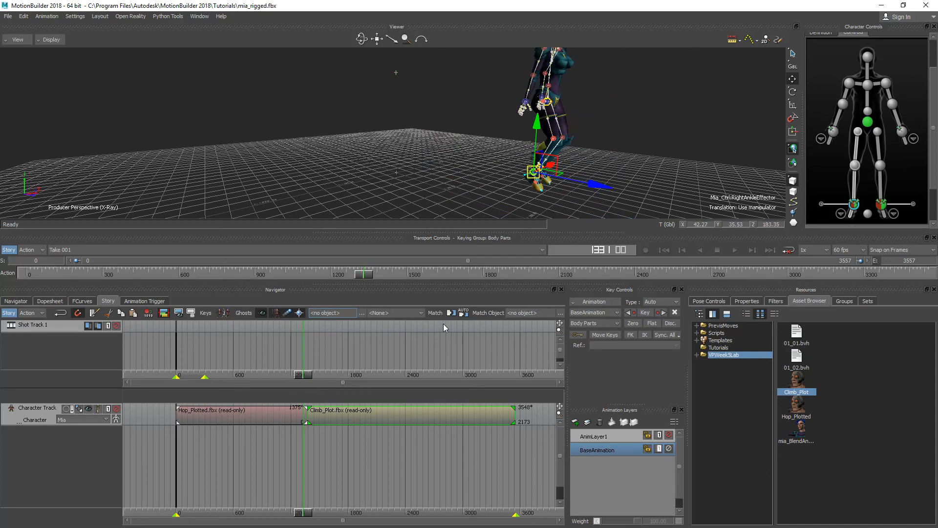
mouse_move(346, 423)
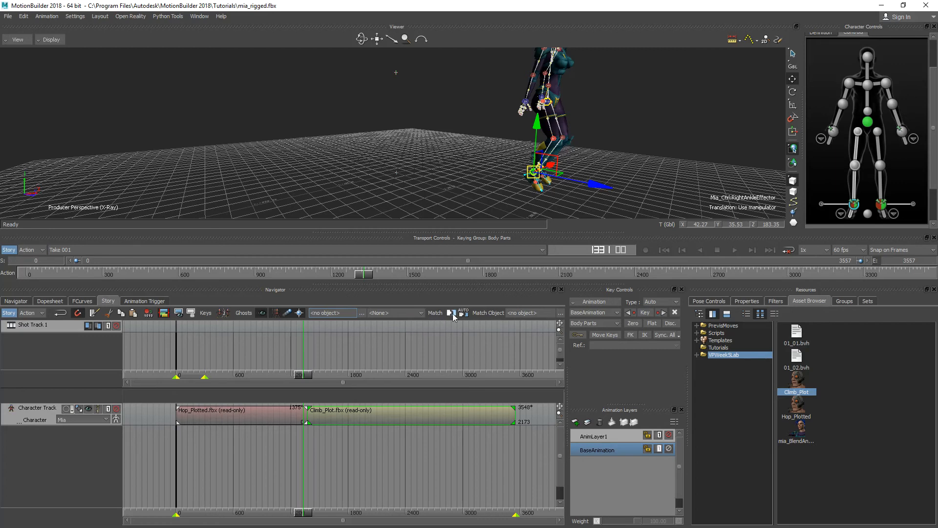
mouse_move(452, 312)
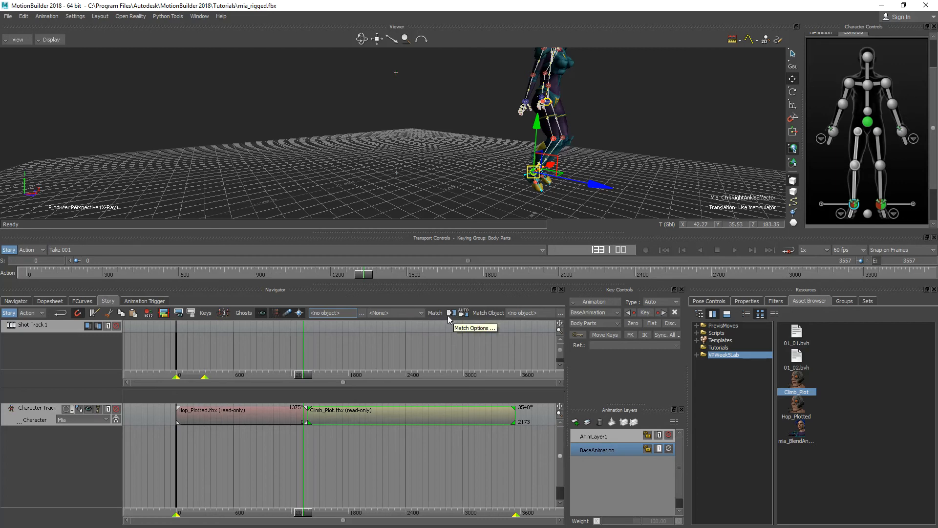
Set Match Object to Mia_Ctrl:RightAnkleEffector, matching To Previous Clip with Translation and Rotation.
left_click(473, 327)
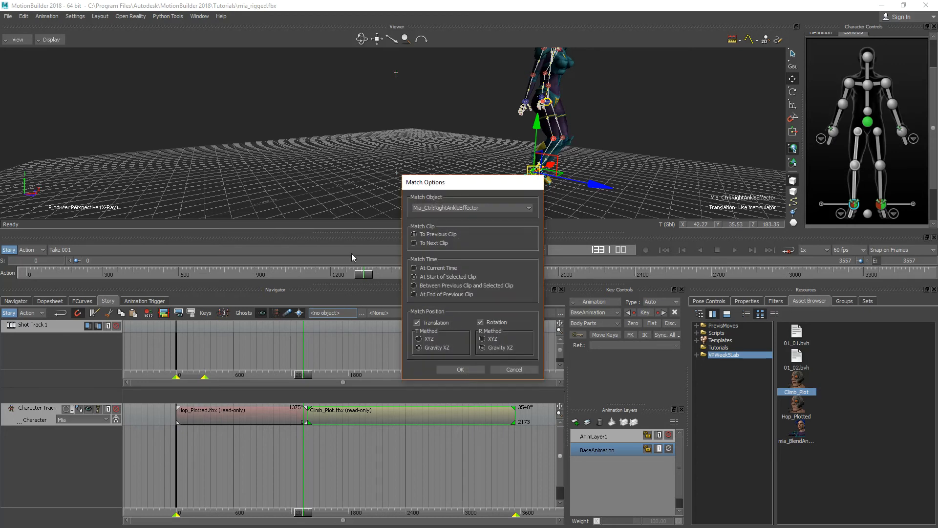
left_click_drag(425, 182, 601, 96)
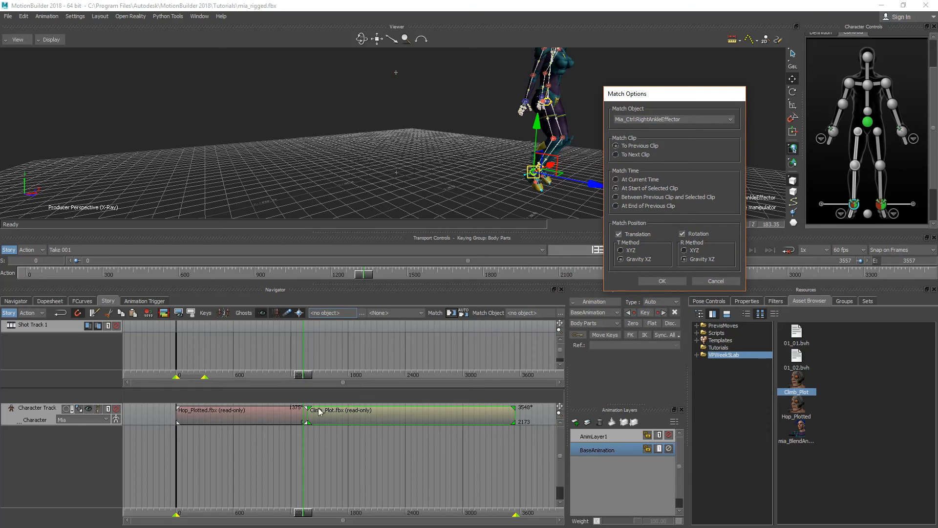
mouse_move(214, 422)
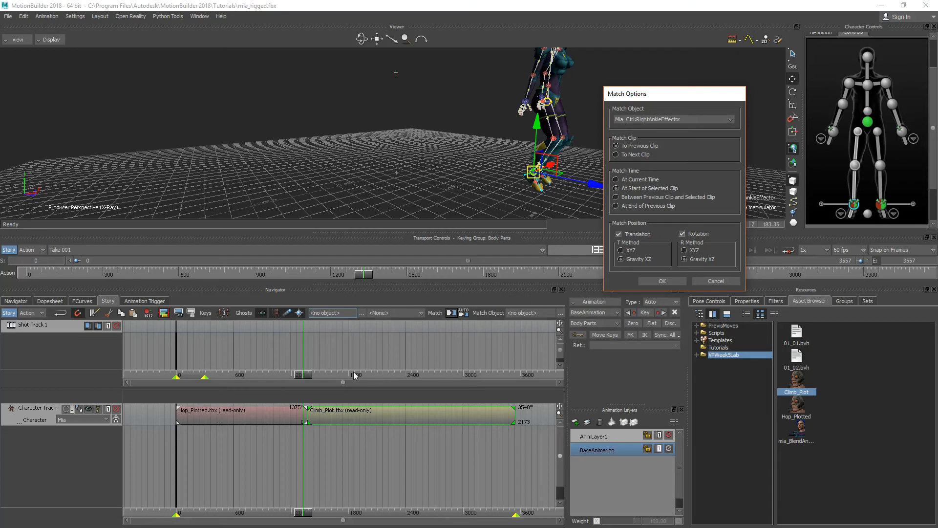
mouse_move(658, 182)
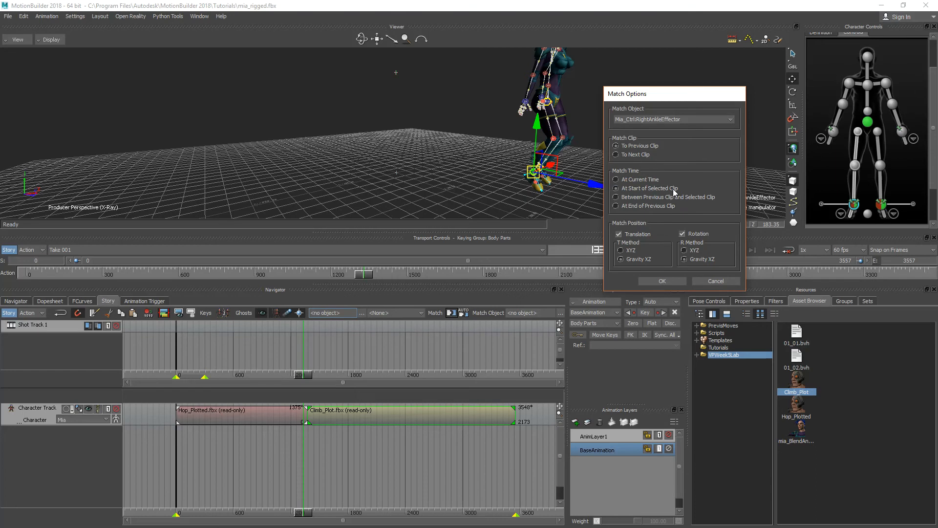
mouse_move(674, 192)
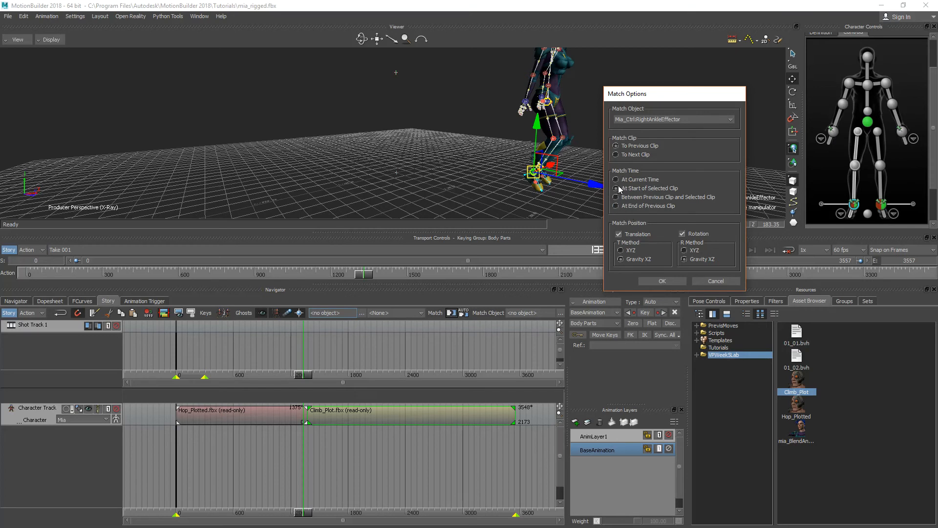
left_click(661, 282)
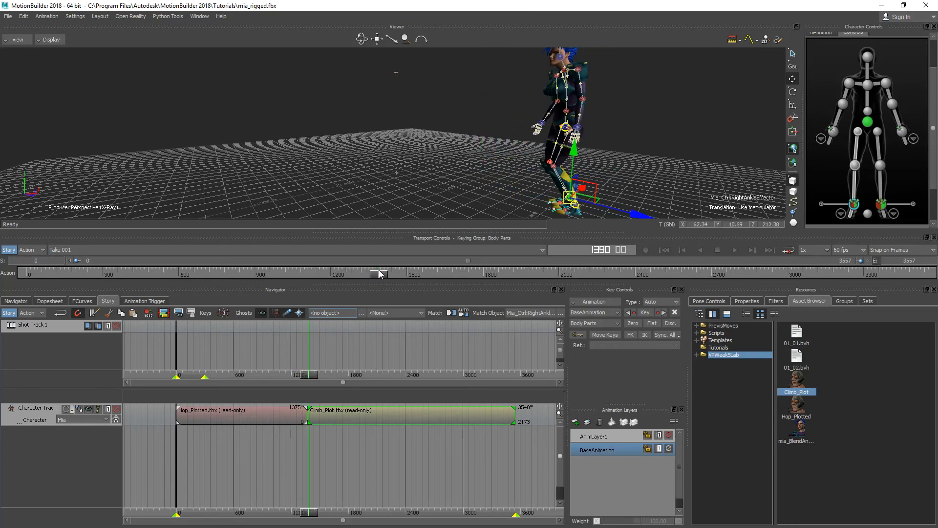
left_click_drag(380, 274, 368, 274)
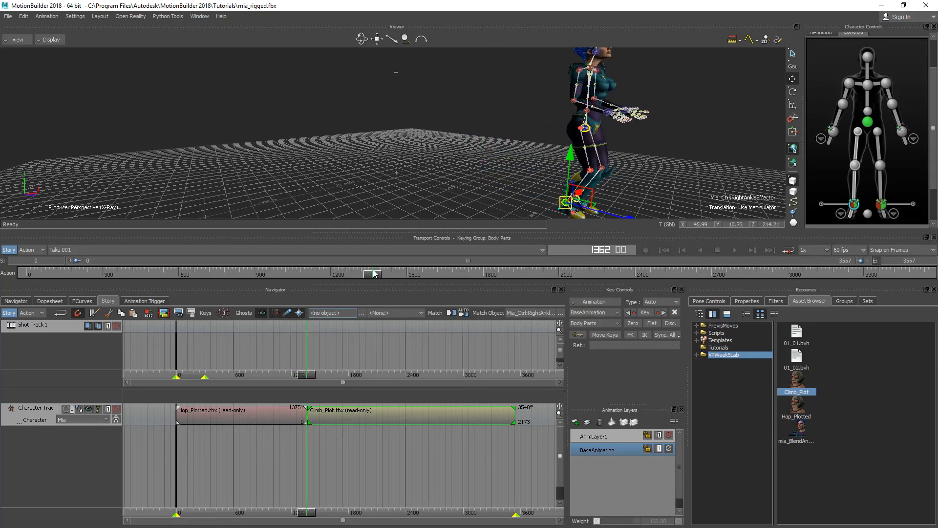
left_click_drag(368, 274, 428, 274)
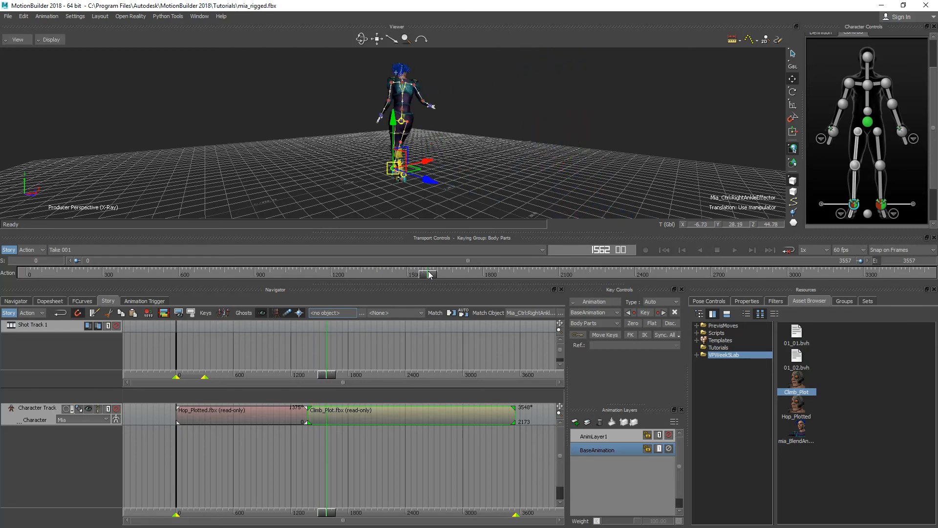
left_click_drag(429, 274, 384, 274)
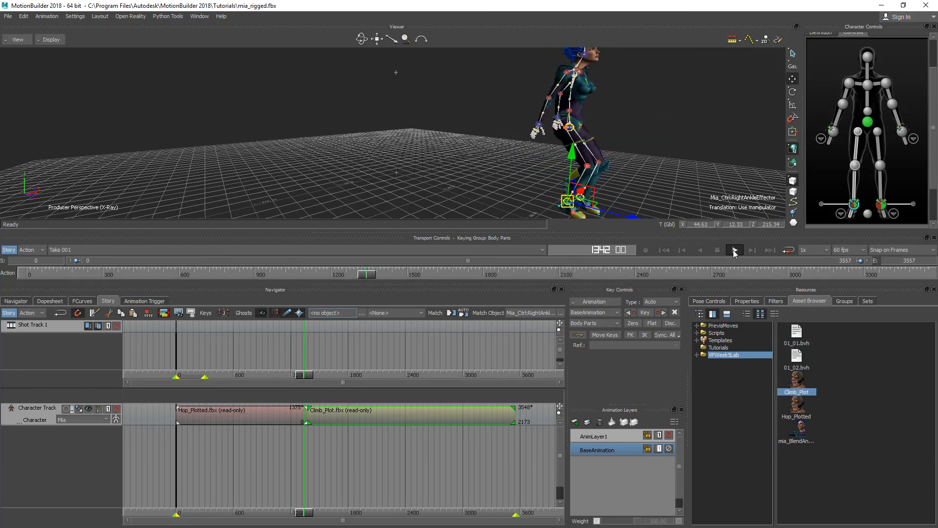
left_click(734, 250)
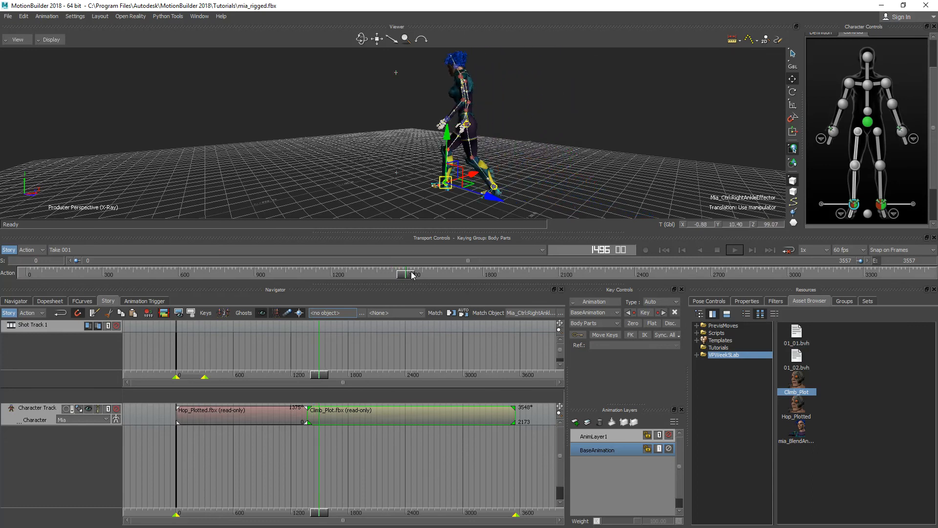
left_click_drag(410, 274, 364, 274)
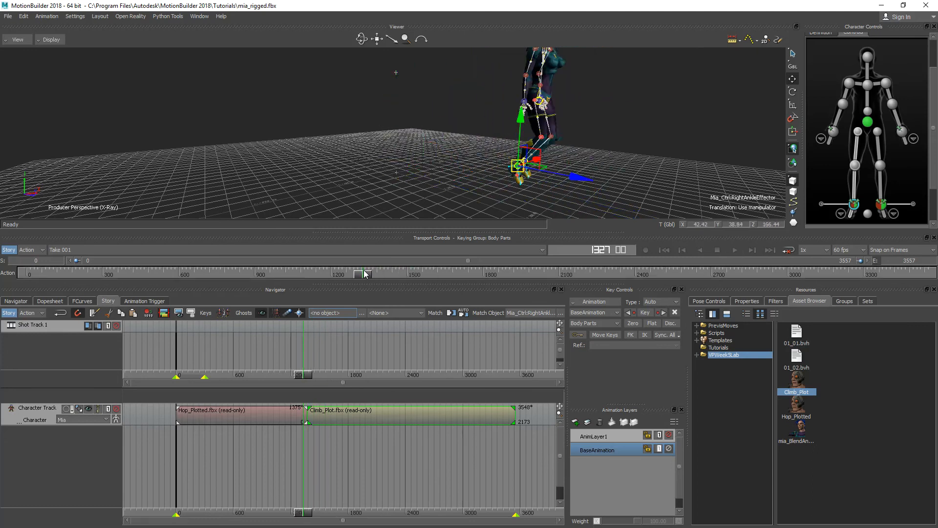
left_click_drag(365, 273, 380, 274)
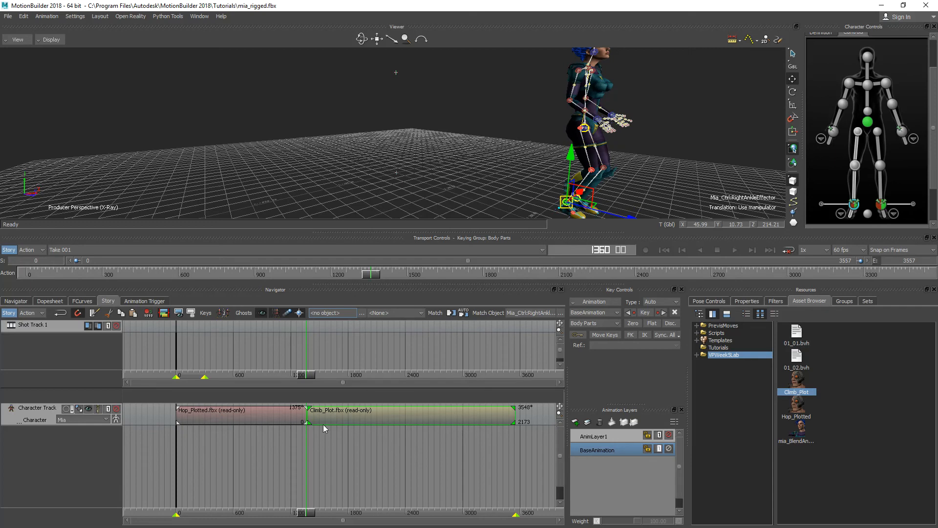
mouse_move(356, 421)
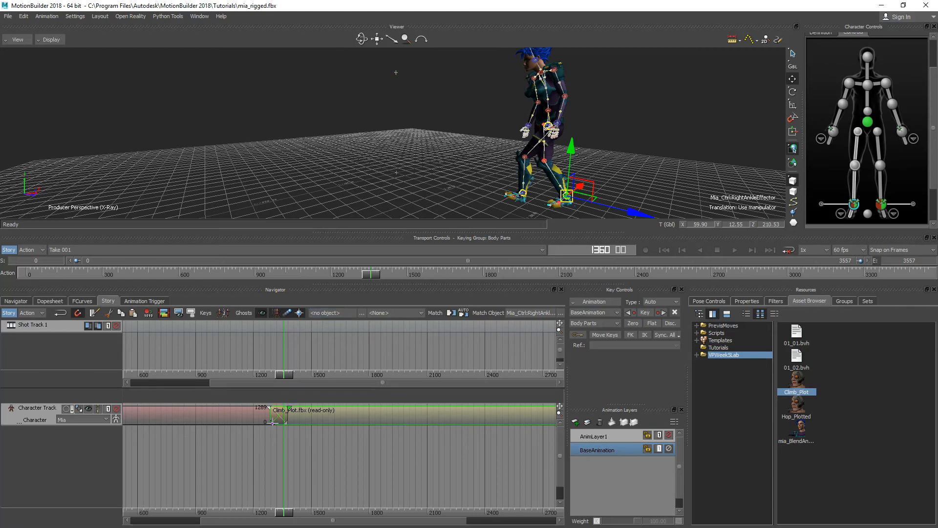
Slide the Climb_Plot clip on the character track so it starts at frame 1289.
right_click(281, 413)
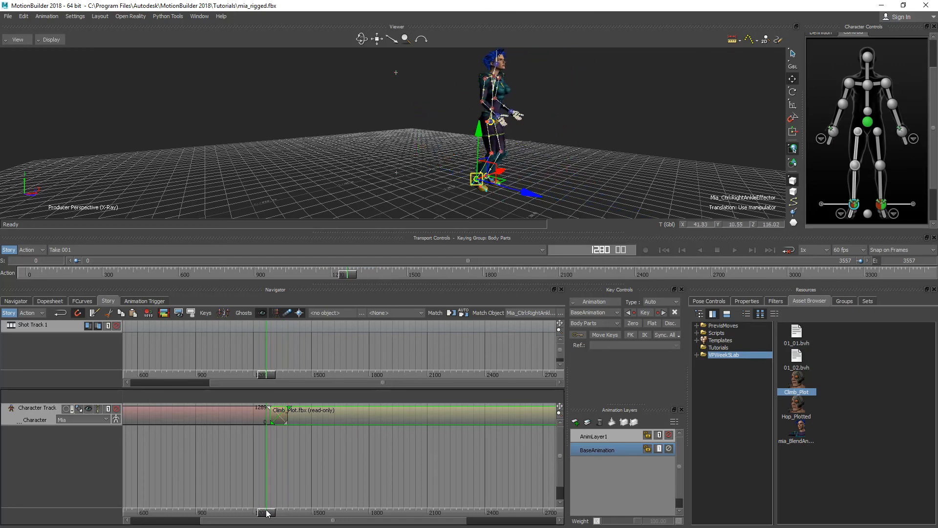
Scrub to just before the climb clip and play the blend from frames 1235 and 1278.
left_click_drag(266, 511, 264, 512)
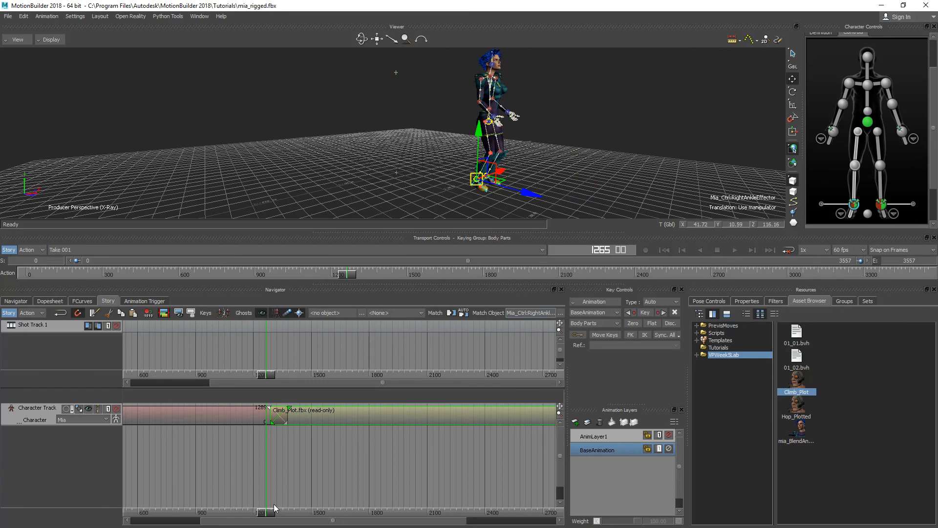
left_click_drag(352, 273, 337, 274)
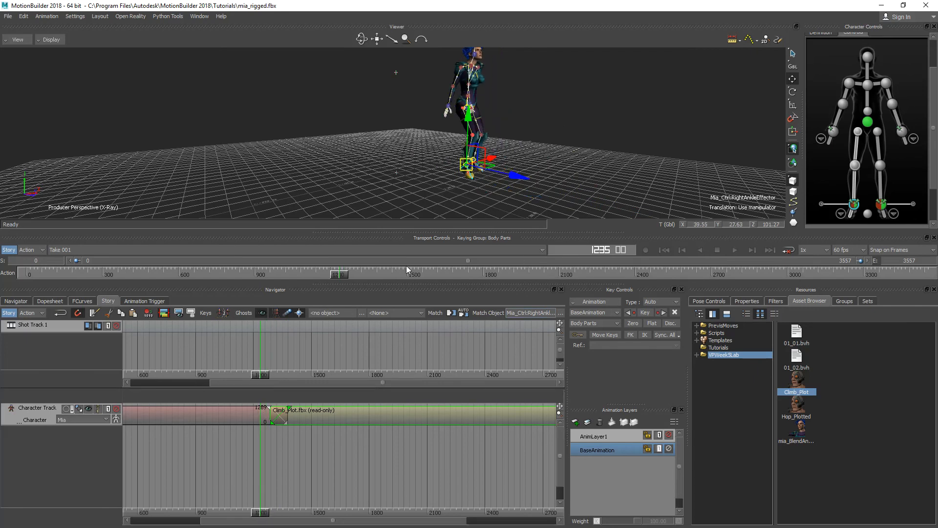
left_click(734, 250)
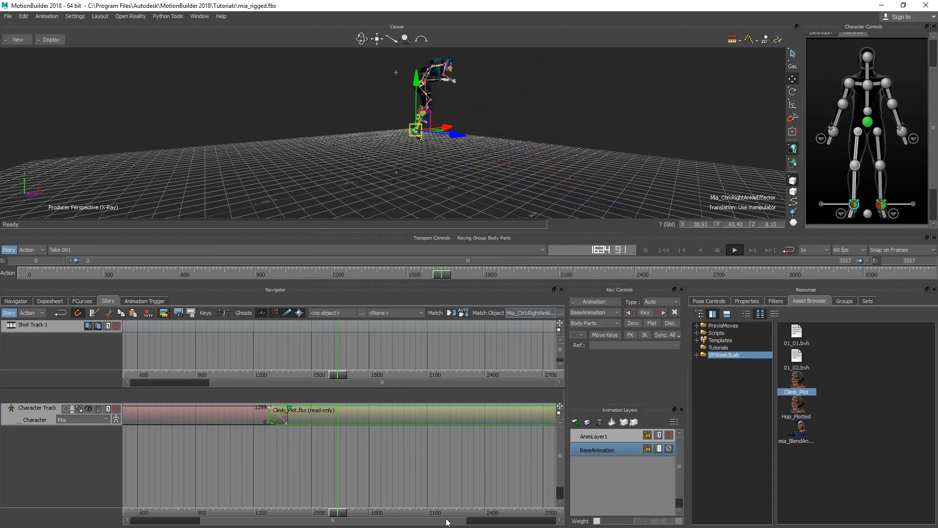
left_click_drag(443, 275, 469, 275)
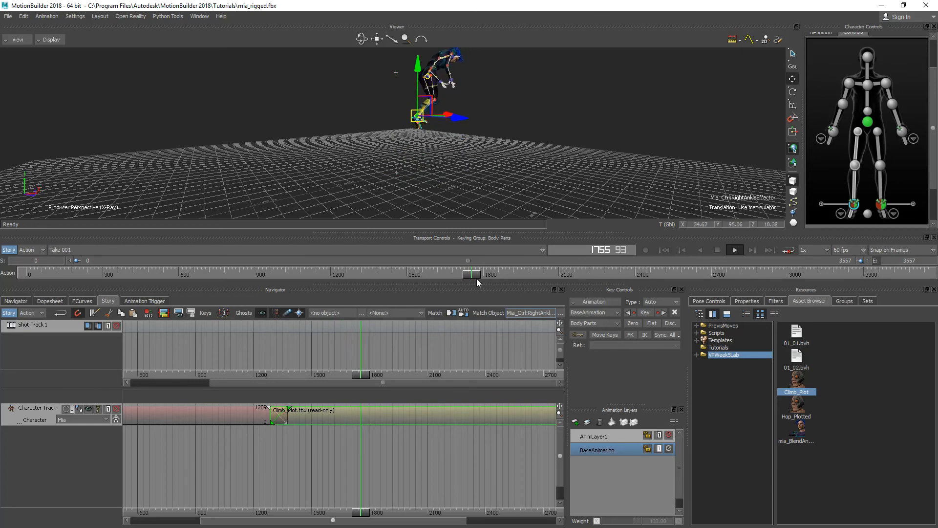
left_click_drag(469, 274, 325, 275)
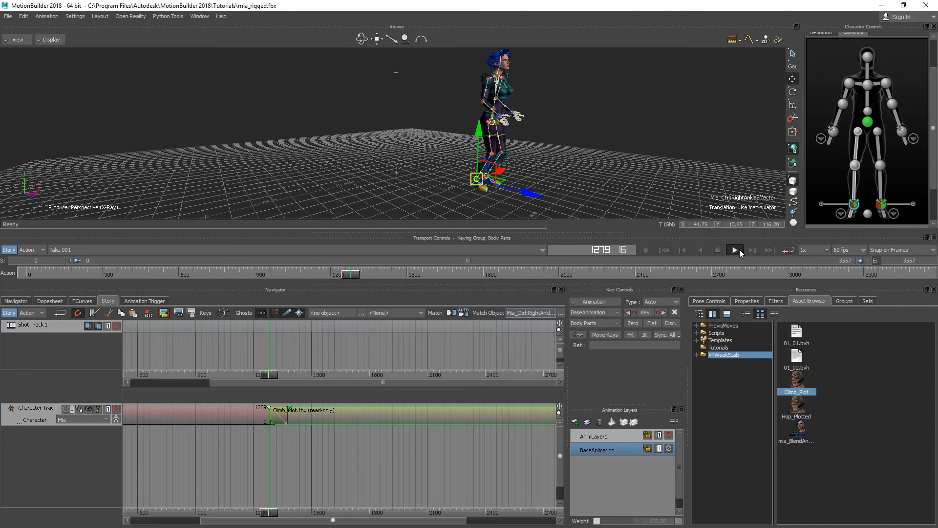
left_click(735, 249)
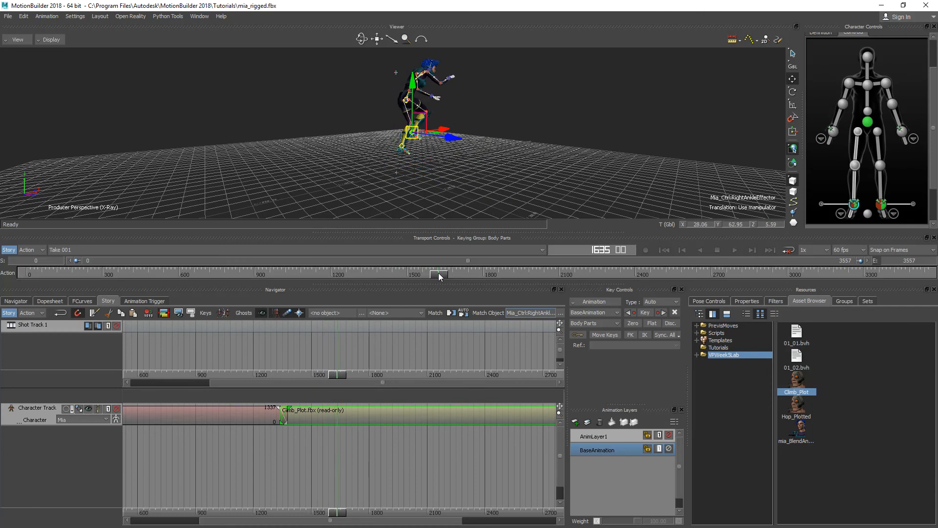
Move Climb_Plot to start at frame 1337 and replay the hop-to-climb transition.
left_click(734, 250)
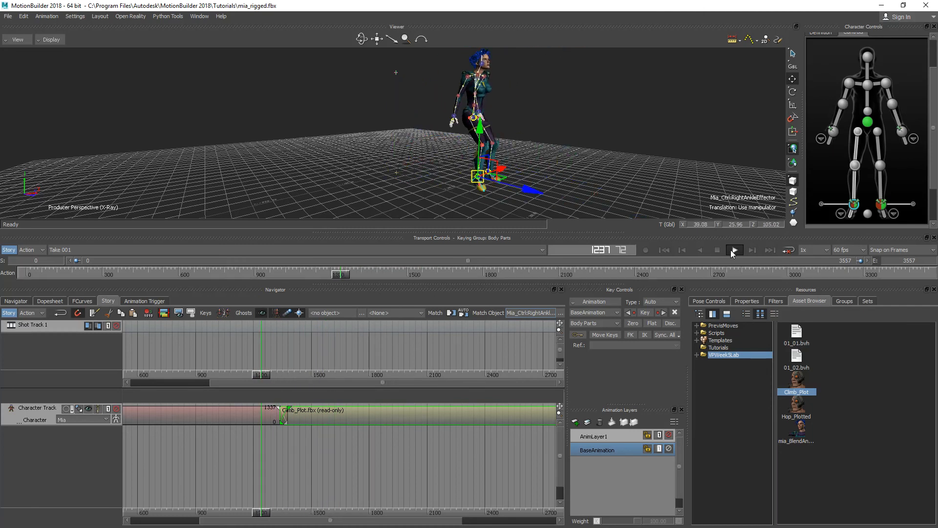
left_click(734, 250)
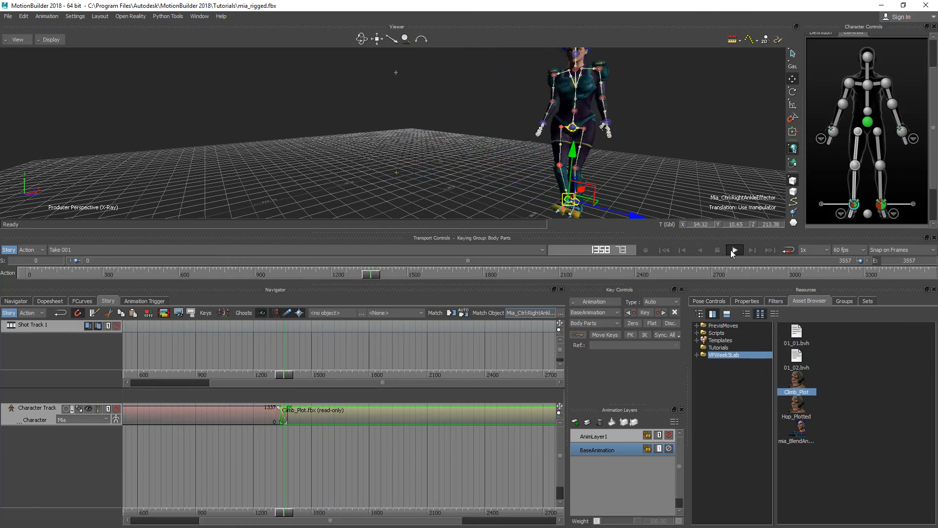
left_click(734, 250)
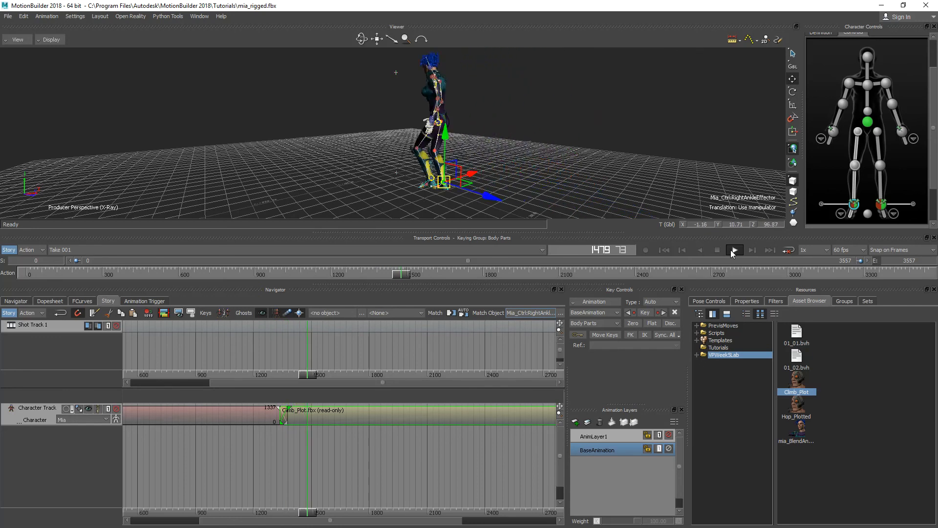
left_click(735, 249)
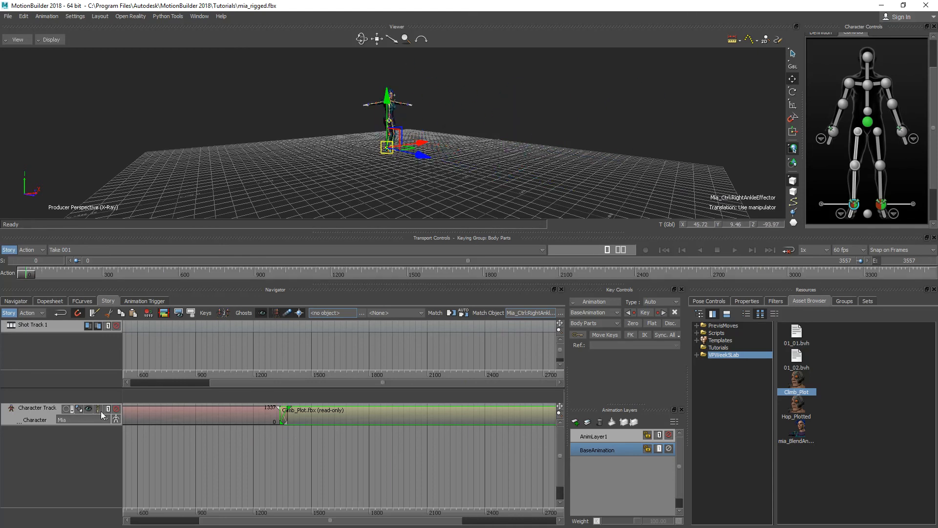
mouse_move(268, 403)
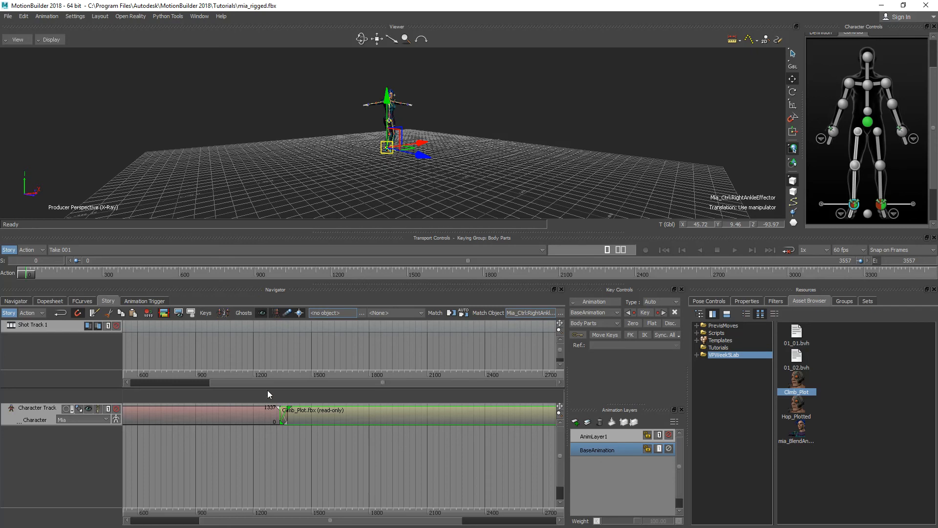
mouse_move(338, 383)
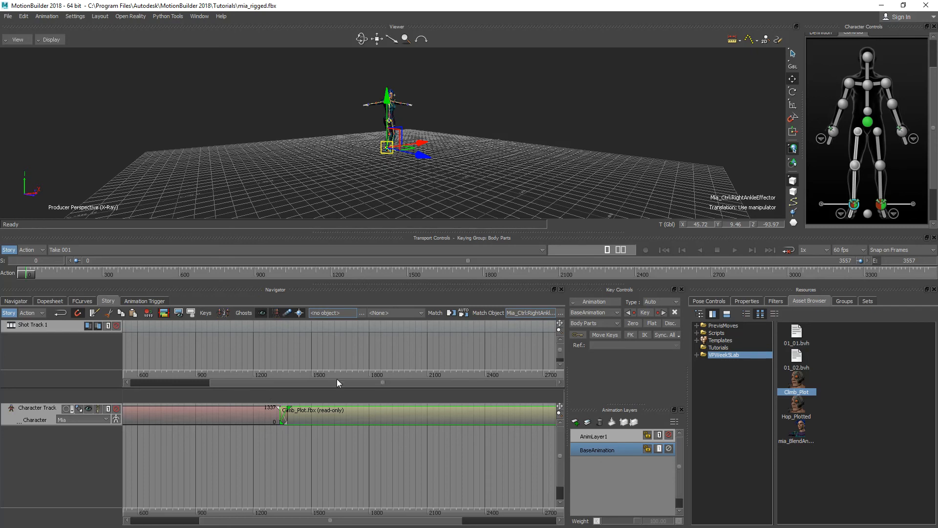
mouse_move(313, 306)
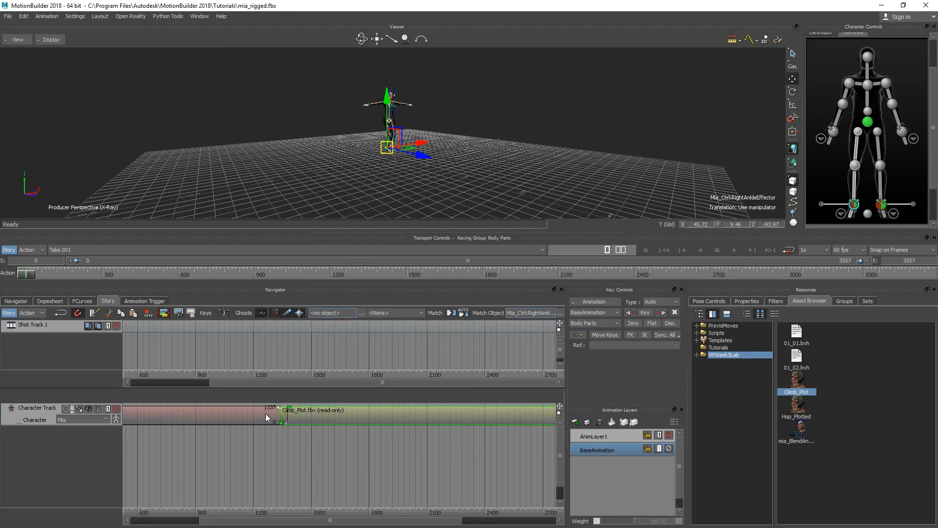
mouse_move(314, 414)
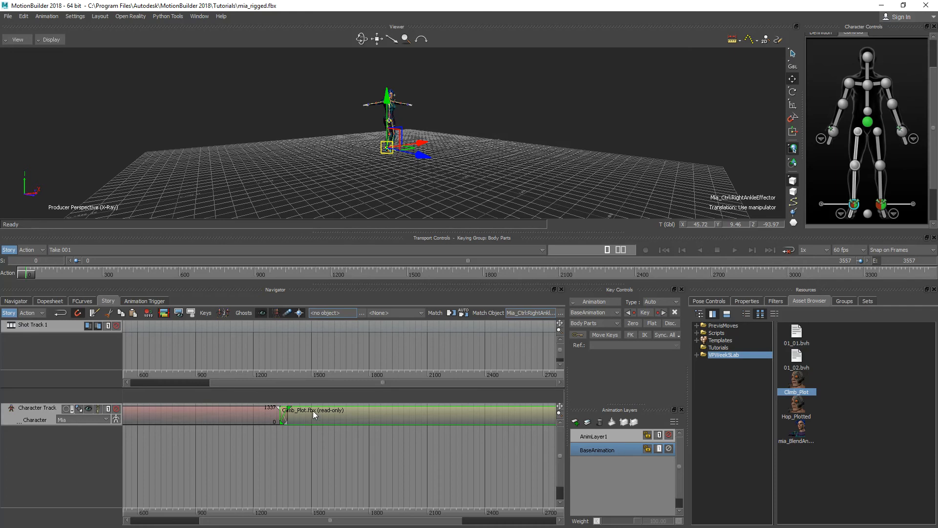
mouse_move(248, 429)
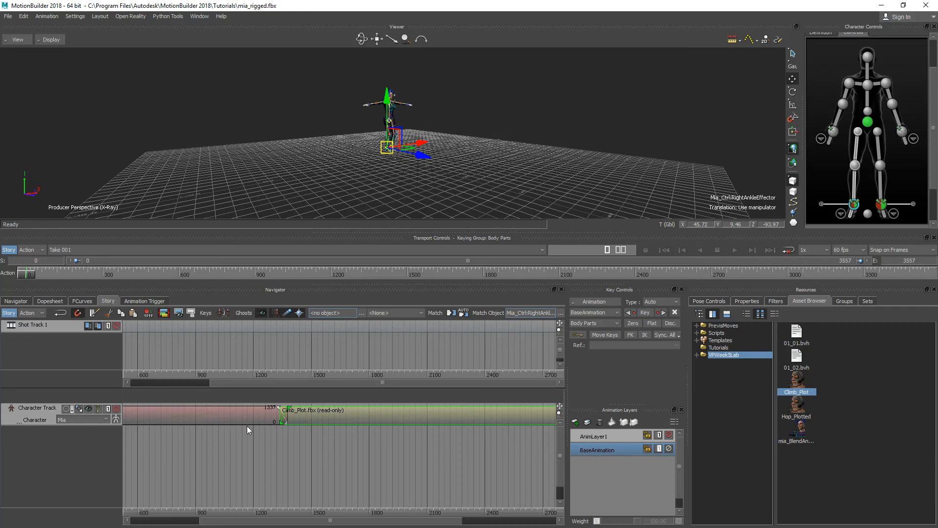
mouse_move(303, 440)
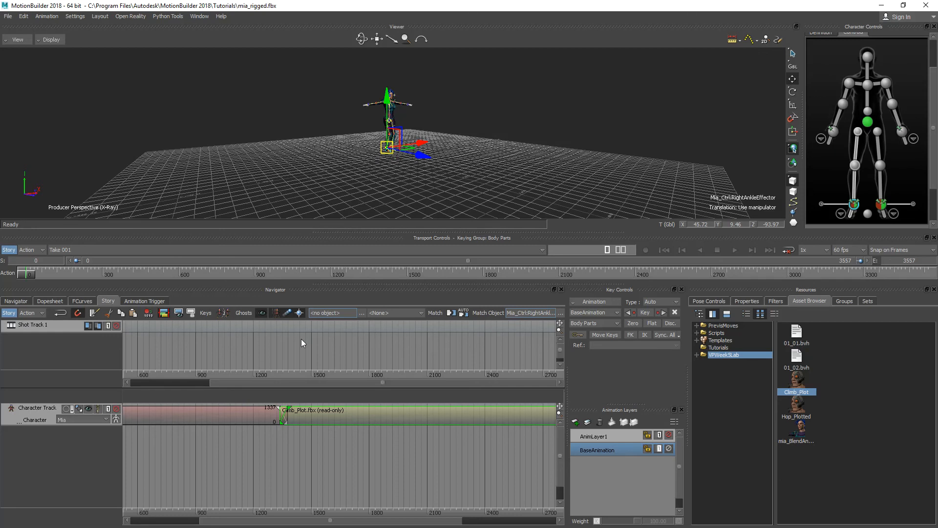
mouse_move(305, 414)
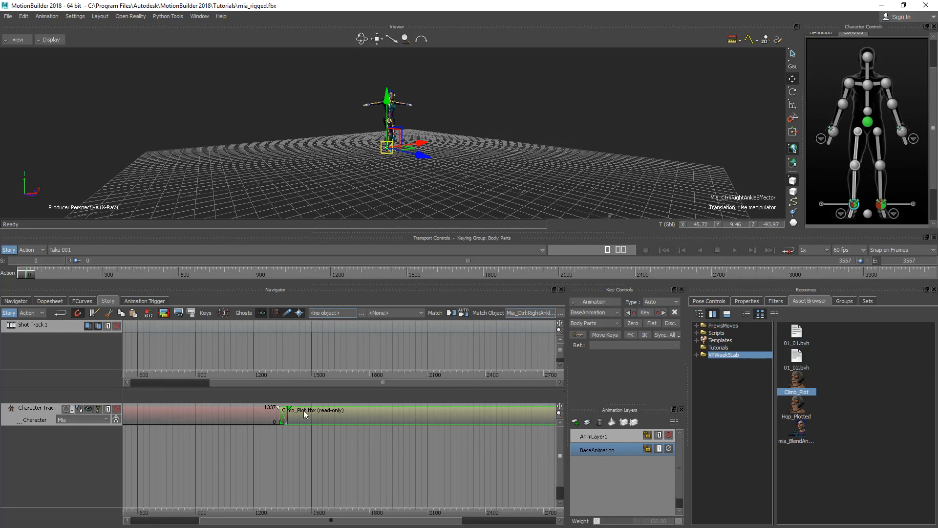
Plot Whole Scene To Current Take onto Take 001, keeping 60 FPS.
right_click(304, 414)
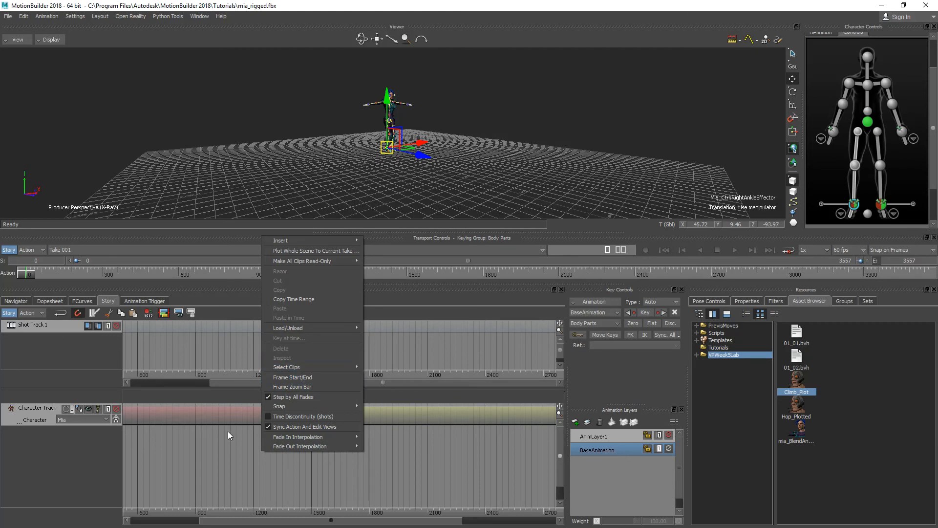
mouse_move(307, 250)
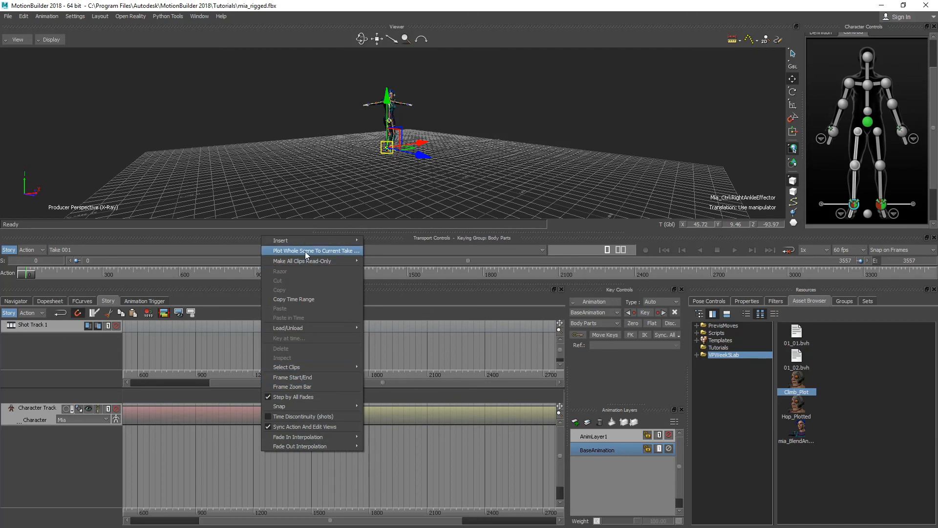
mouse_move(320, 254)
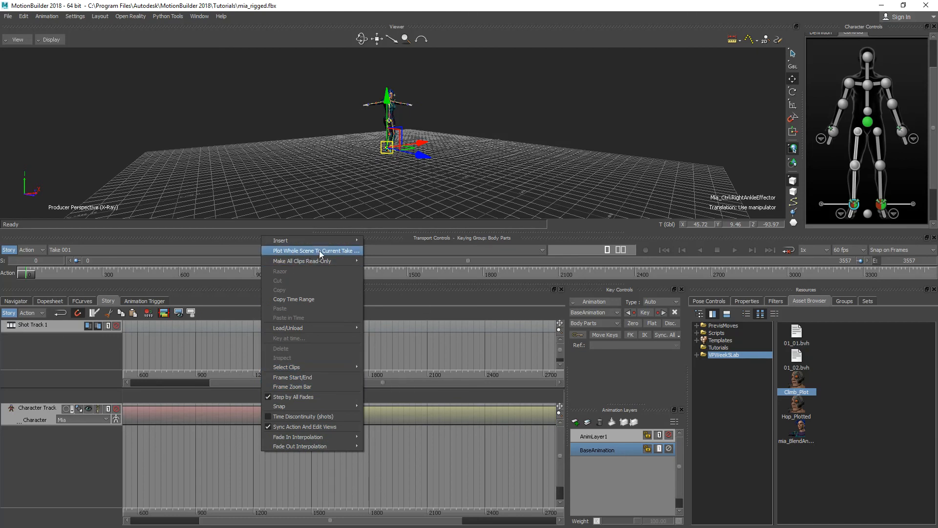
left_click(312, 250)
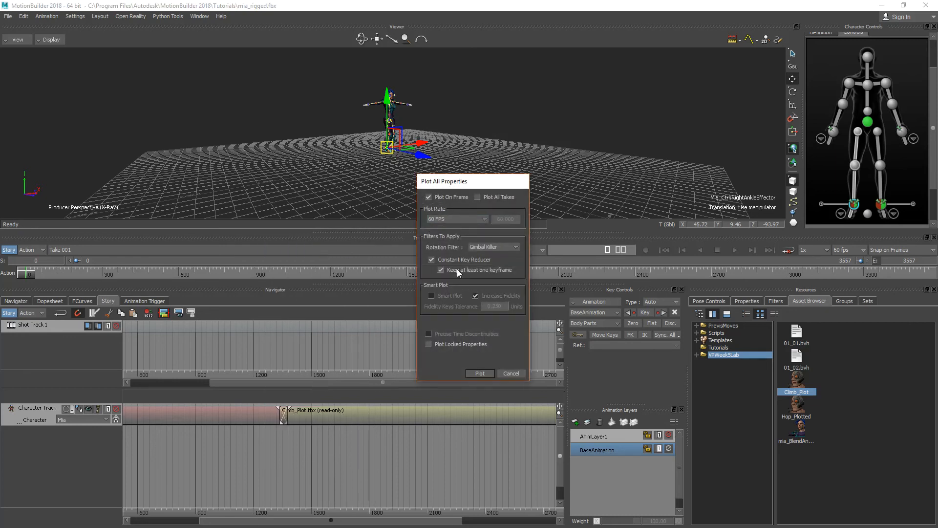
mouse_move(485, 380)
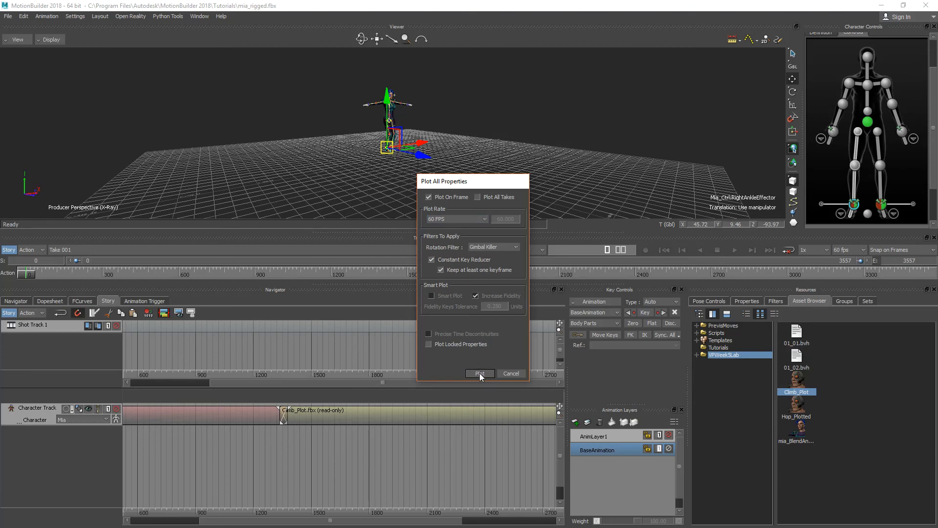
left_click(479, 372)
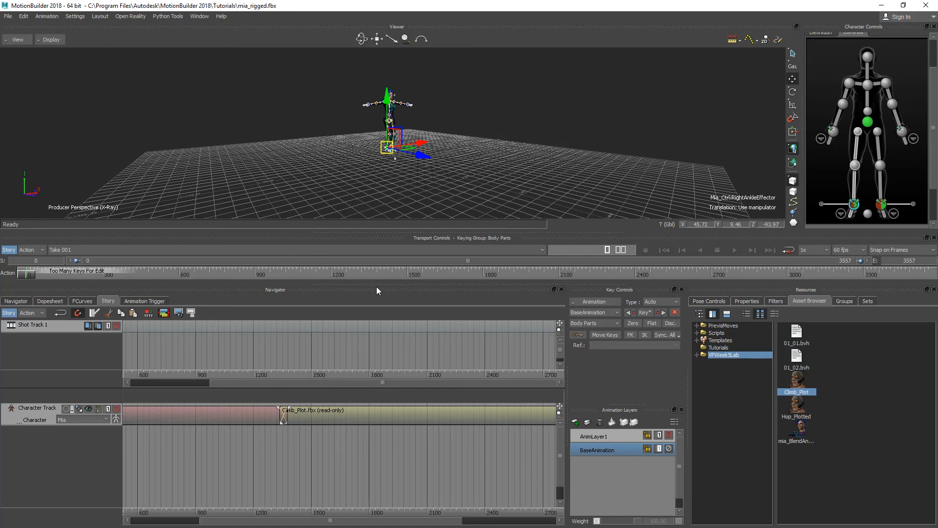
mouse_move(160, 327)
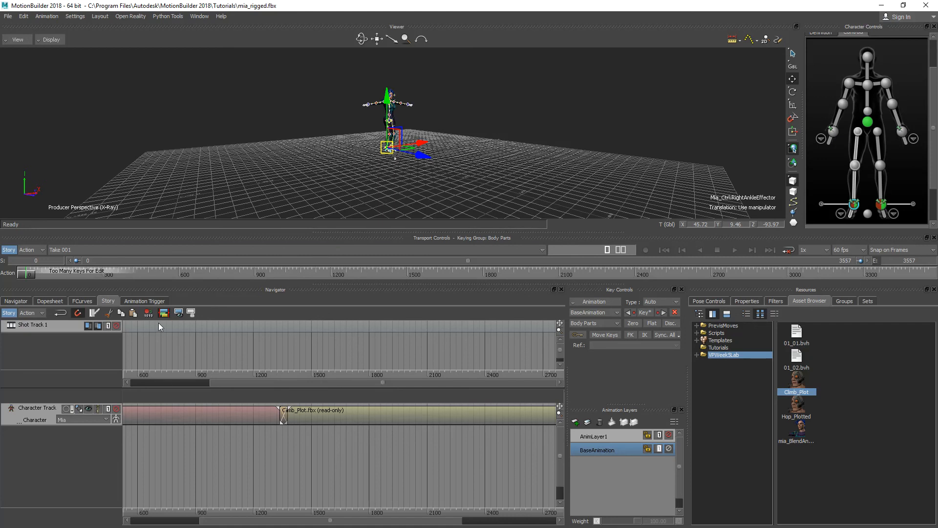
mouse_move(3, 410)
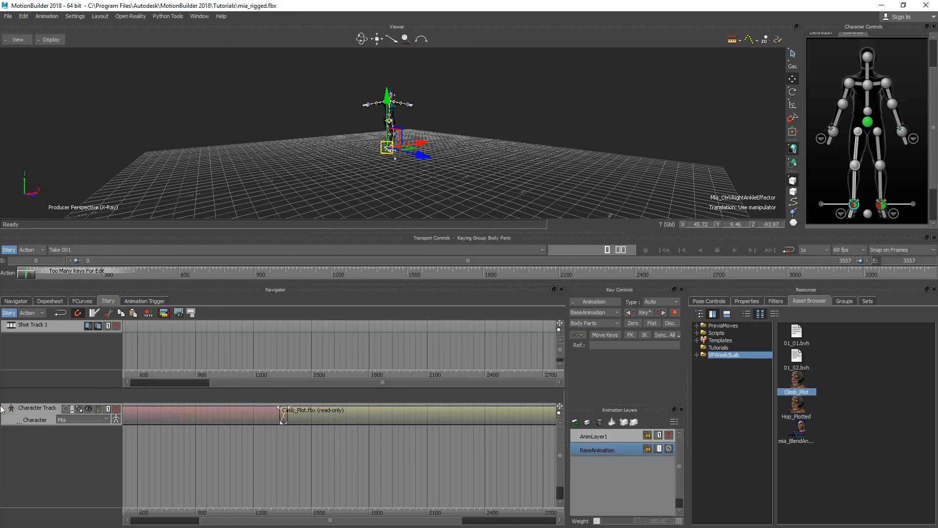
Delete the Climb_Plot character track and play back Mia's plotted take motion.
left_click(82, 419)
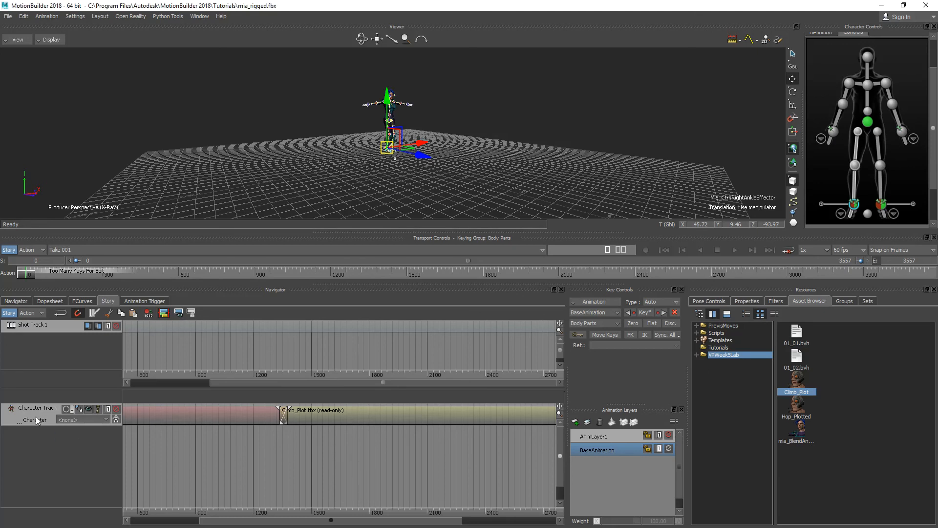
mouse_move(226, 273)
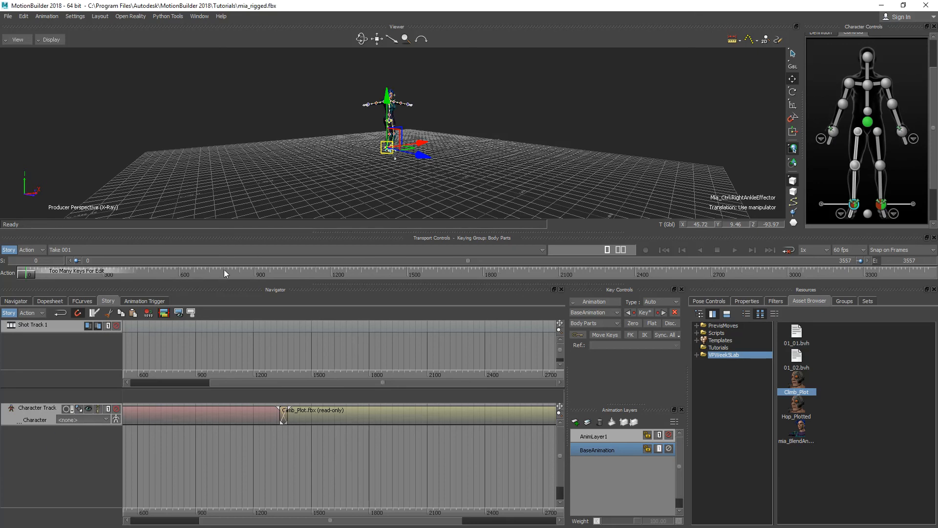
left_click(734, 250)
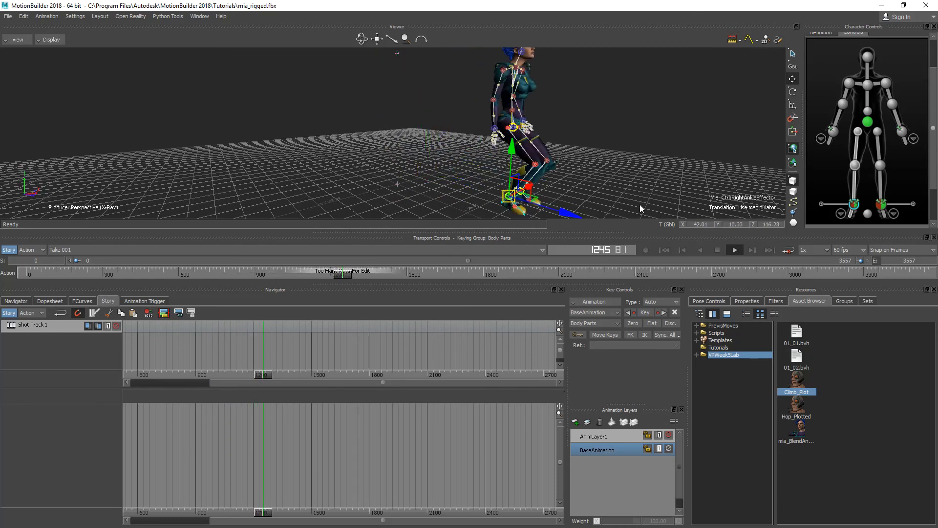
Pull Mia's right wrist effector outward at frame 1363 and make AnimLayer1 the active layer.
left_click(716, 249)
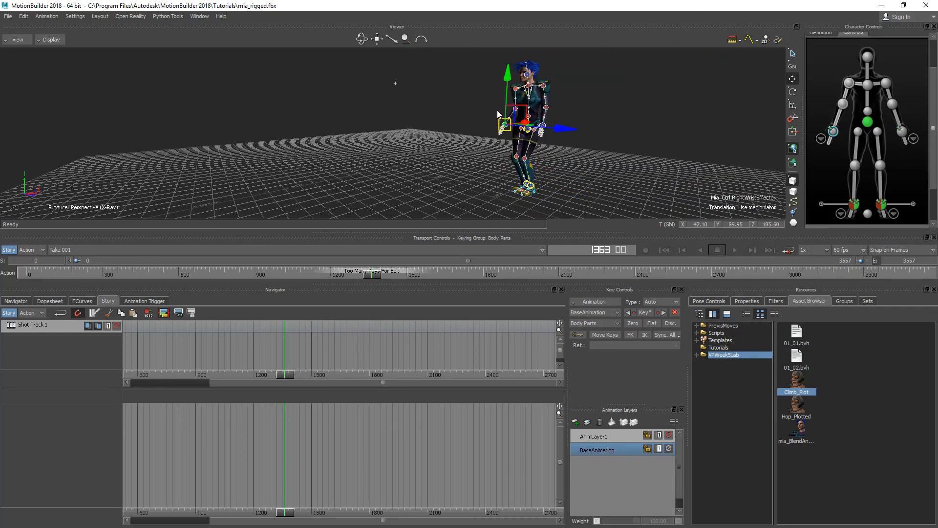
left_click_drag(507, 119, 490, 68)
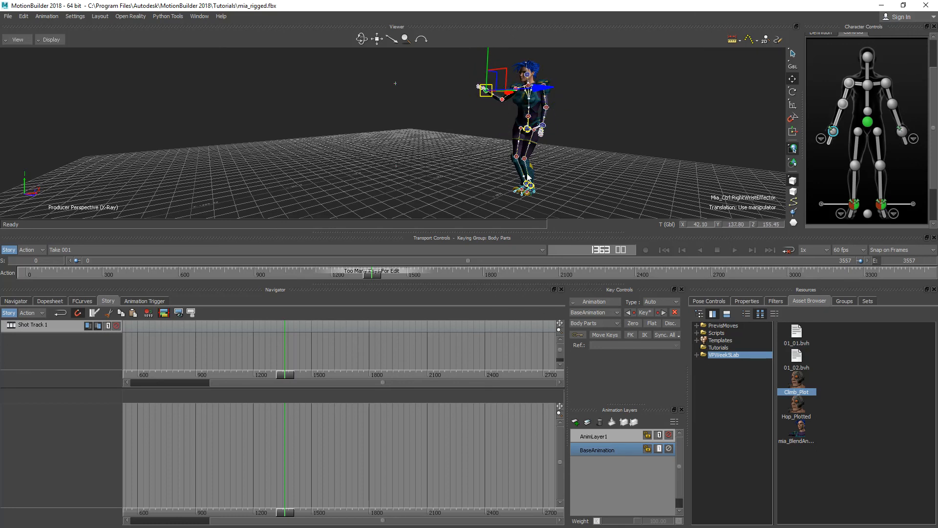
left_click(592, 435)
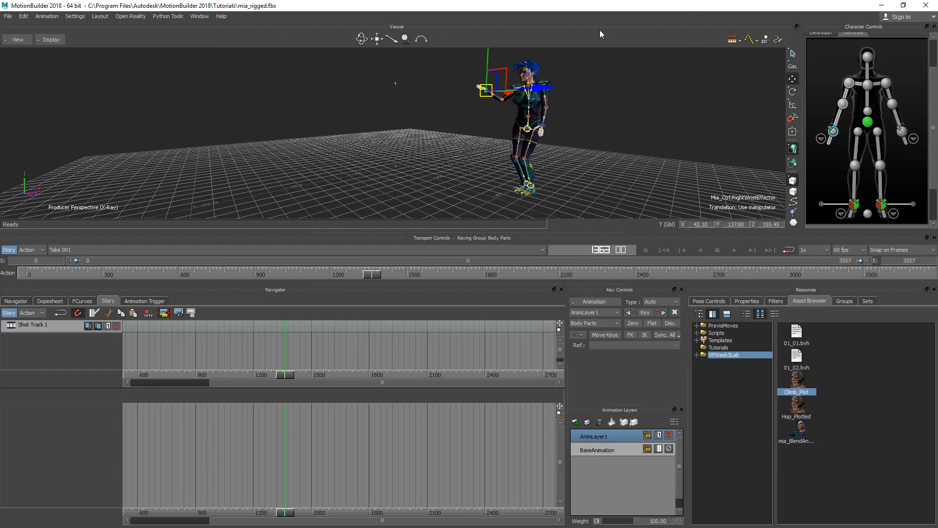
mouse_move(366, 208)
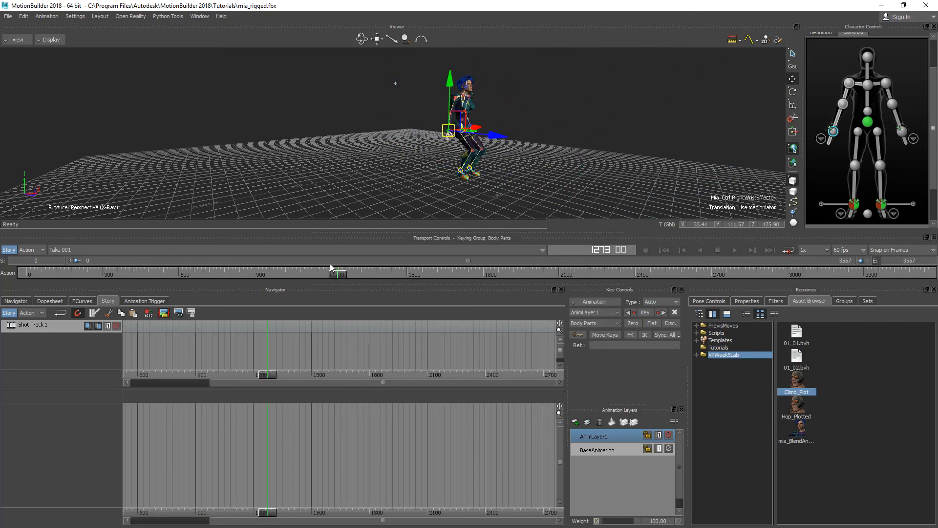
Scrub the timeline between roughly frames 1270 and 2090 to review the plotted motion.
left_click_drag(338, 274, 590, 274)
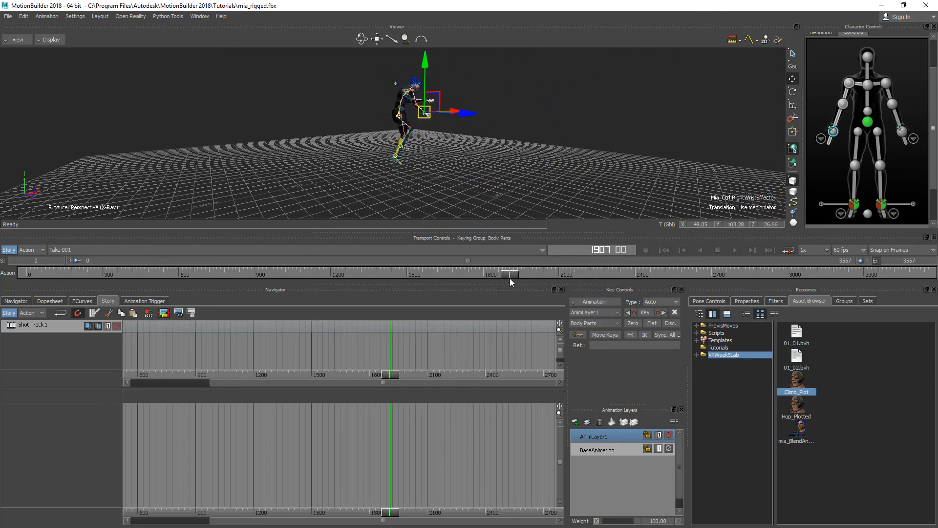
left_click_drag(510, 274, 553, 274)
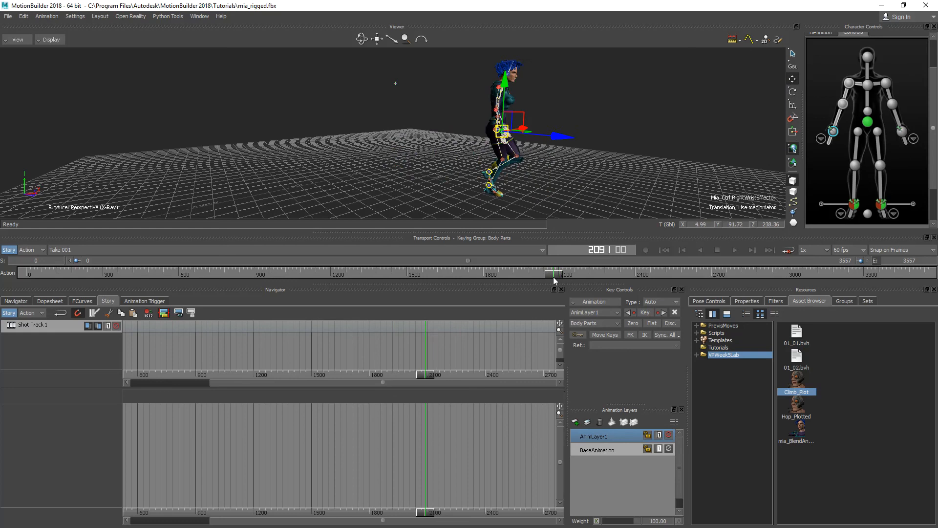
left_click_drag(551, 274, 447, 275)
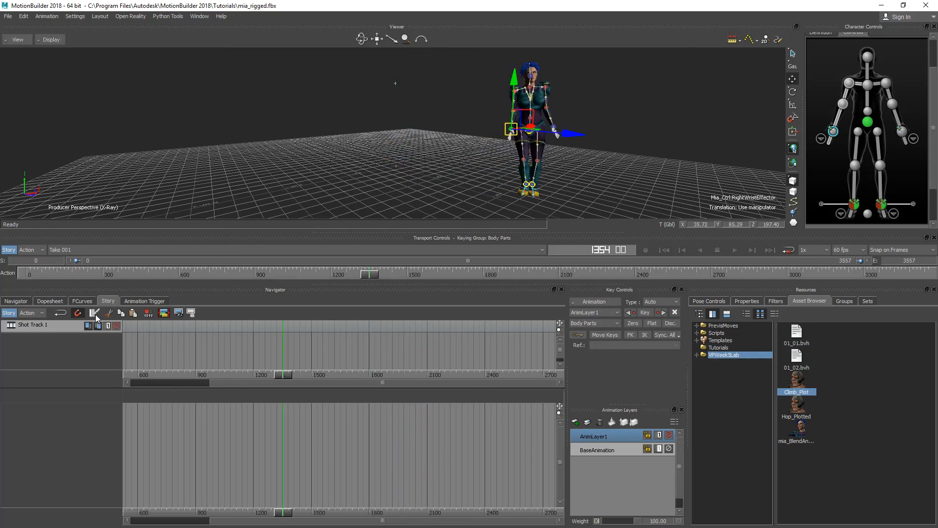
mouse_move(95, 313)
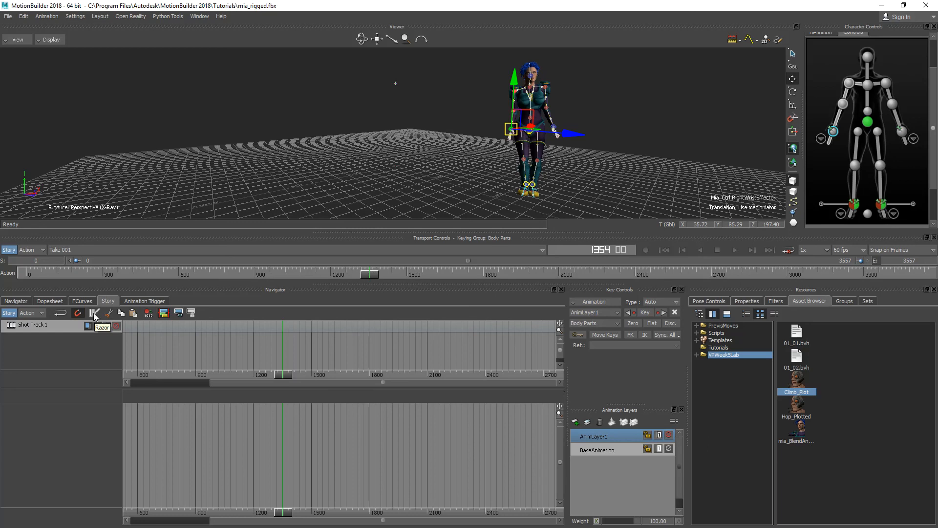
mouse_move(121, 312)
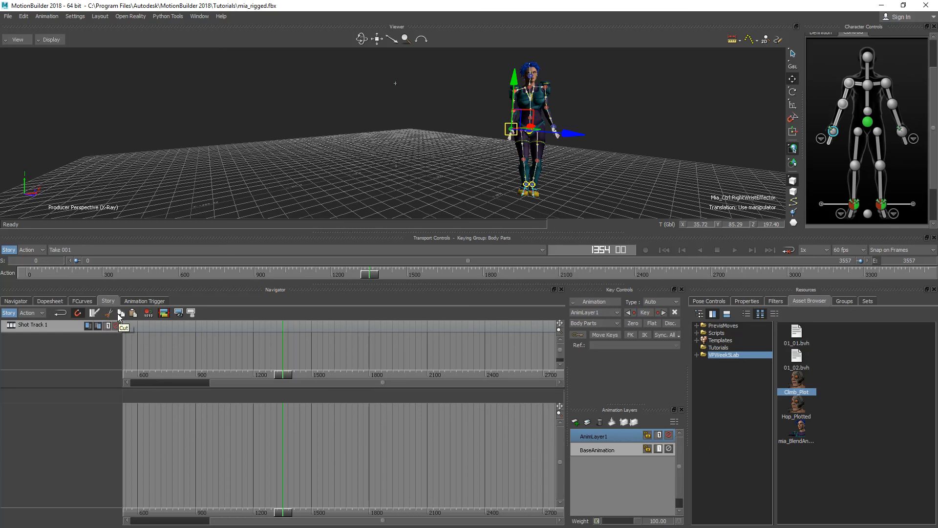
mouse_move(293, 346)
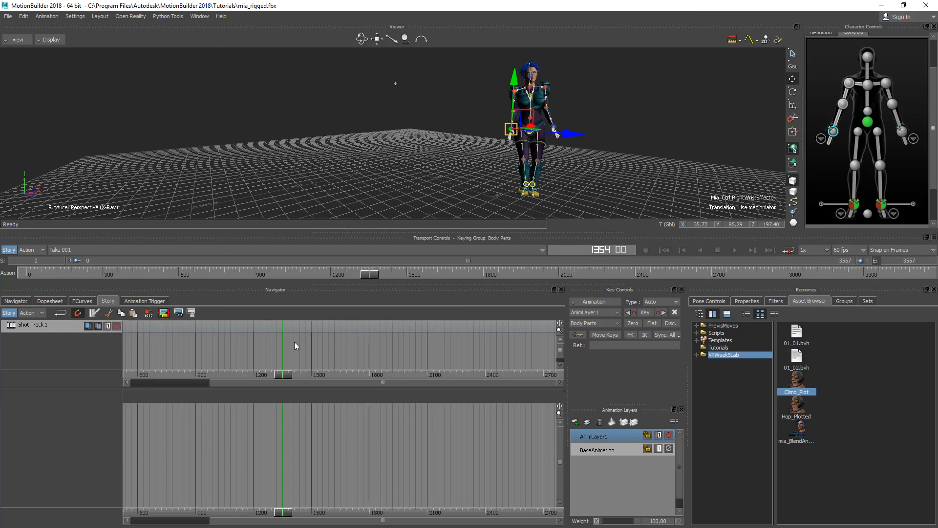
mouse_move(339, 407)
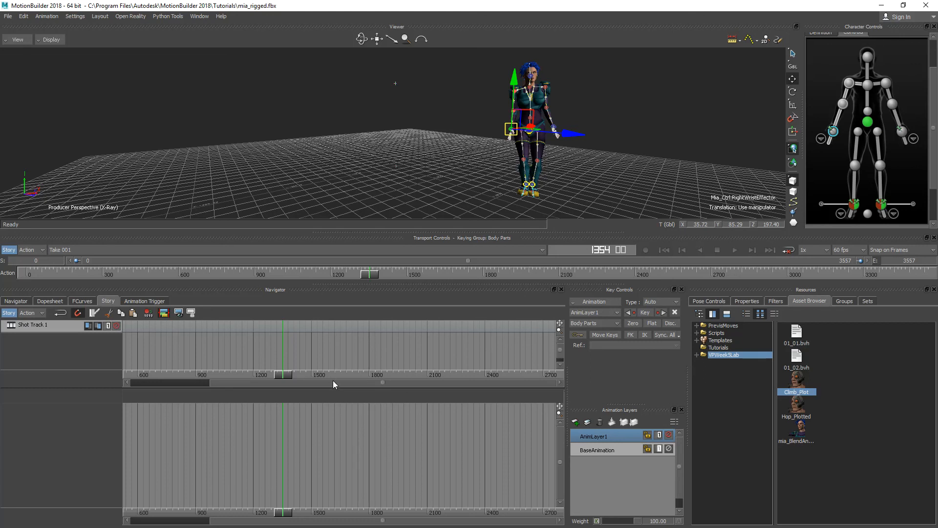
mouse_move(330, 375)
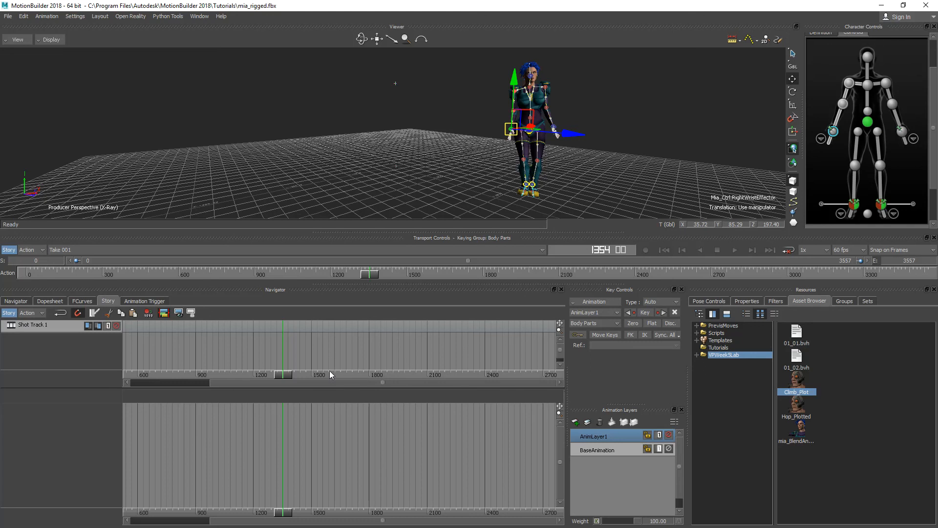
mouse_move(487, 208)
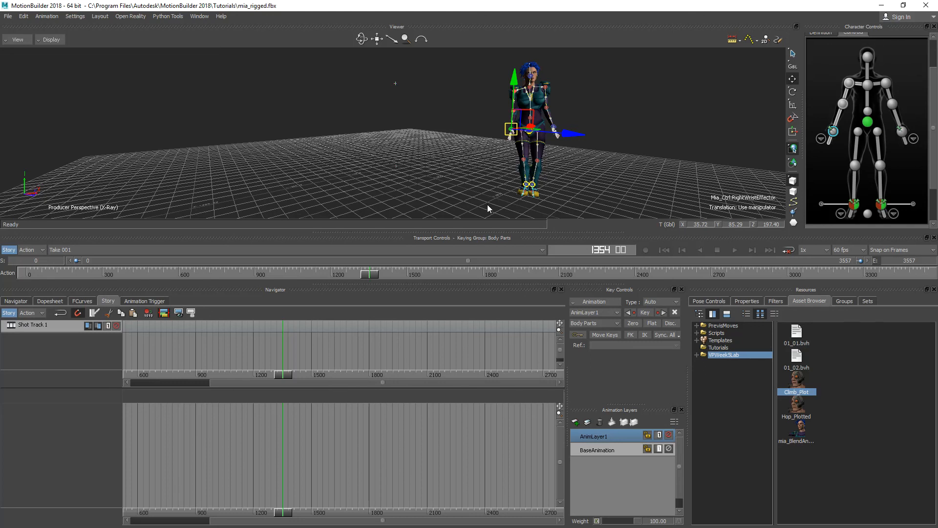
left_click_drag(370, 274, 765, 274)
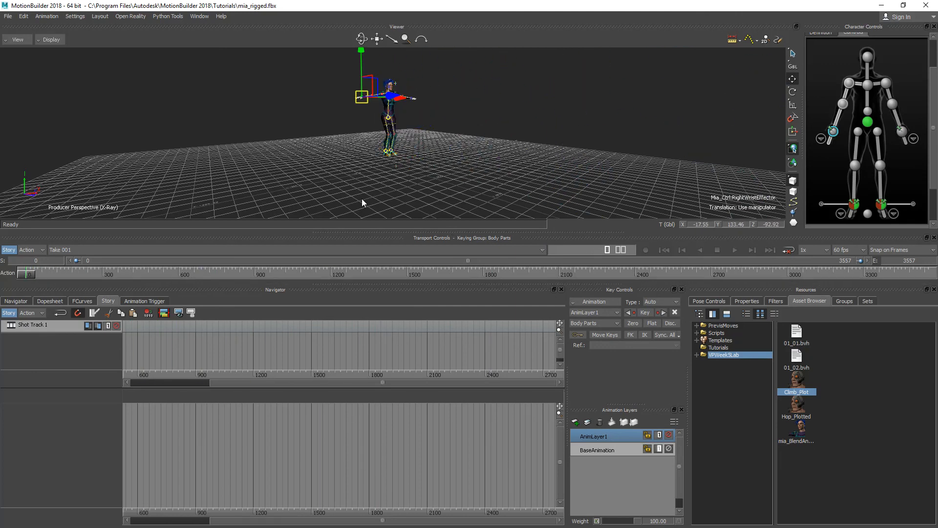
mouse_move(512, 111)
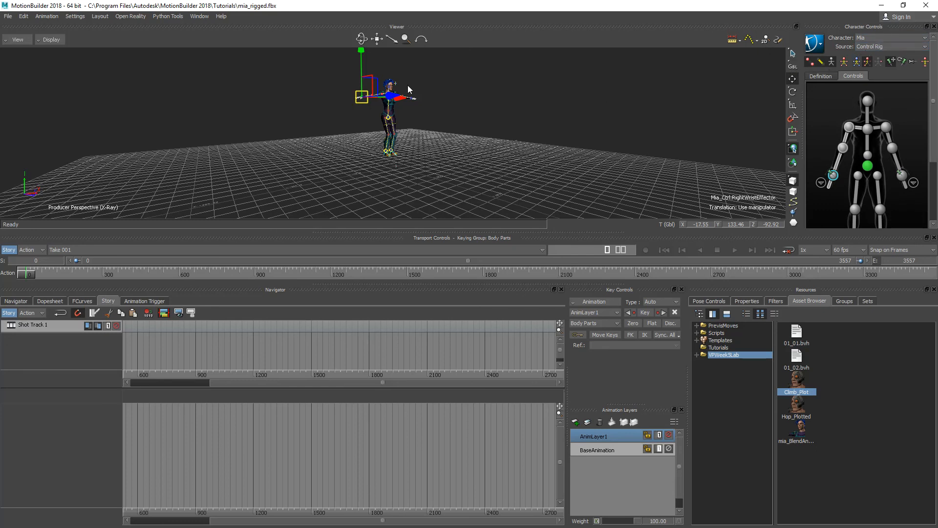
Bake (plot) Mia's control-rig animation To Skeleton with the current plot settings.
left_click(815, 43)
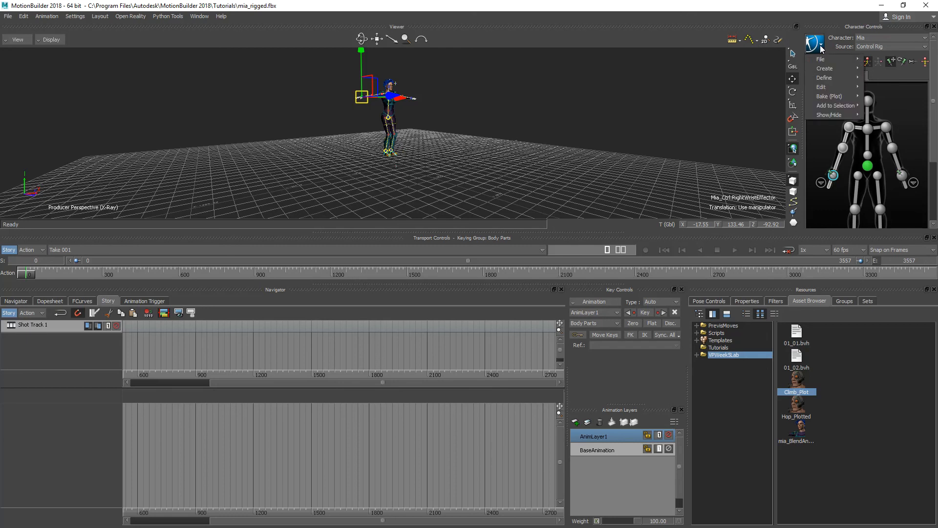
mouse_move(829, 96)
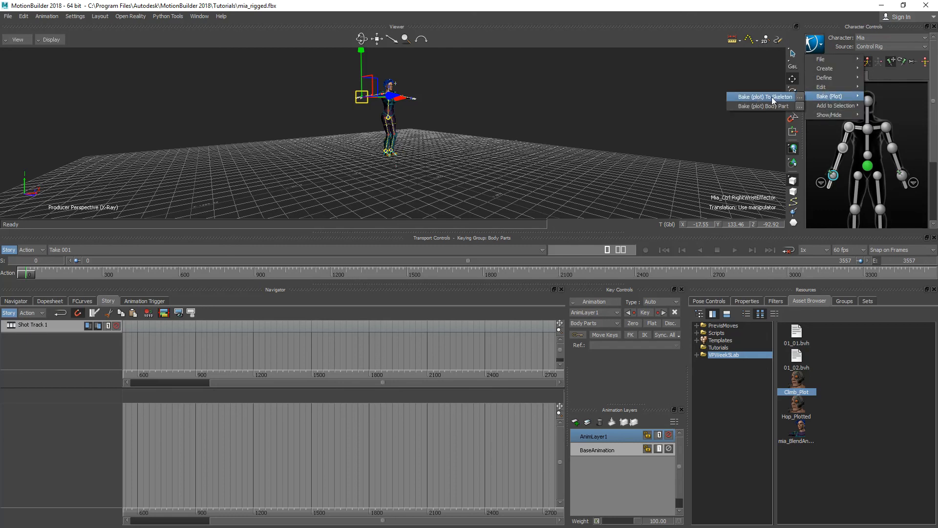
left_click(764, 97)
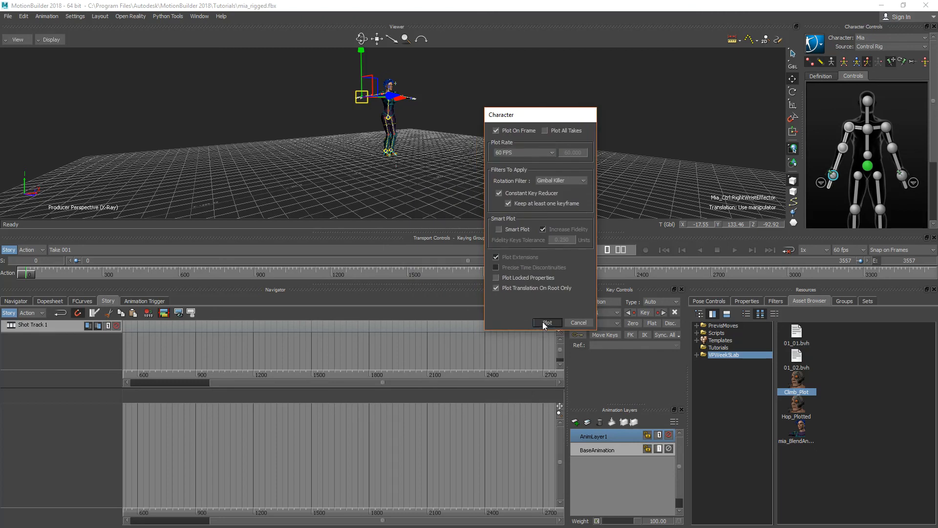
left_click(546, 322)
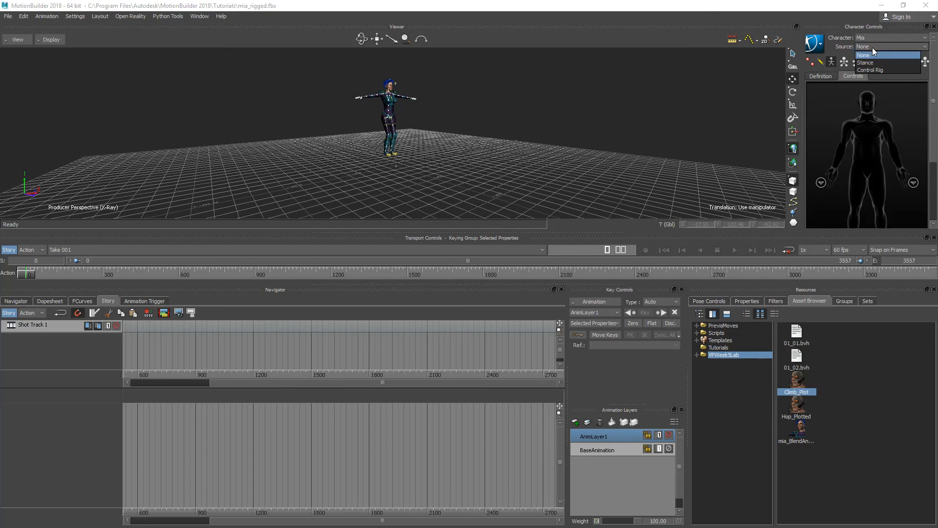
mouse_move(874, 49)
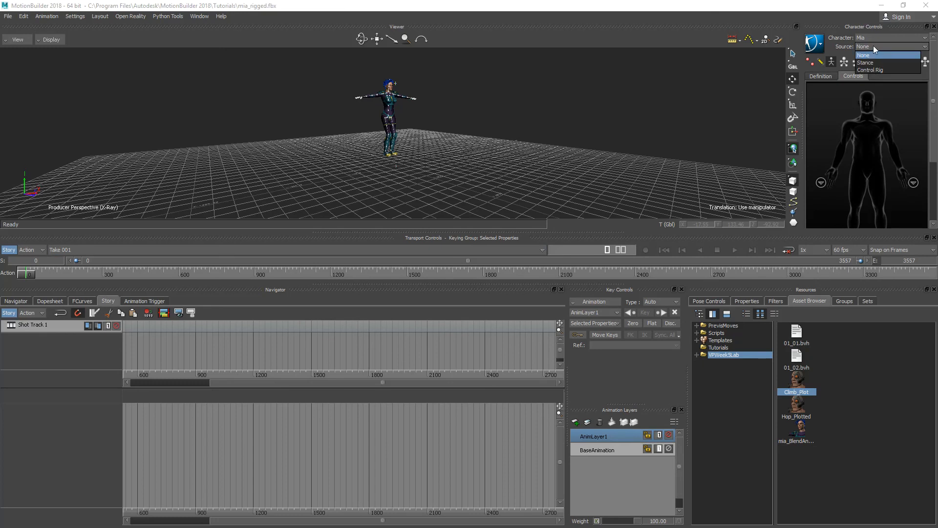
left_click(863, 54)
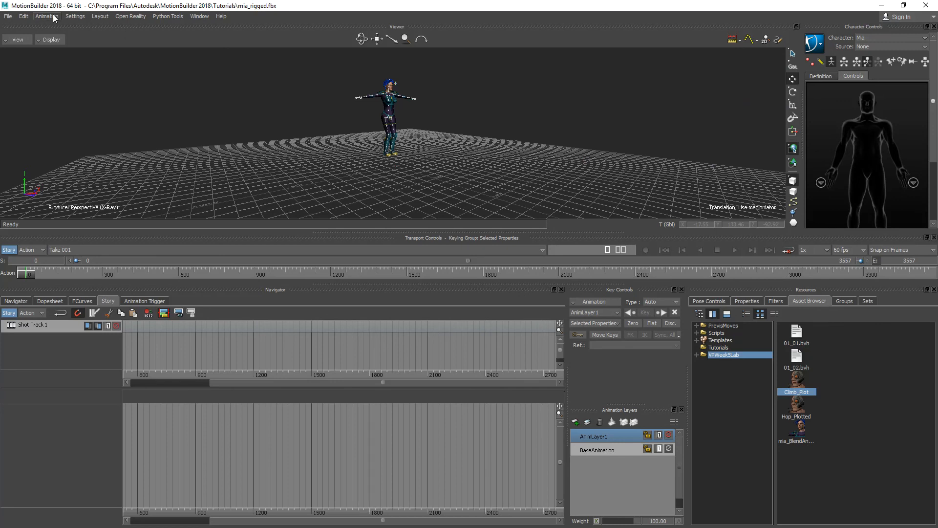
mouse_move(8, 13)
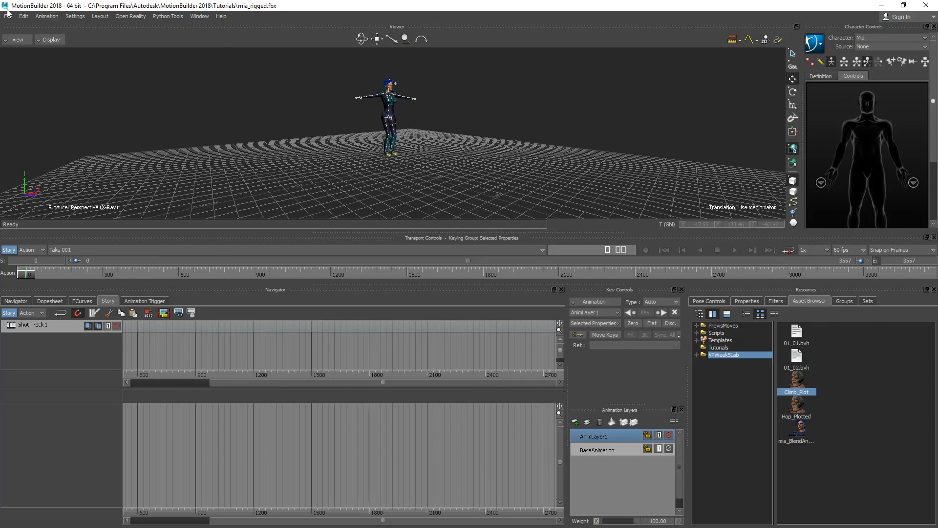
left_click(8, 16)
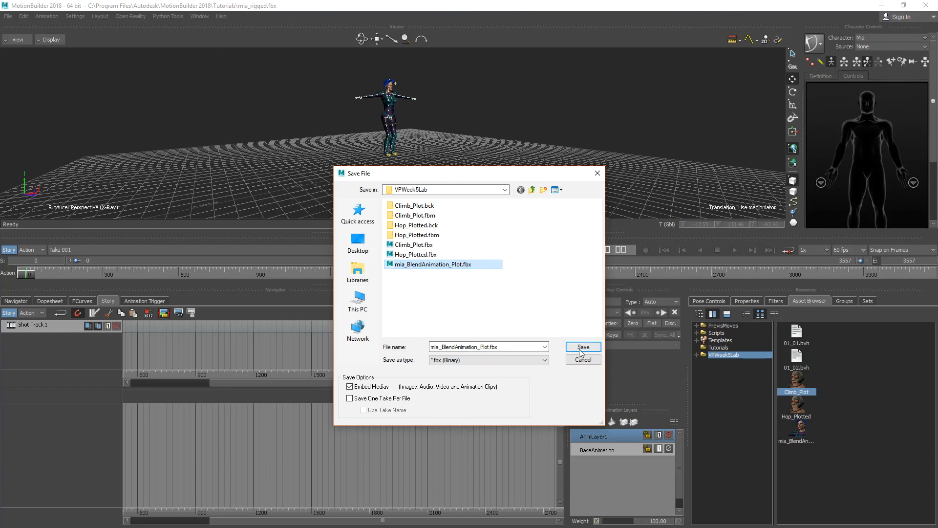
Save as mia_BlendAnimation_Plot.fbx in VPWeek5Lab, overwriting, with default save options.
left_click(581, 346)
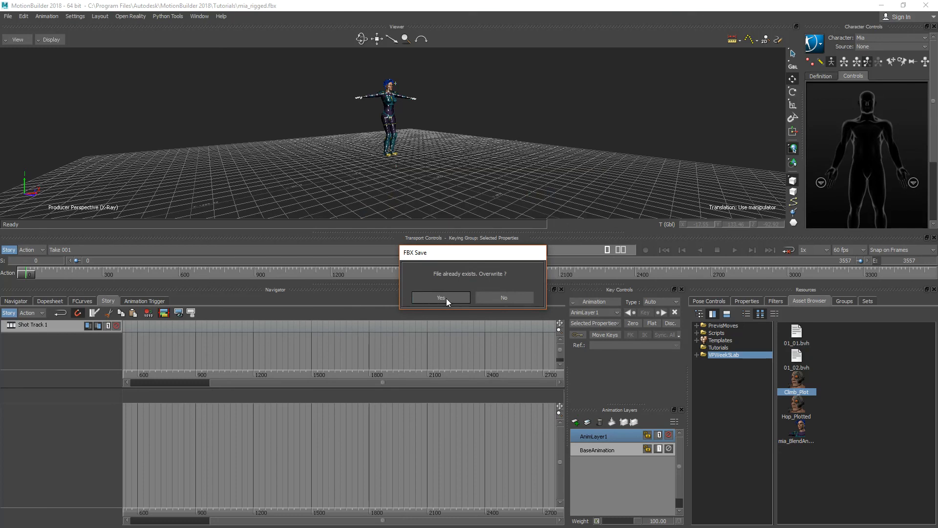
left_click(440, 297)
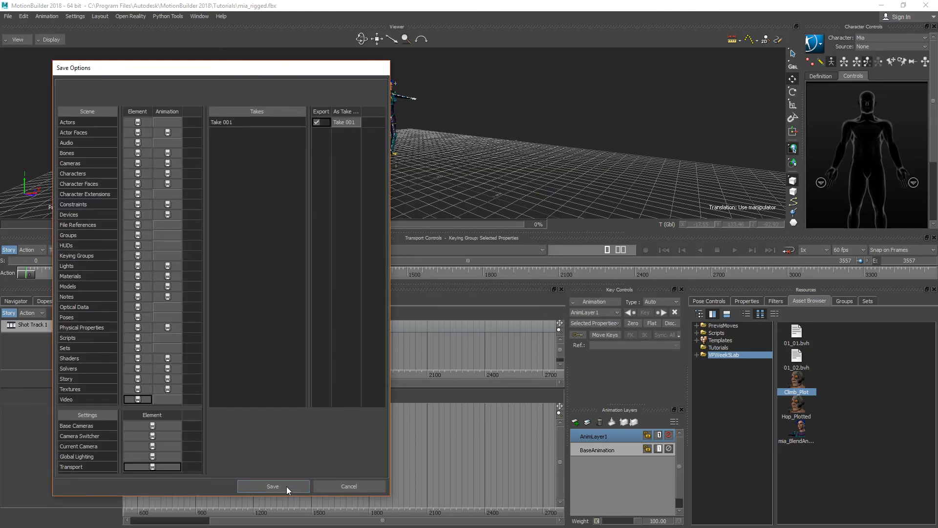
left_click(272, 485)
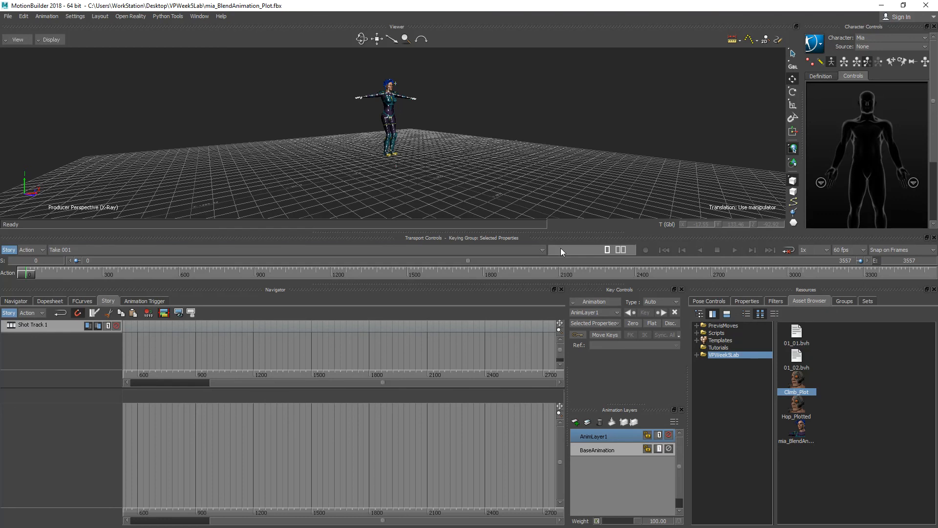
mouse_move(541, 207)
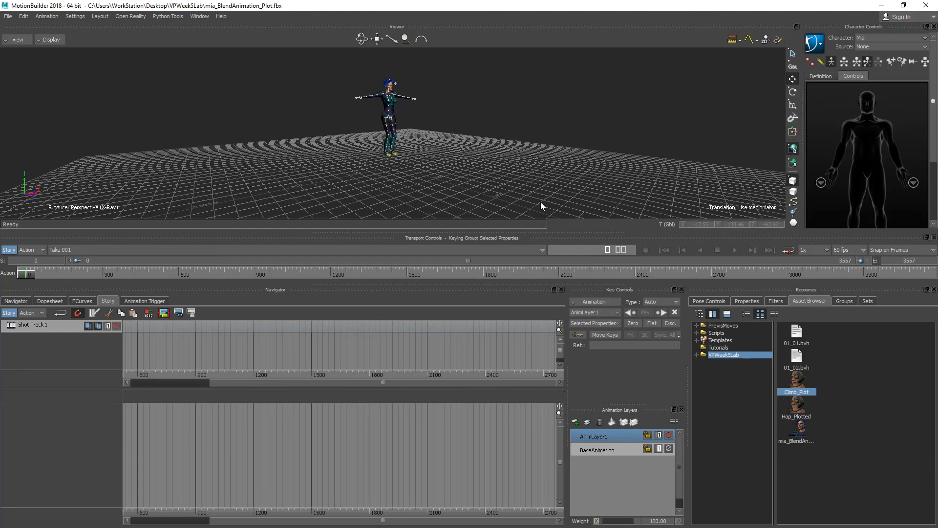
mouse_move(543, 202)
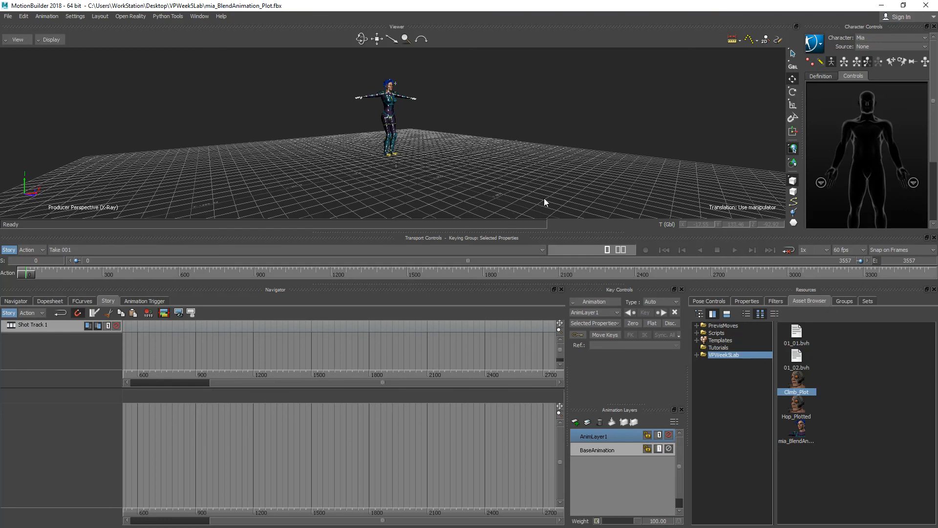